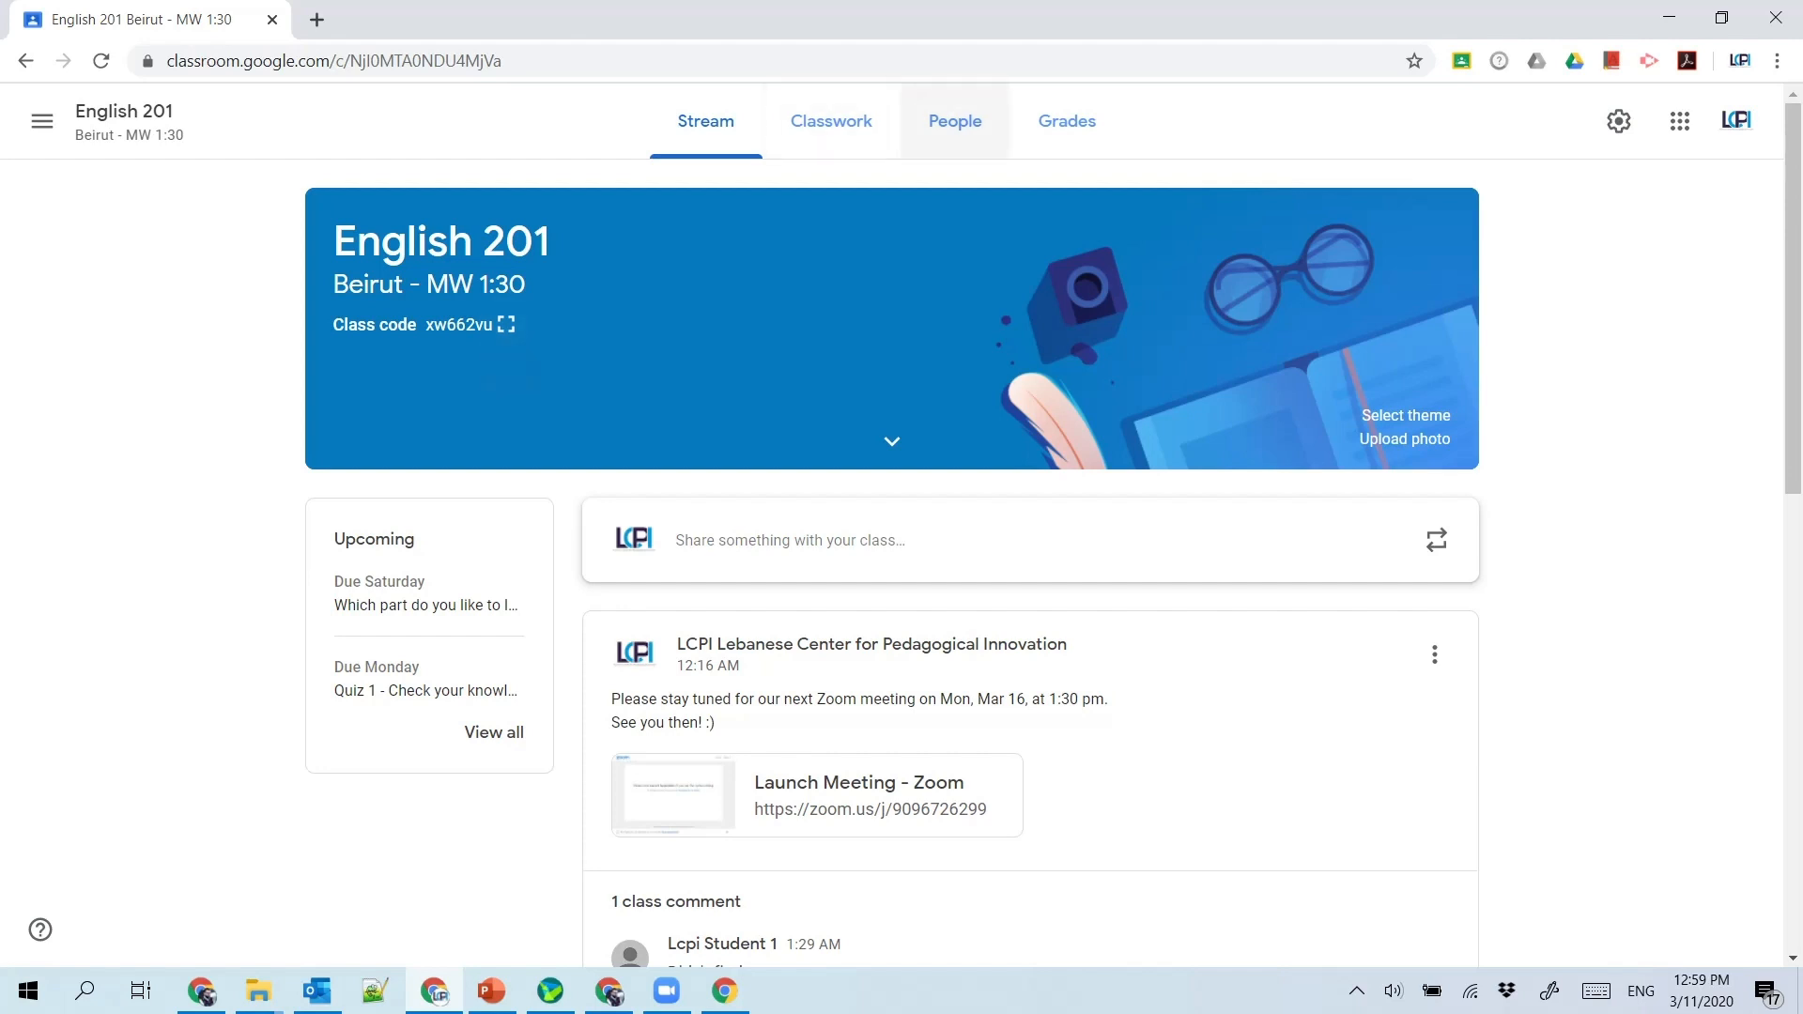
Step: On the People page, search 'lcpi' in Invite students, then cancel without inviting anyone
left_click(955, 120)
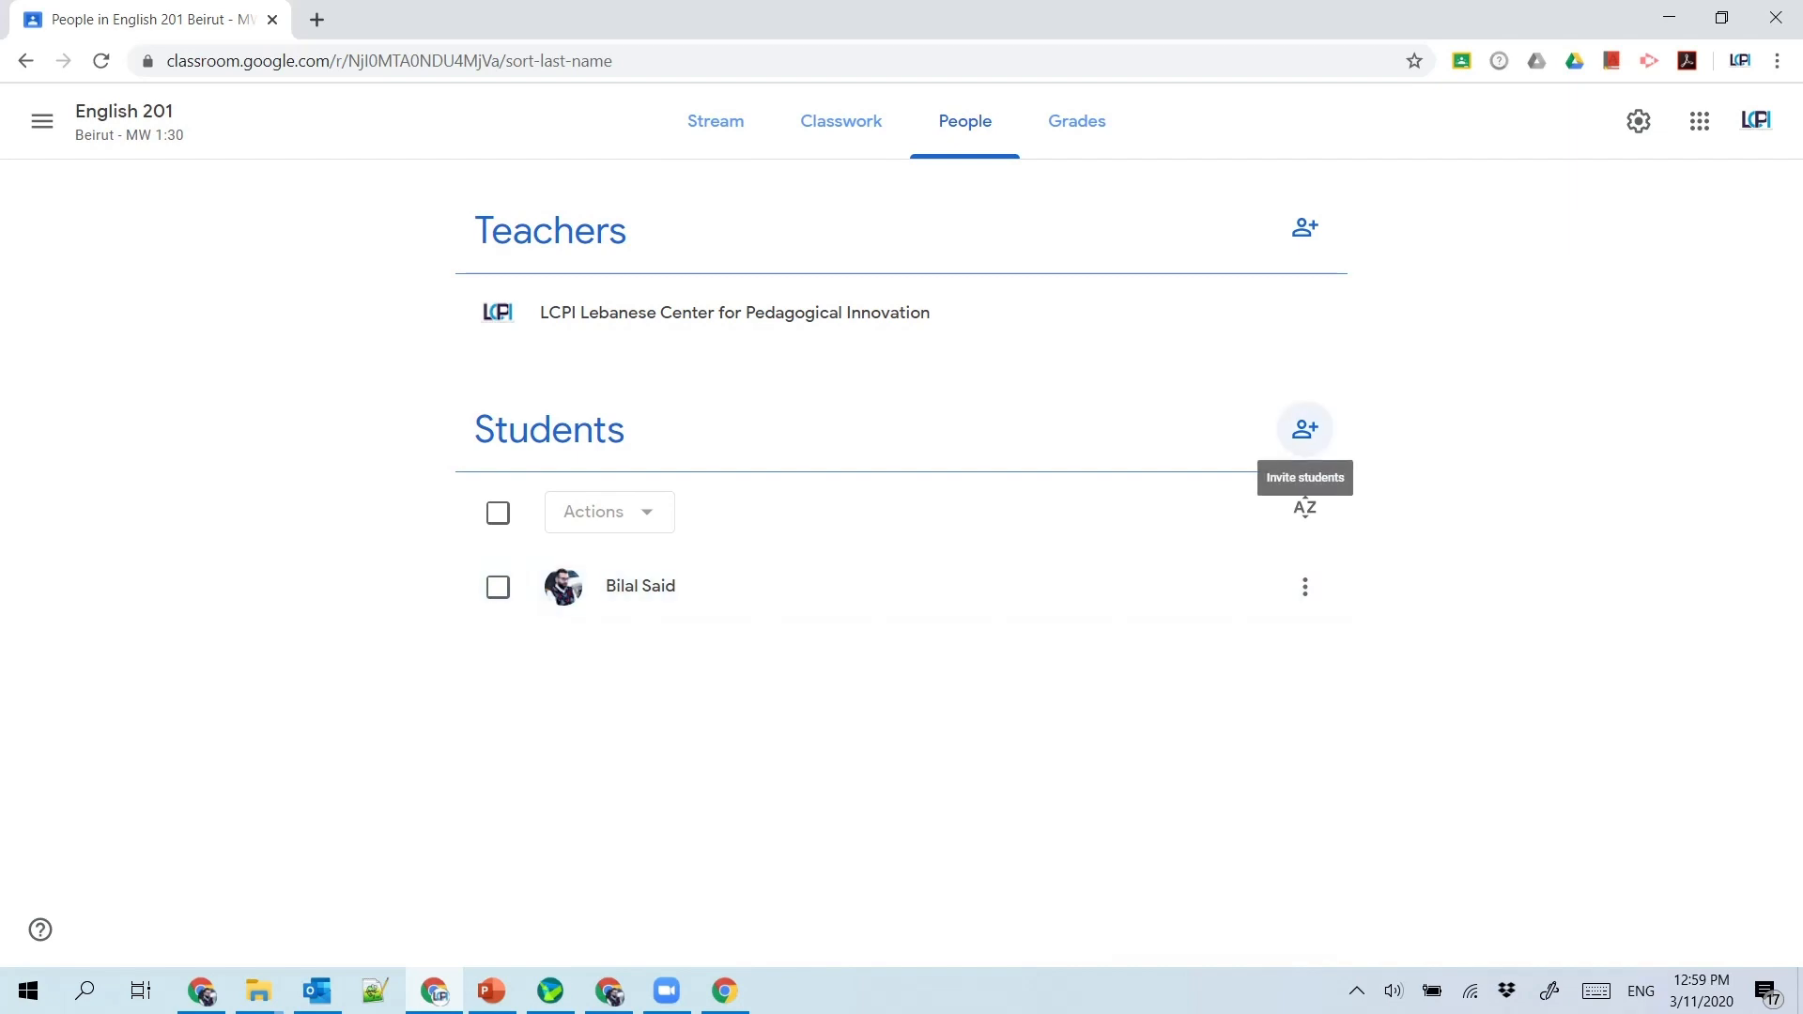
left_click(1304, 429)
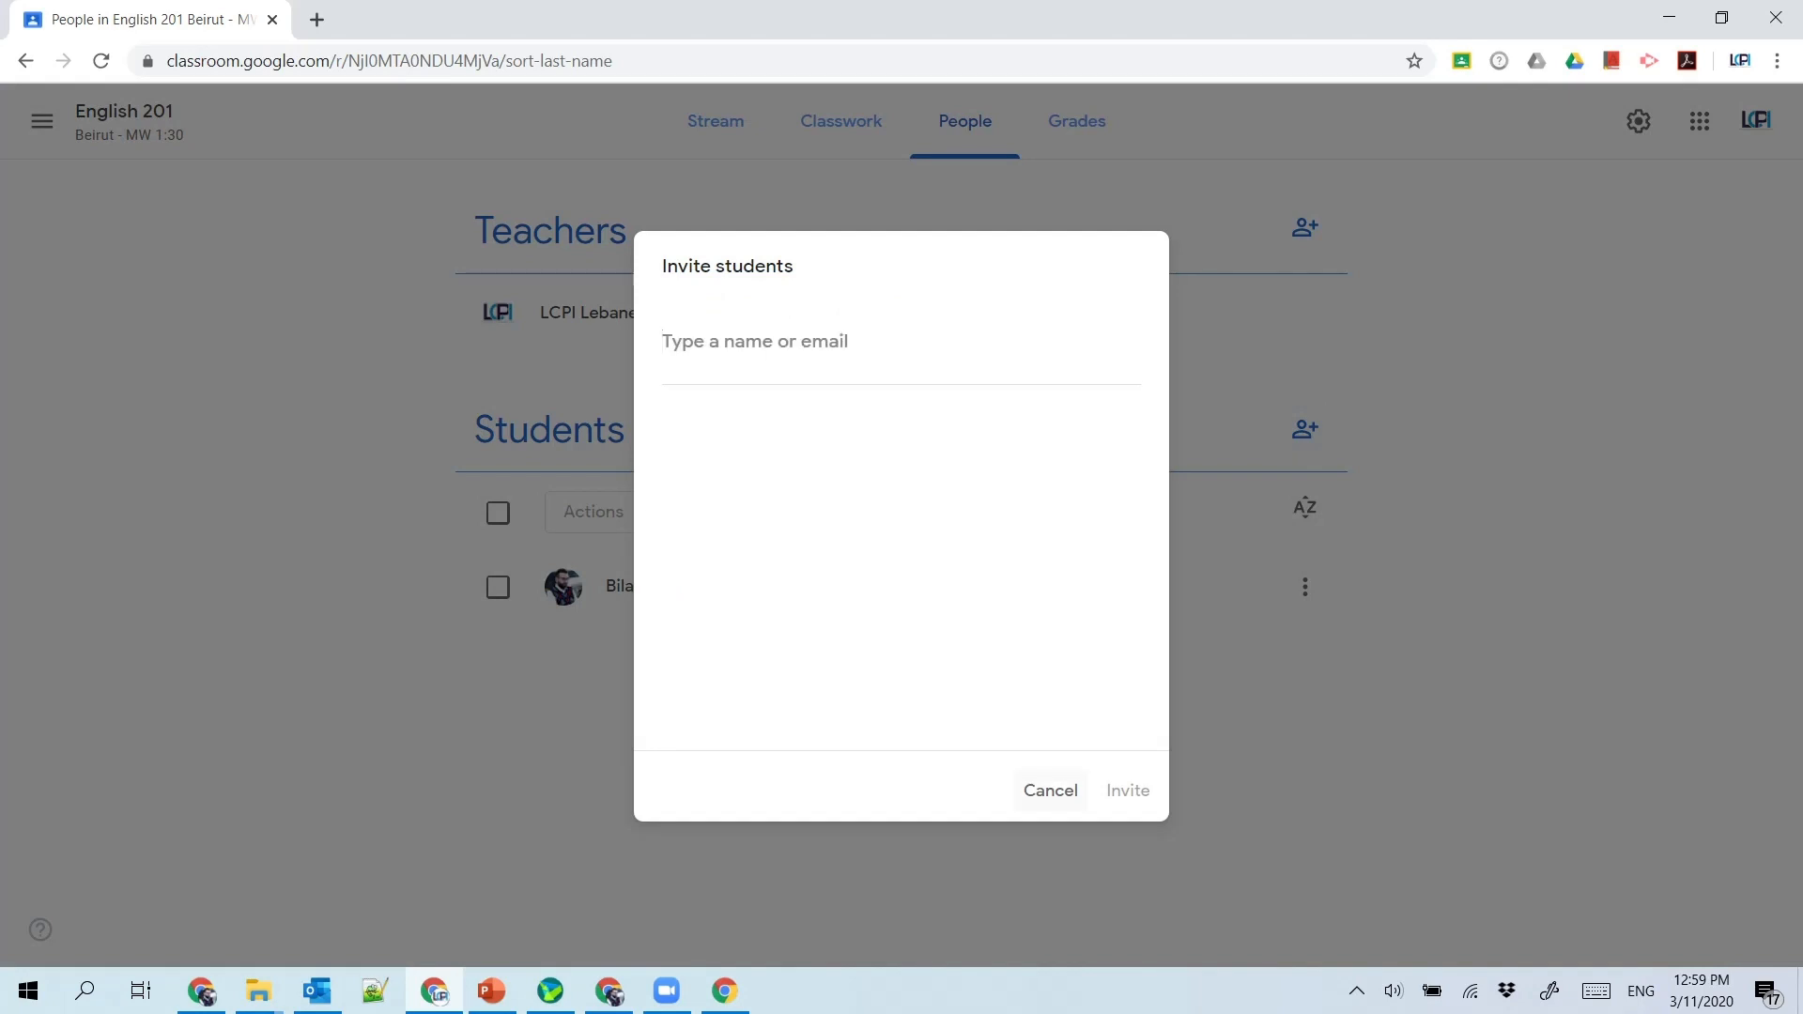
left_click(755, 340)
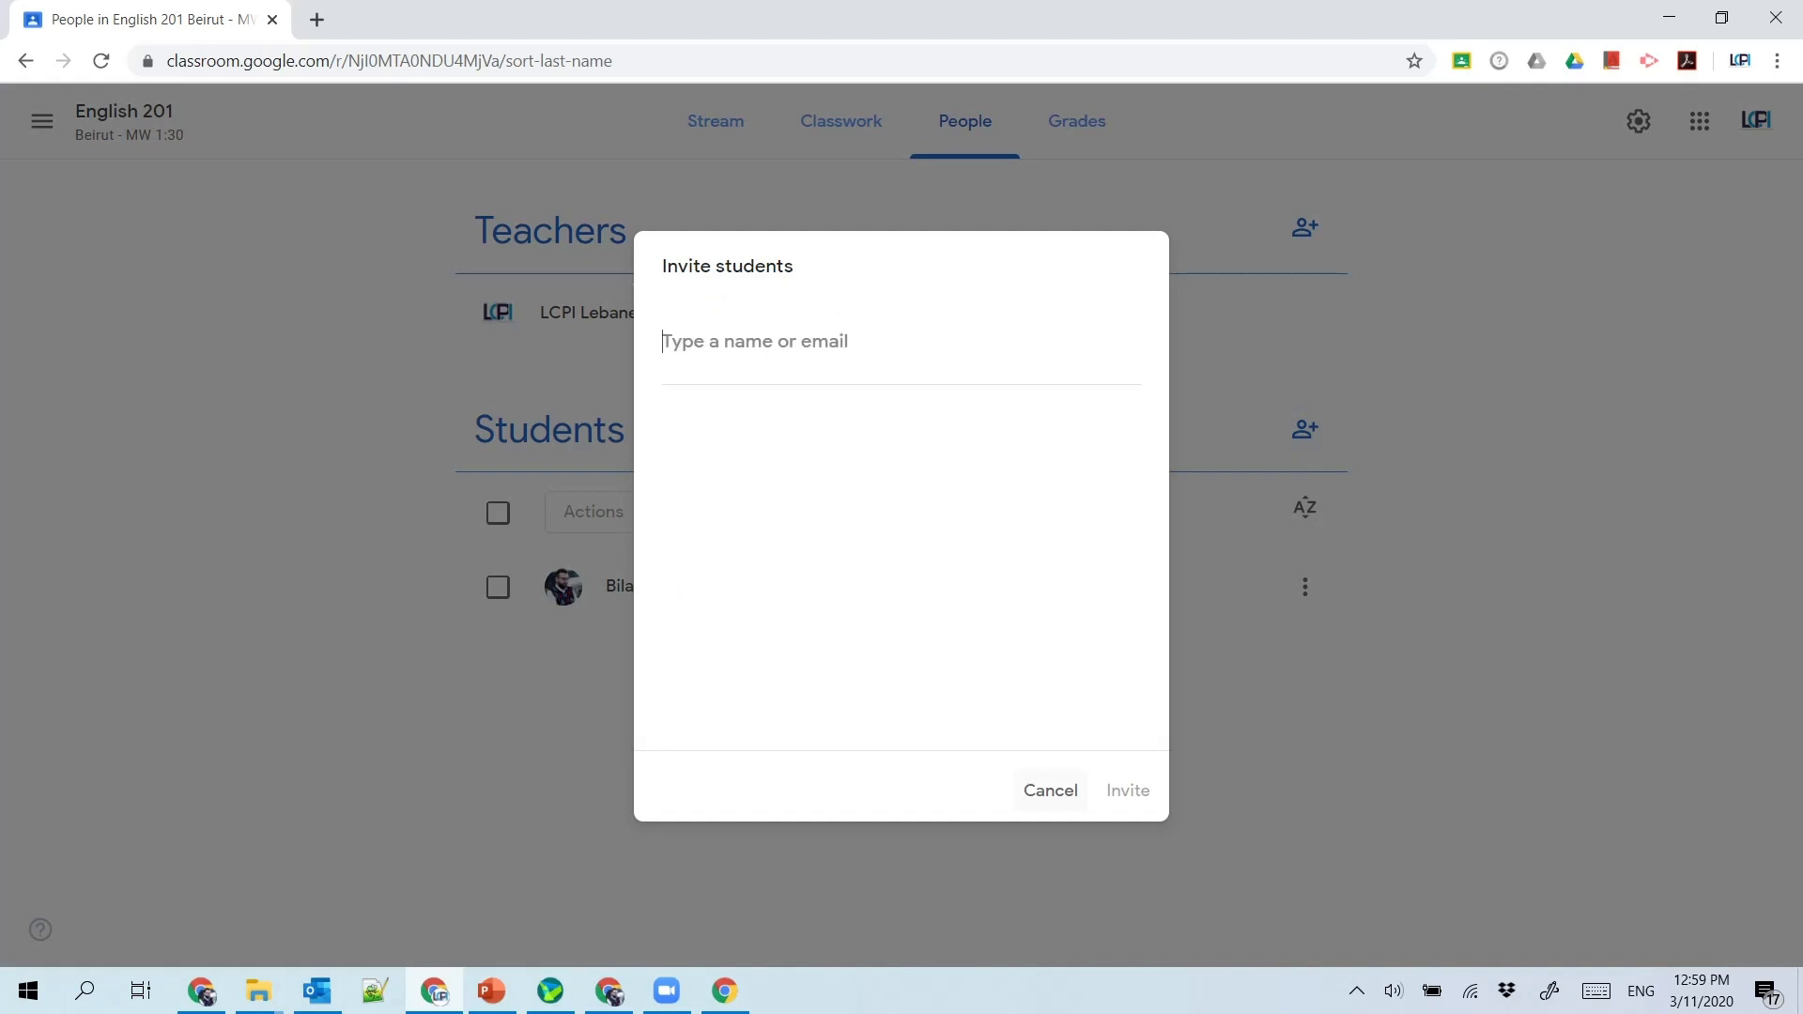
type("lcp")
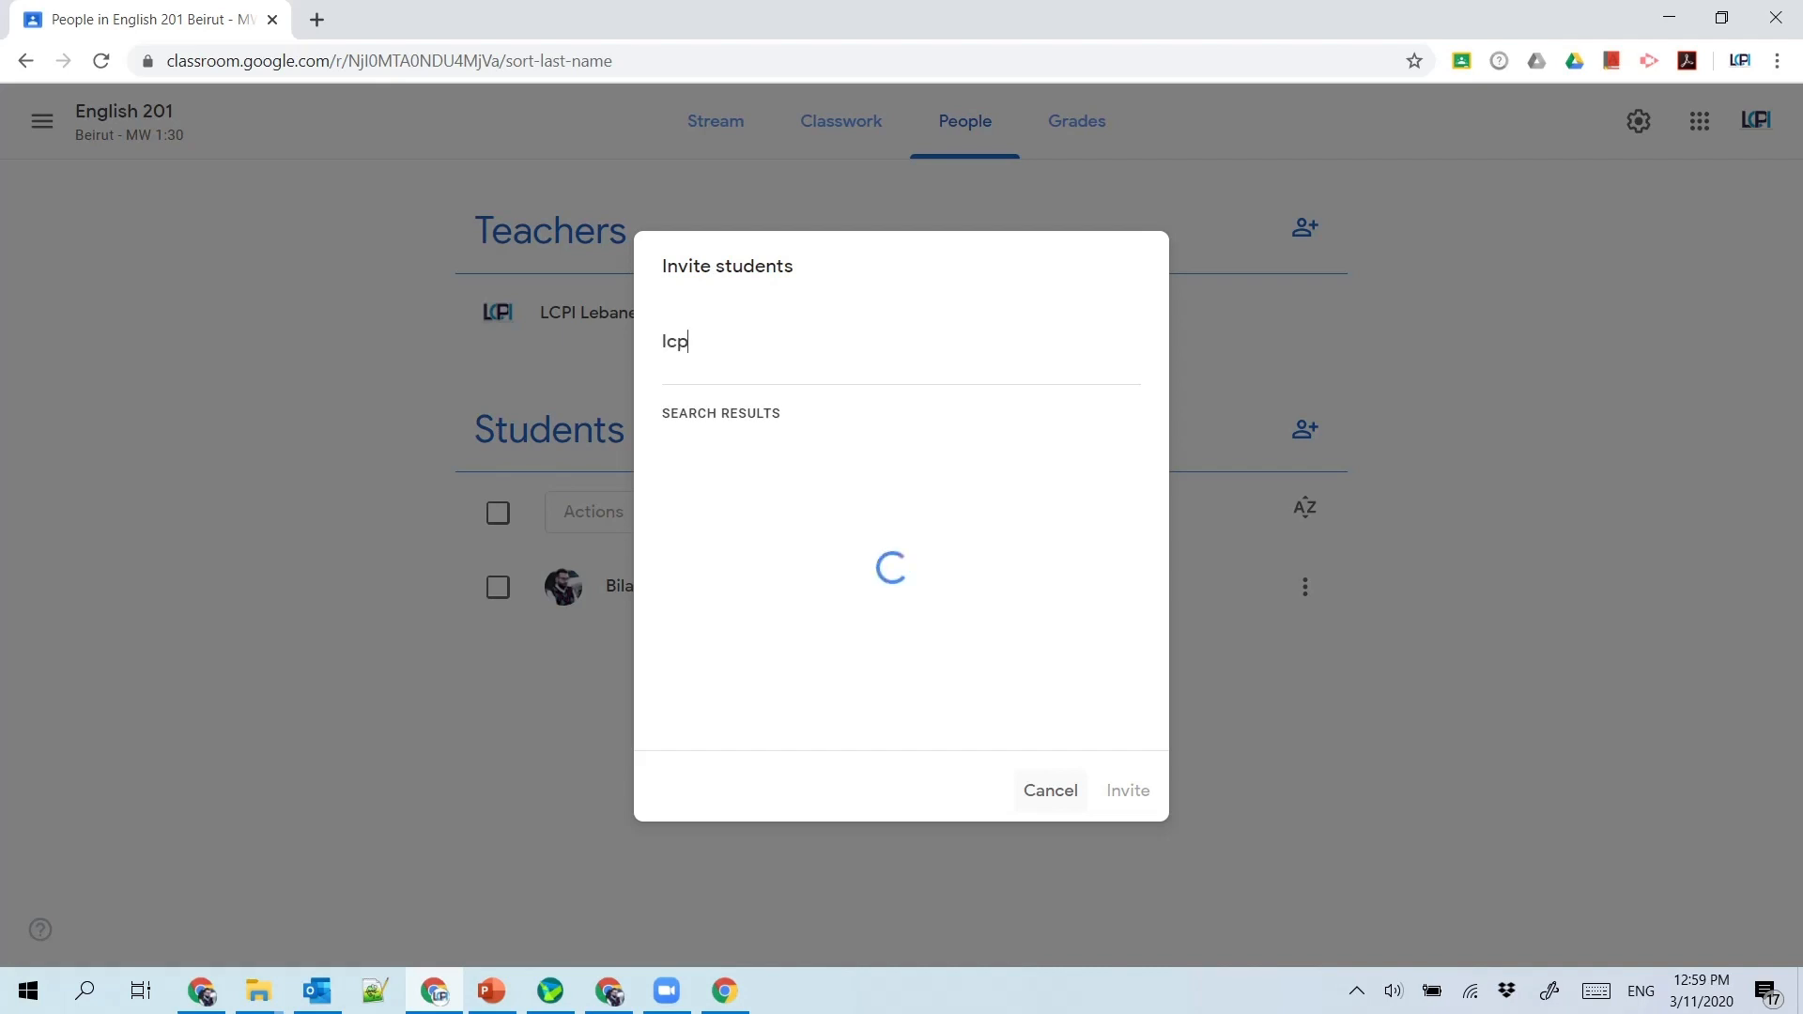
type("i")
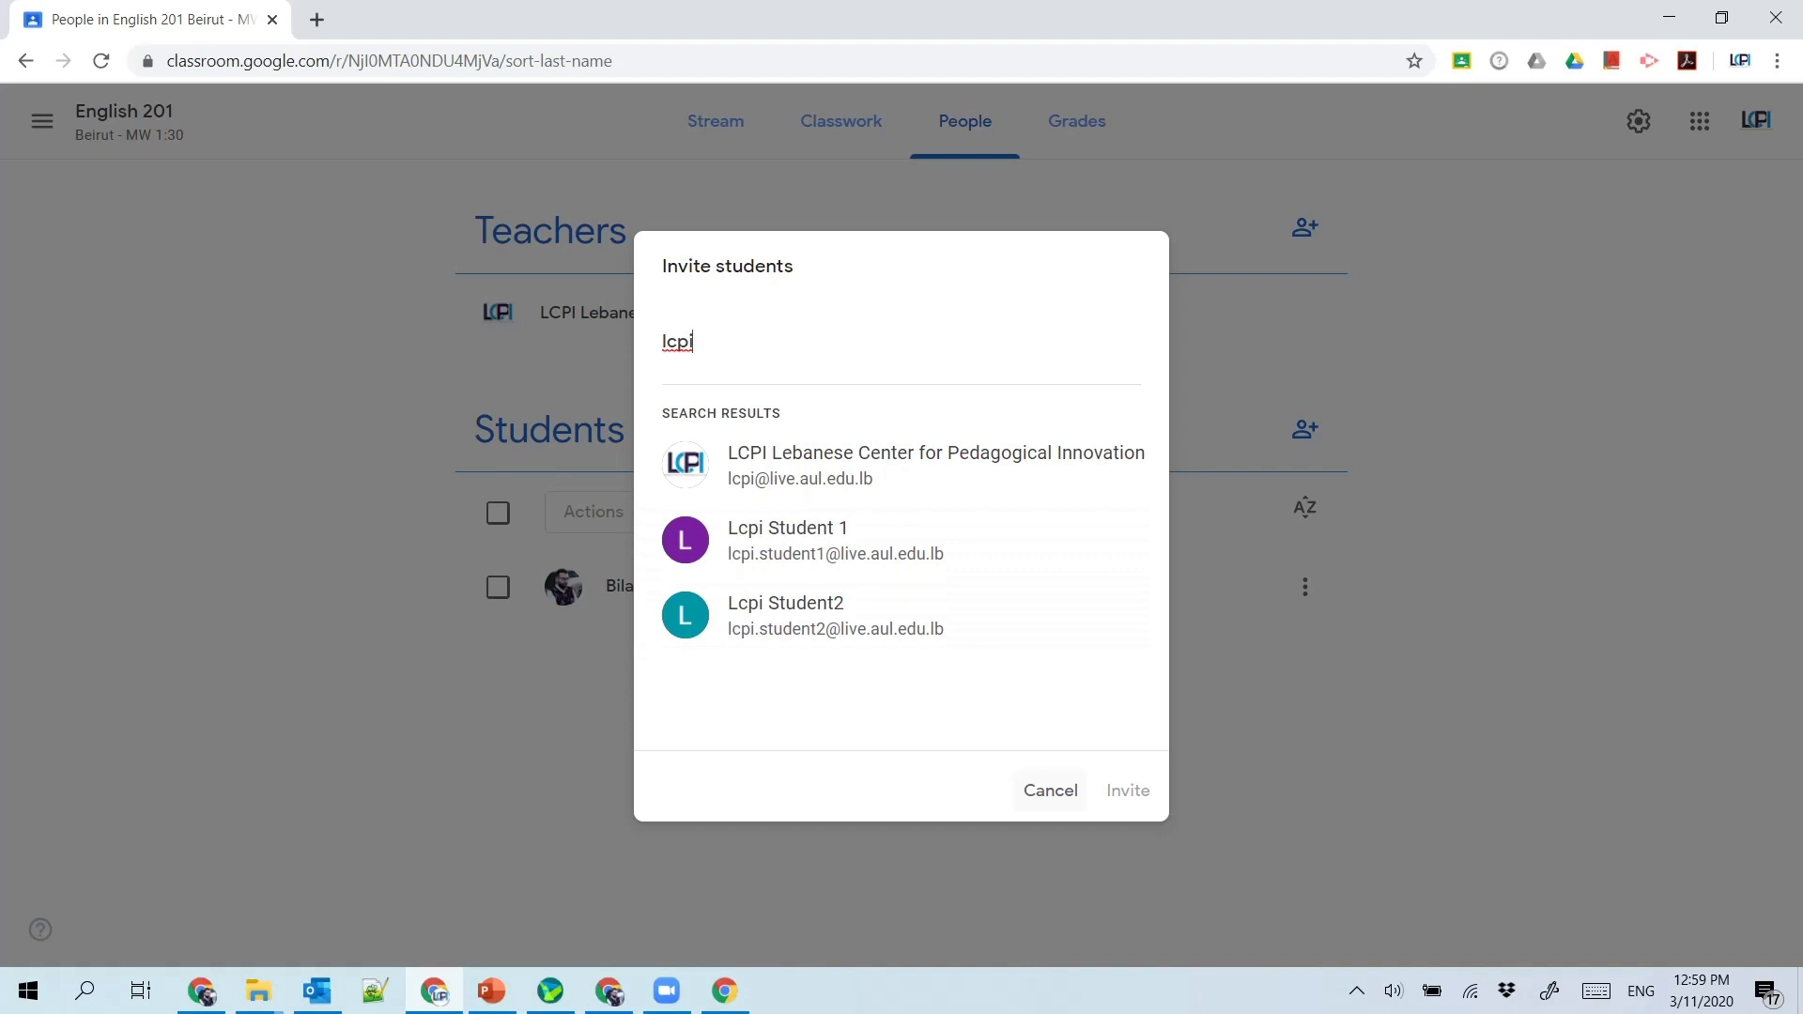
left_click(1048, 791)
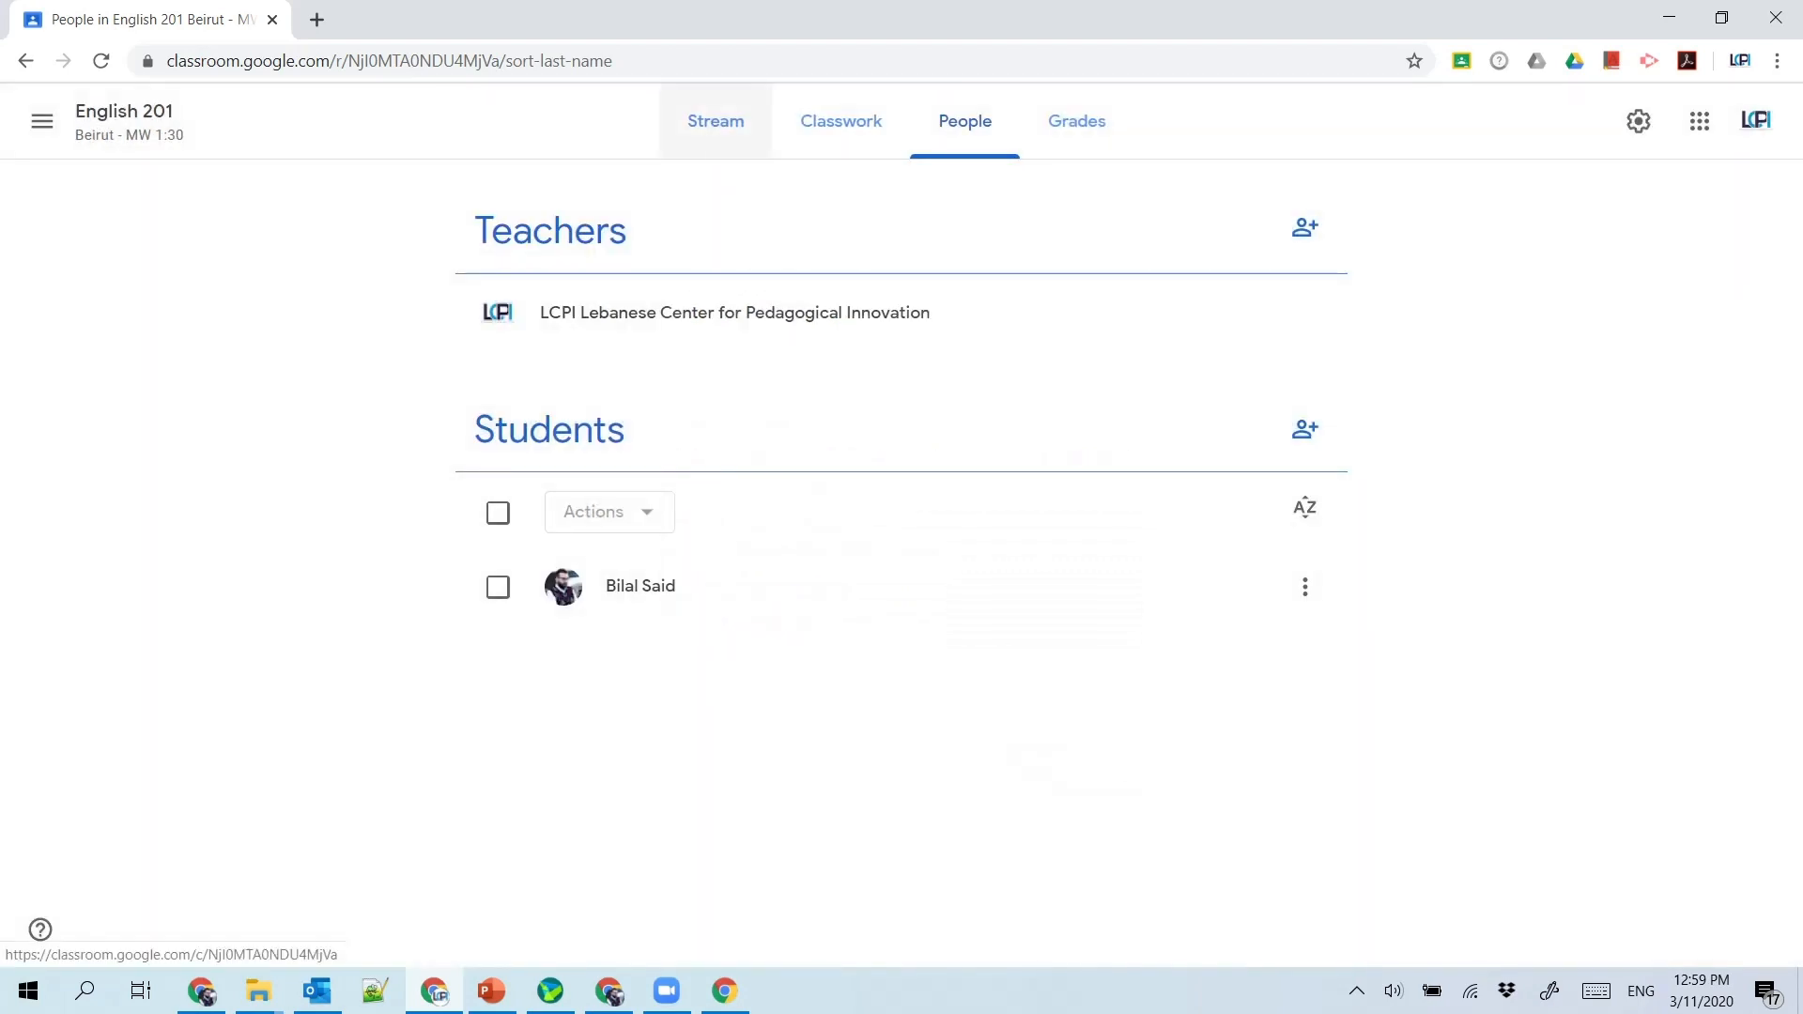
Step: Back on the Stream, display the class code enlarged and close it again
left_click(714, 120)
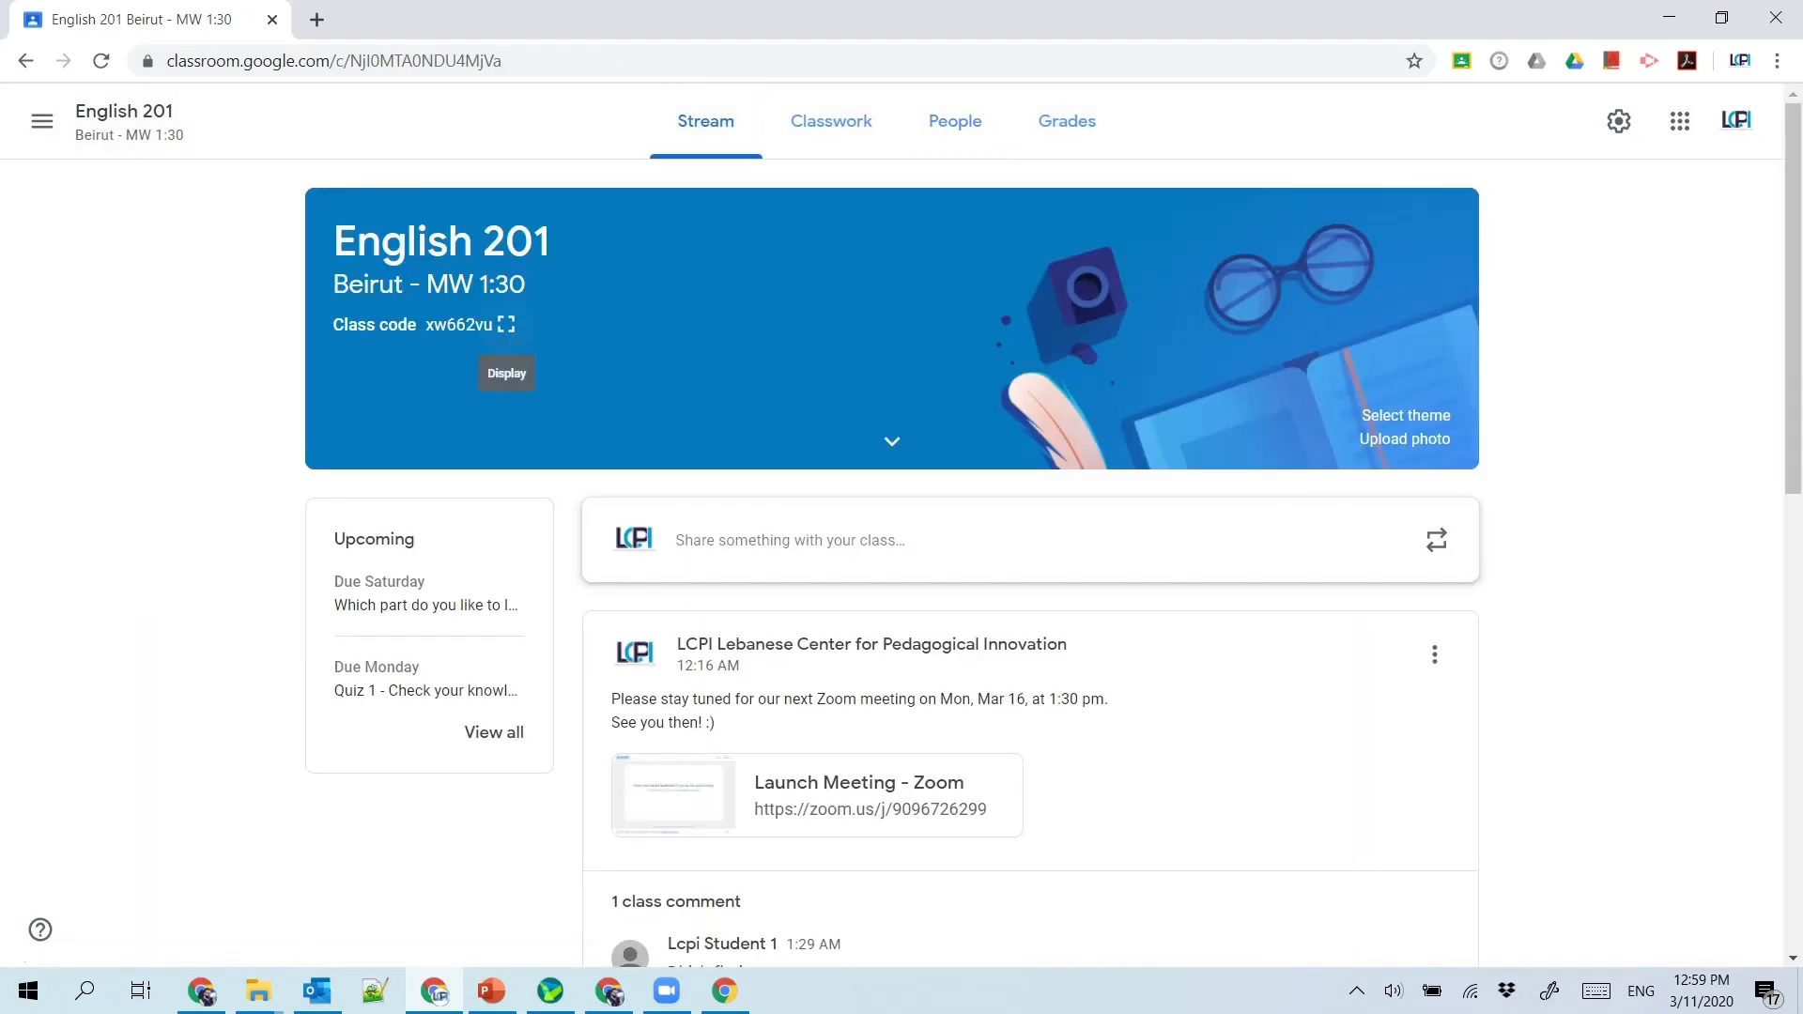
left_click(505, 372)
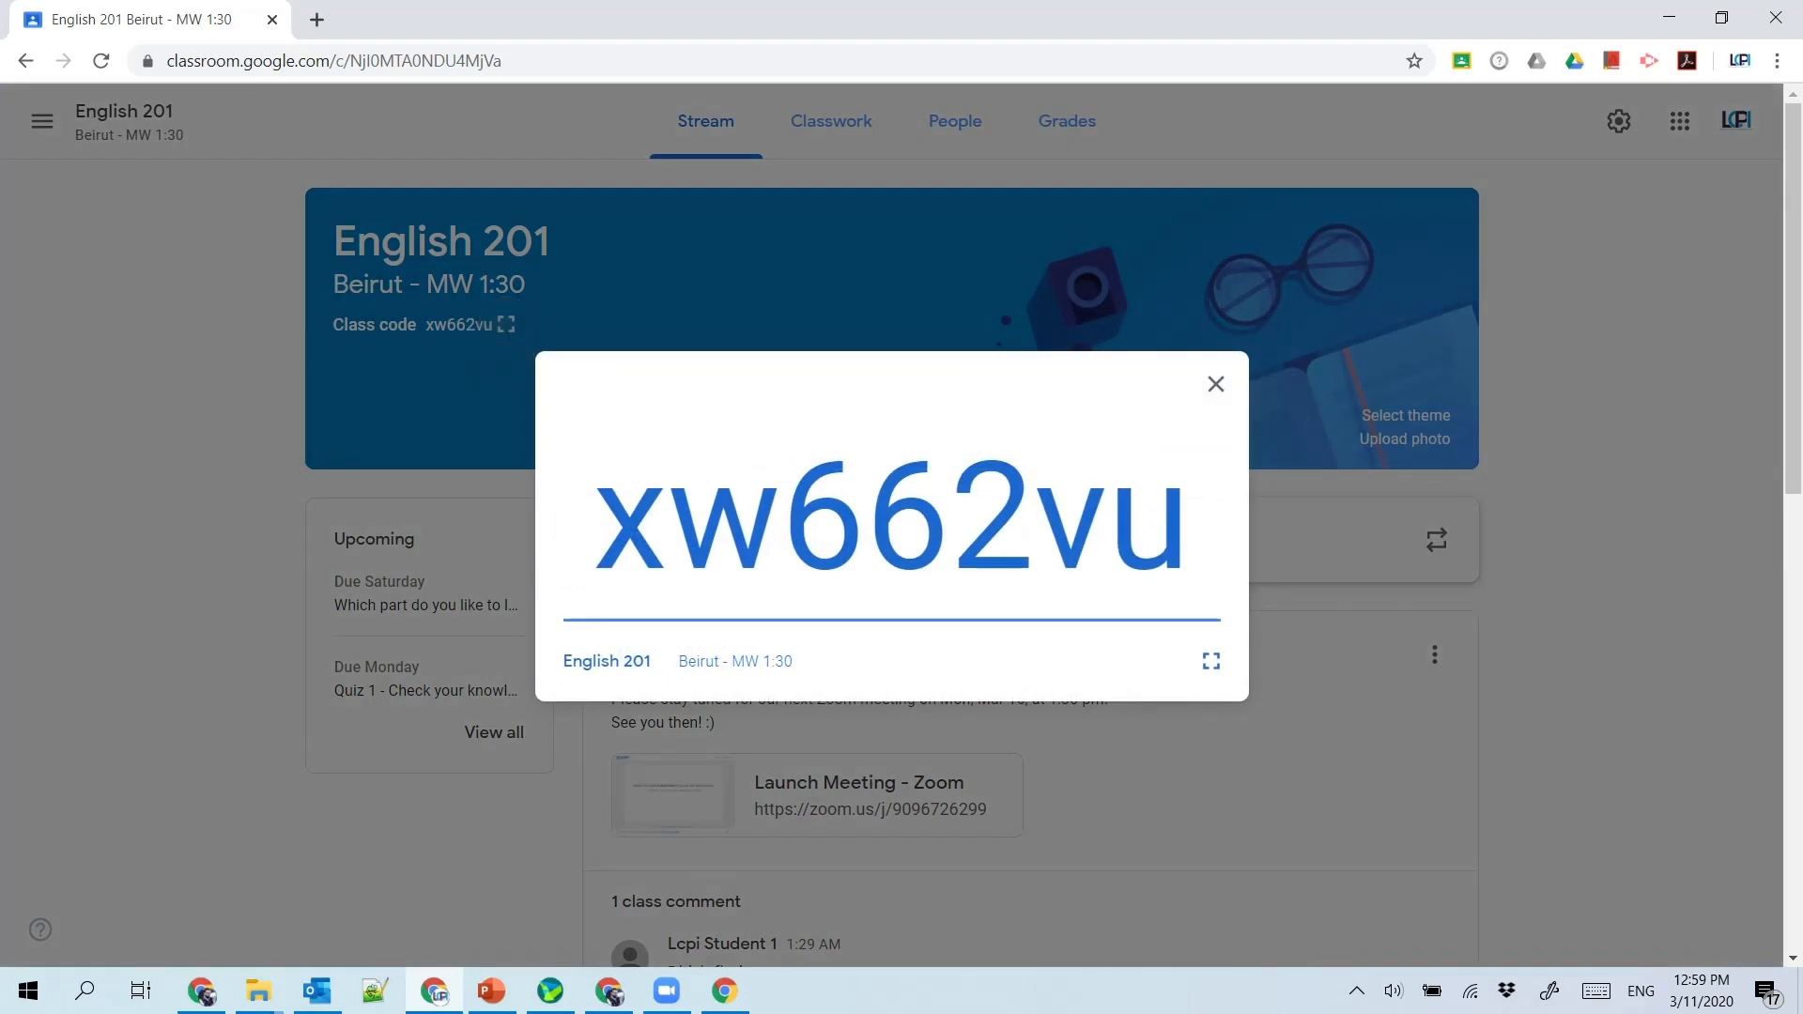
left_click(1215, 384)
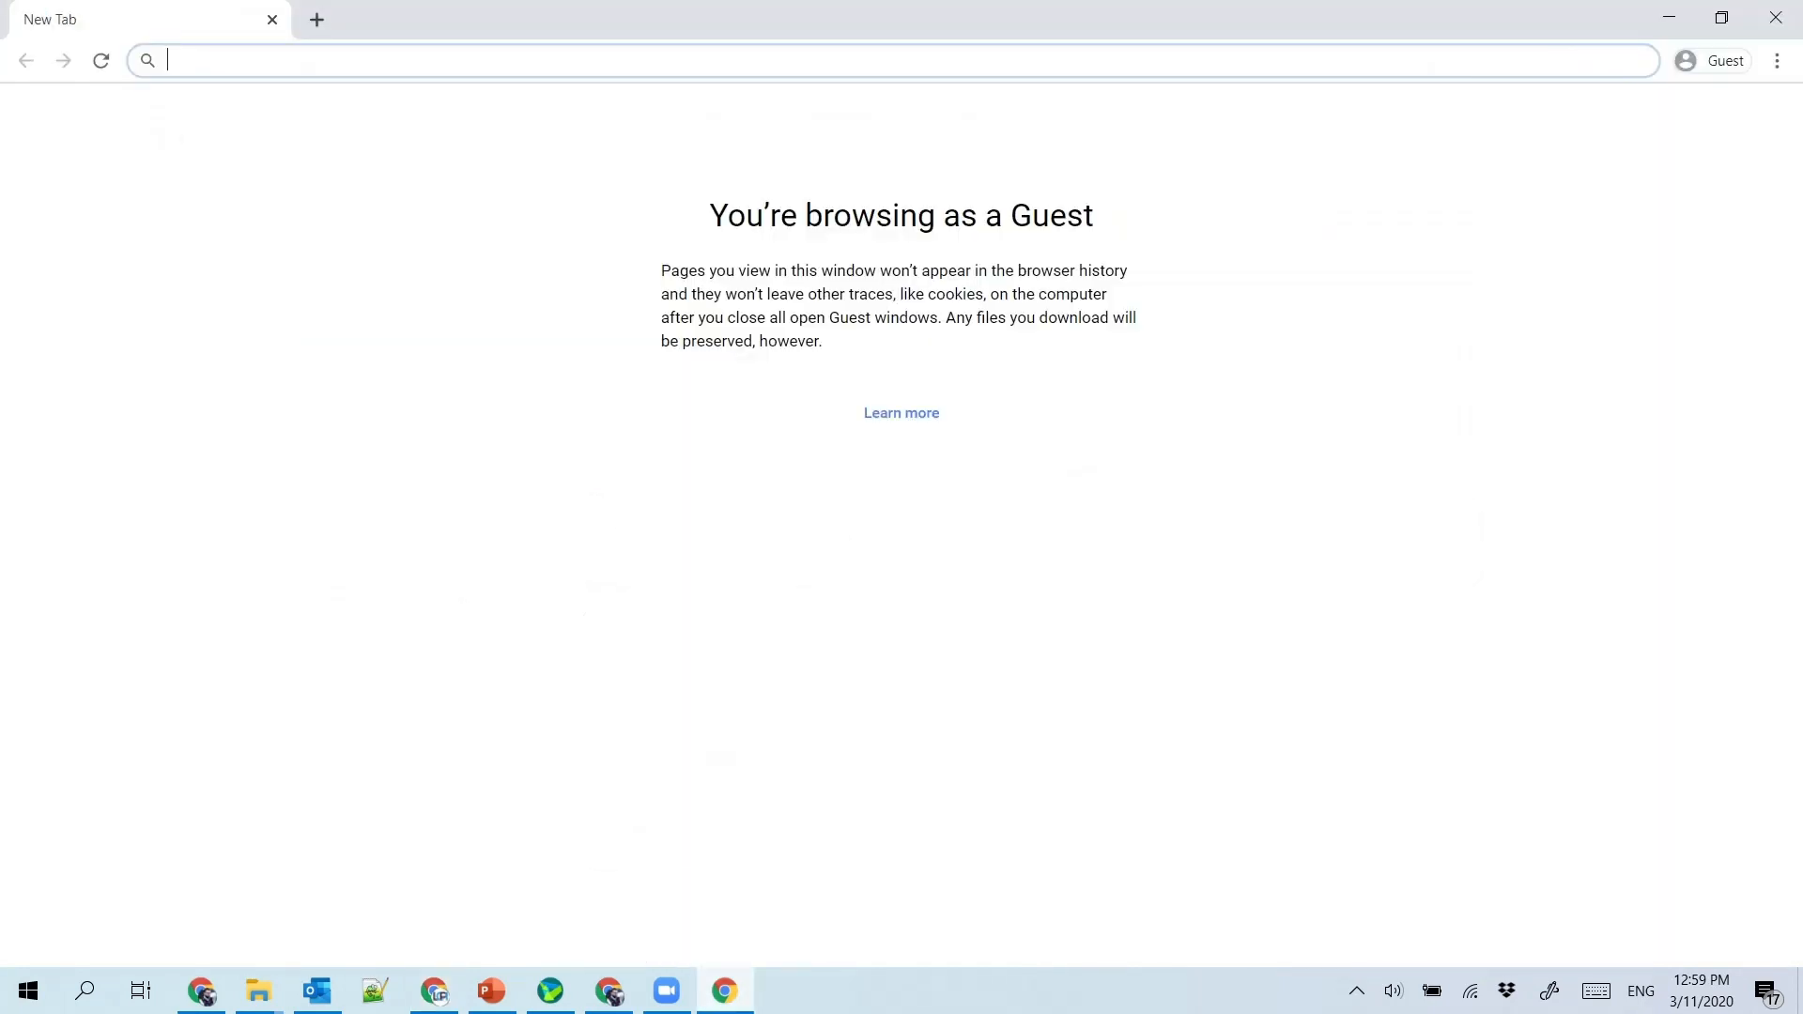
Step: Search 'google classroom' in the guest window and switch results to English
type("g")
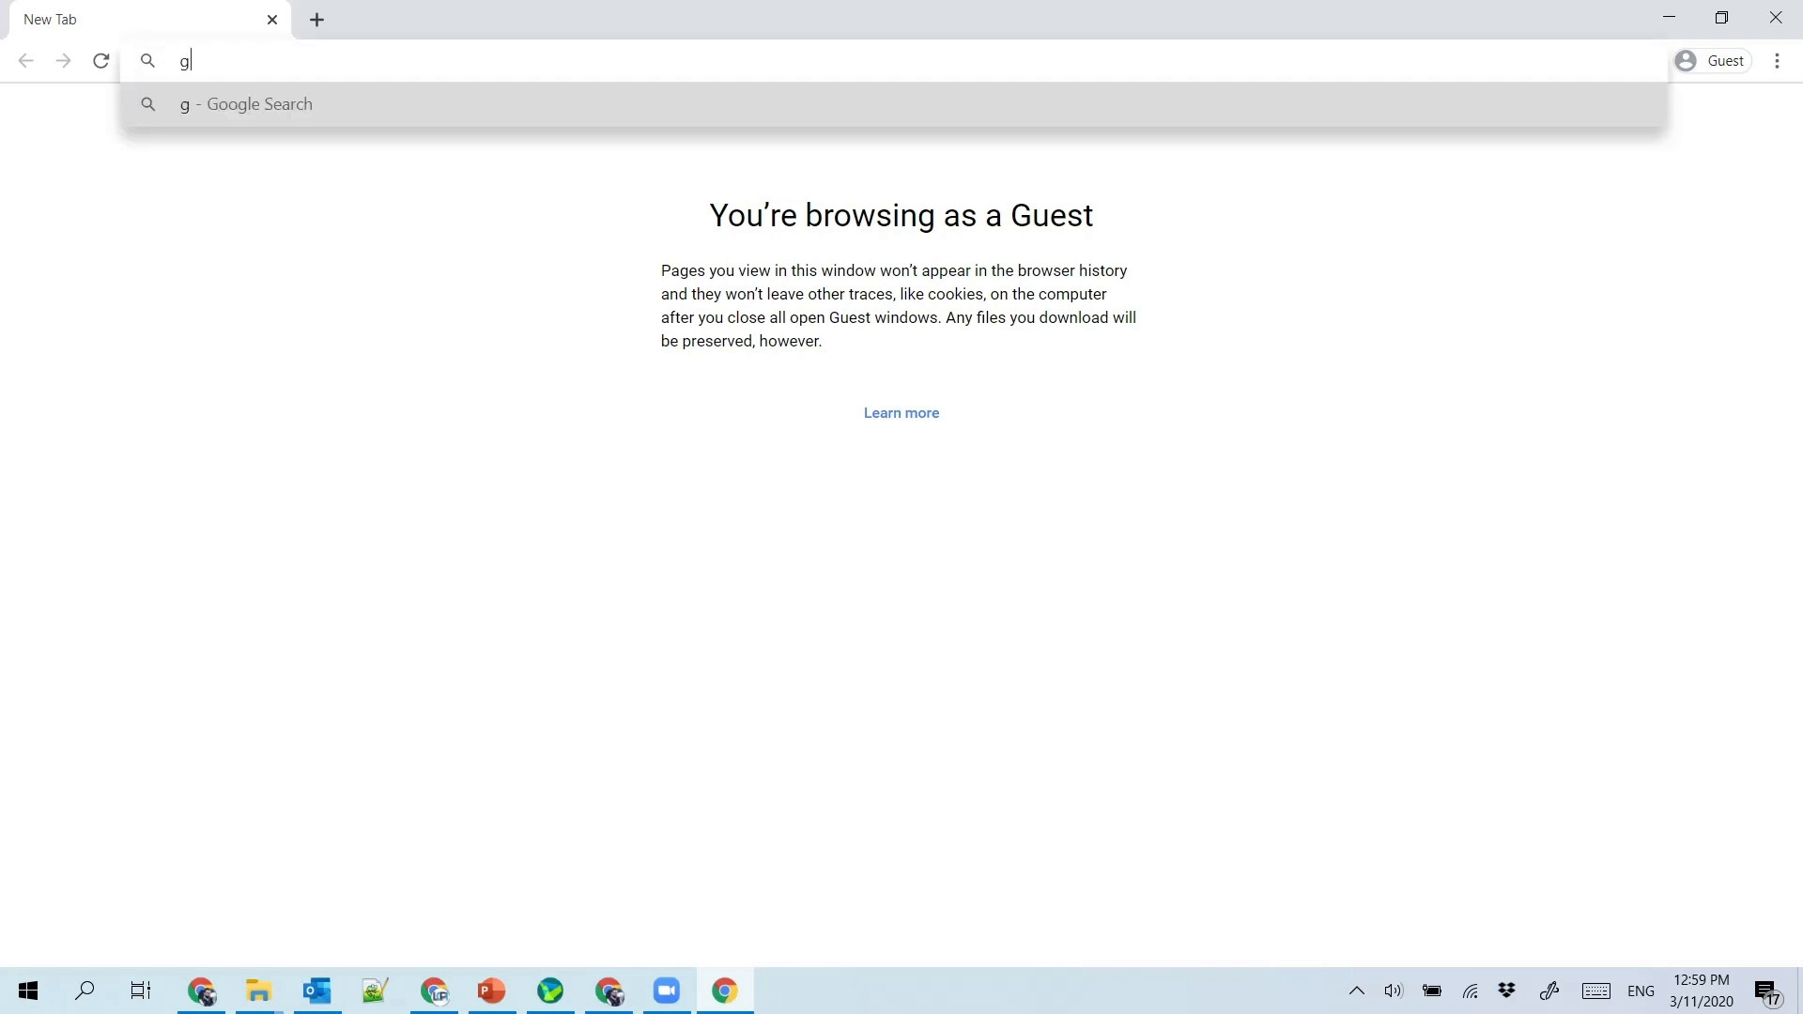
type("oogle clas")
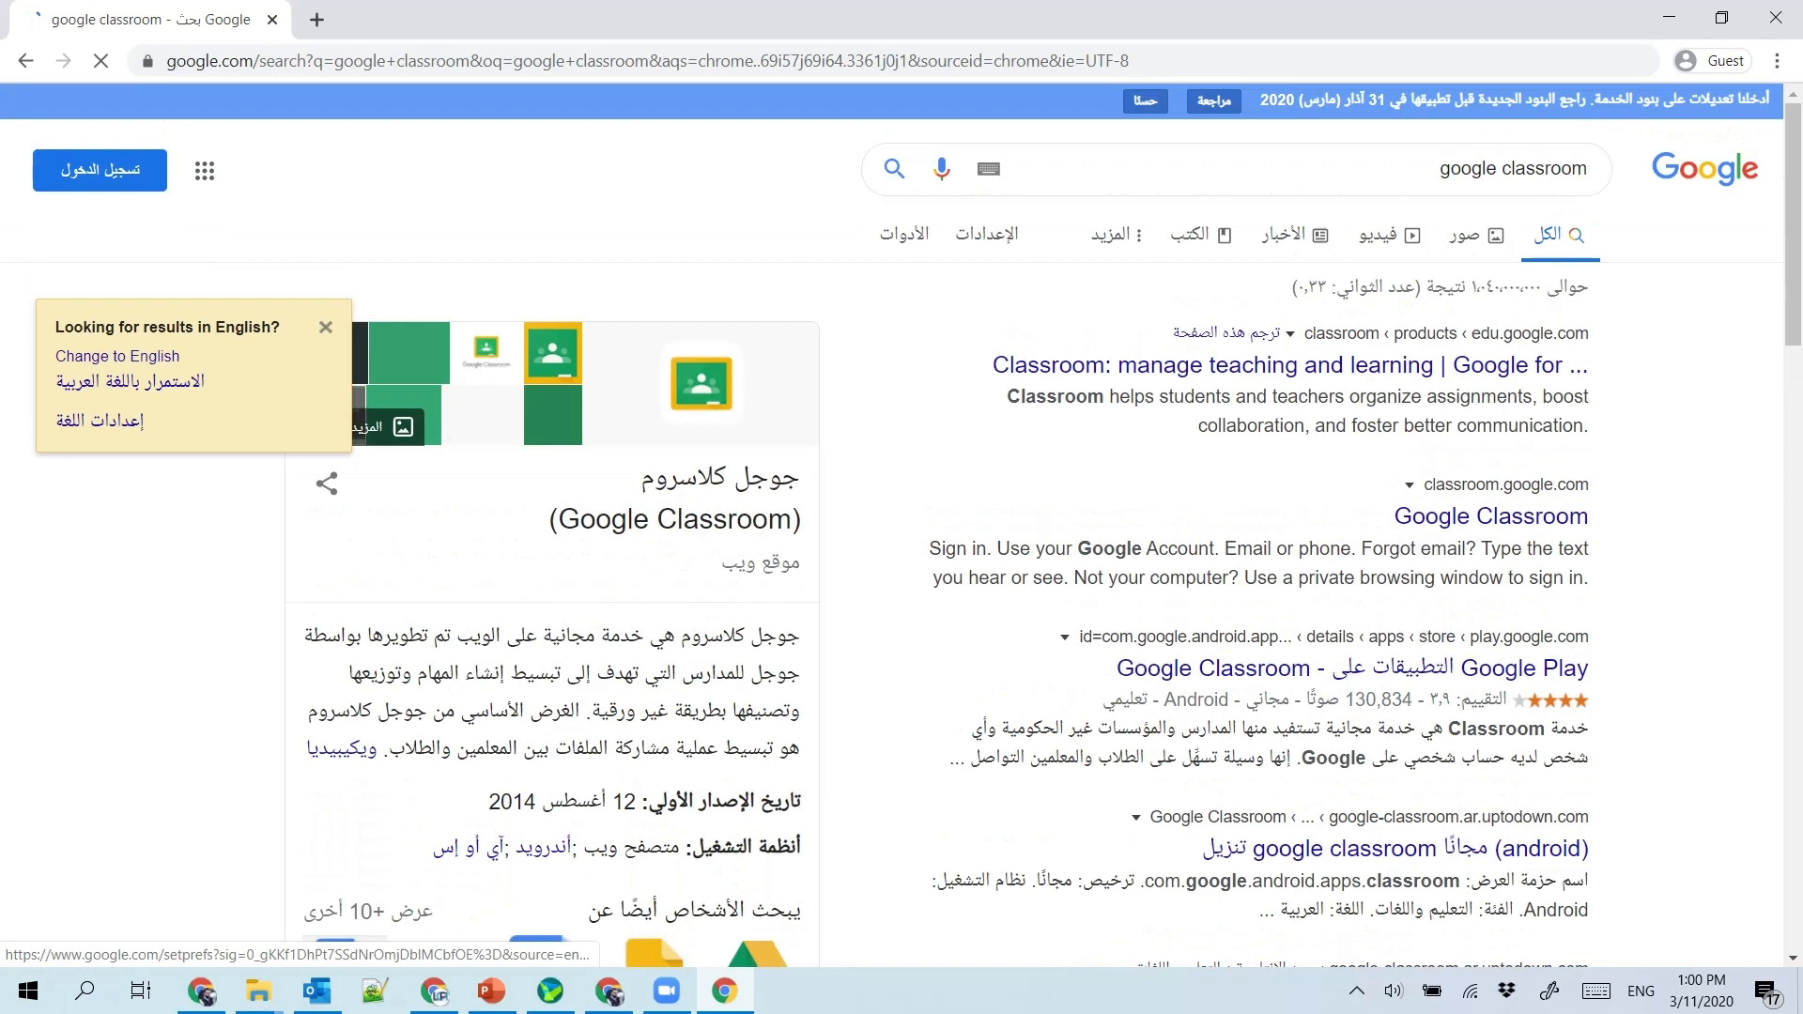
left_click(116, 357)
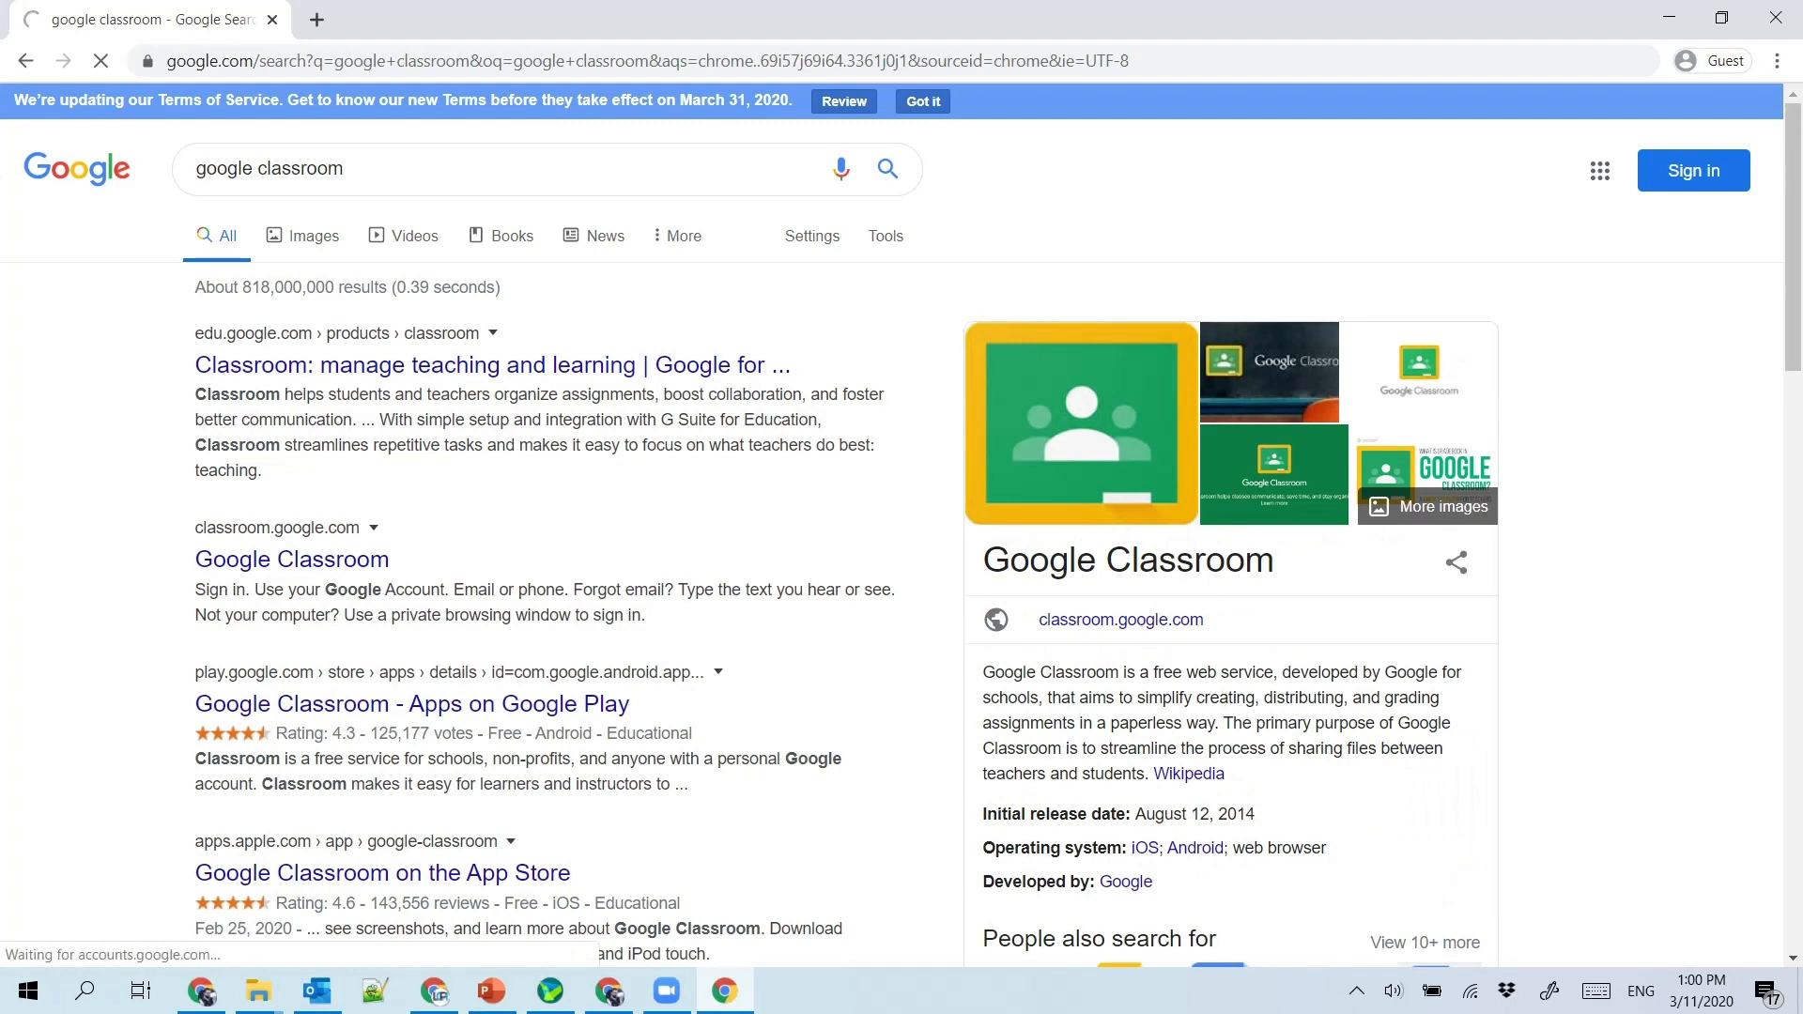
Step: Open the Classroom product page and continue to Go to Classroom sign-in
left_click(490, 364)
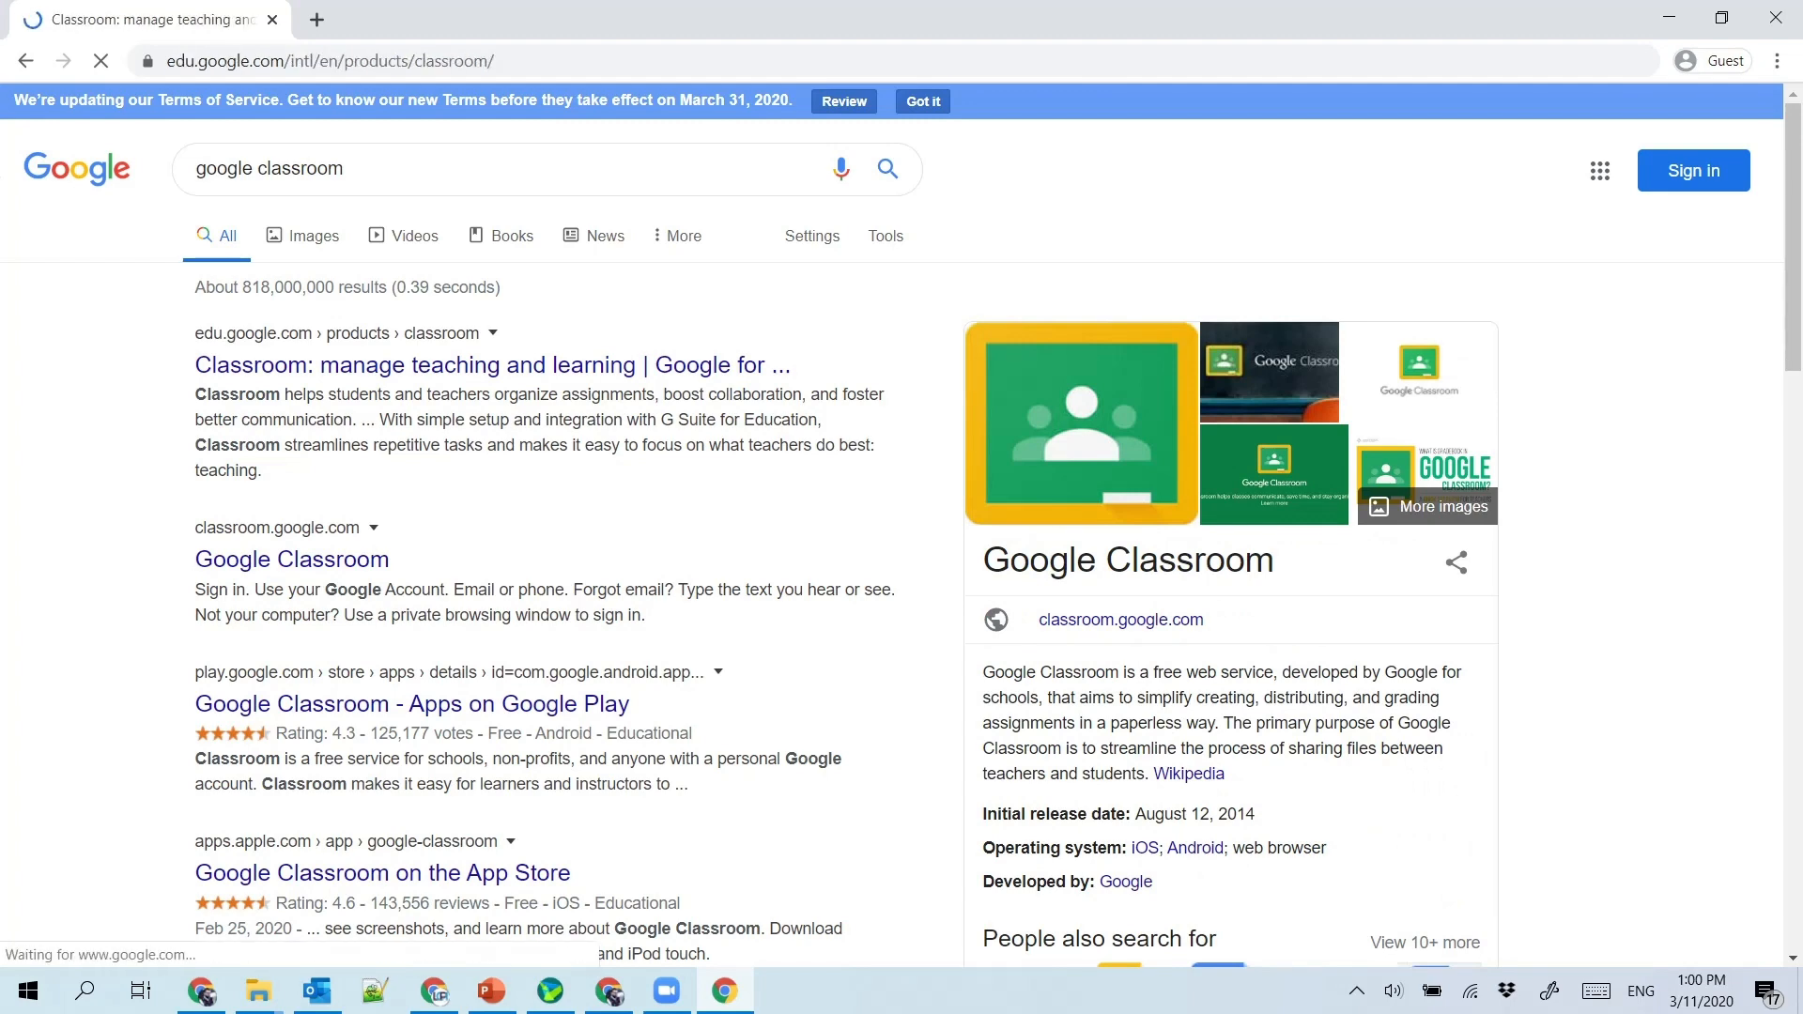
left_click(492, 365)
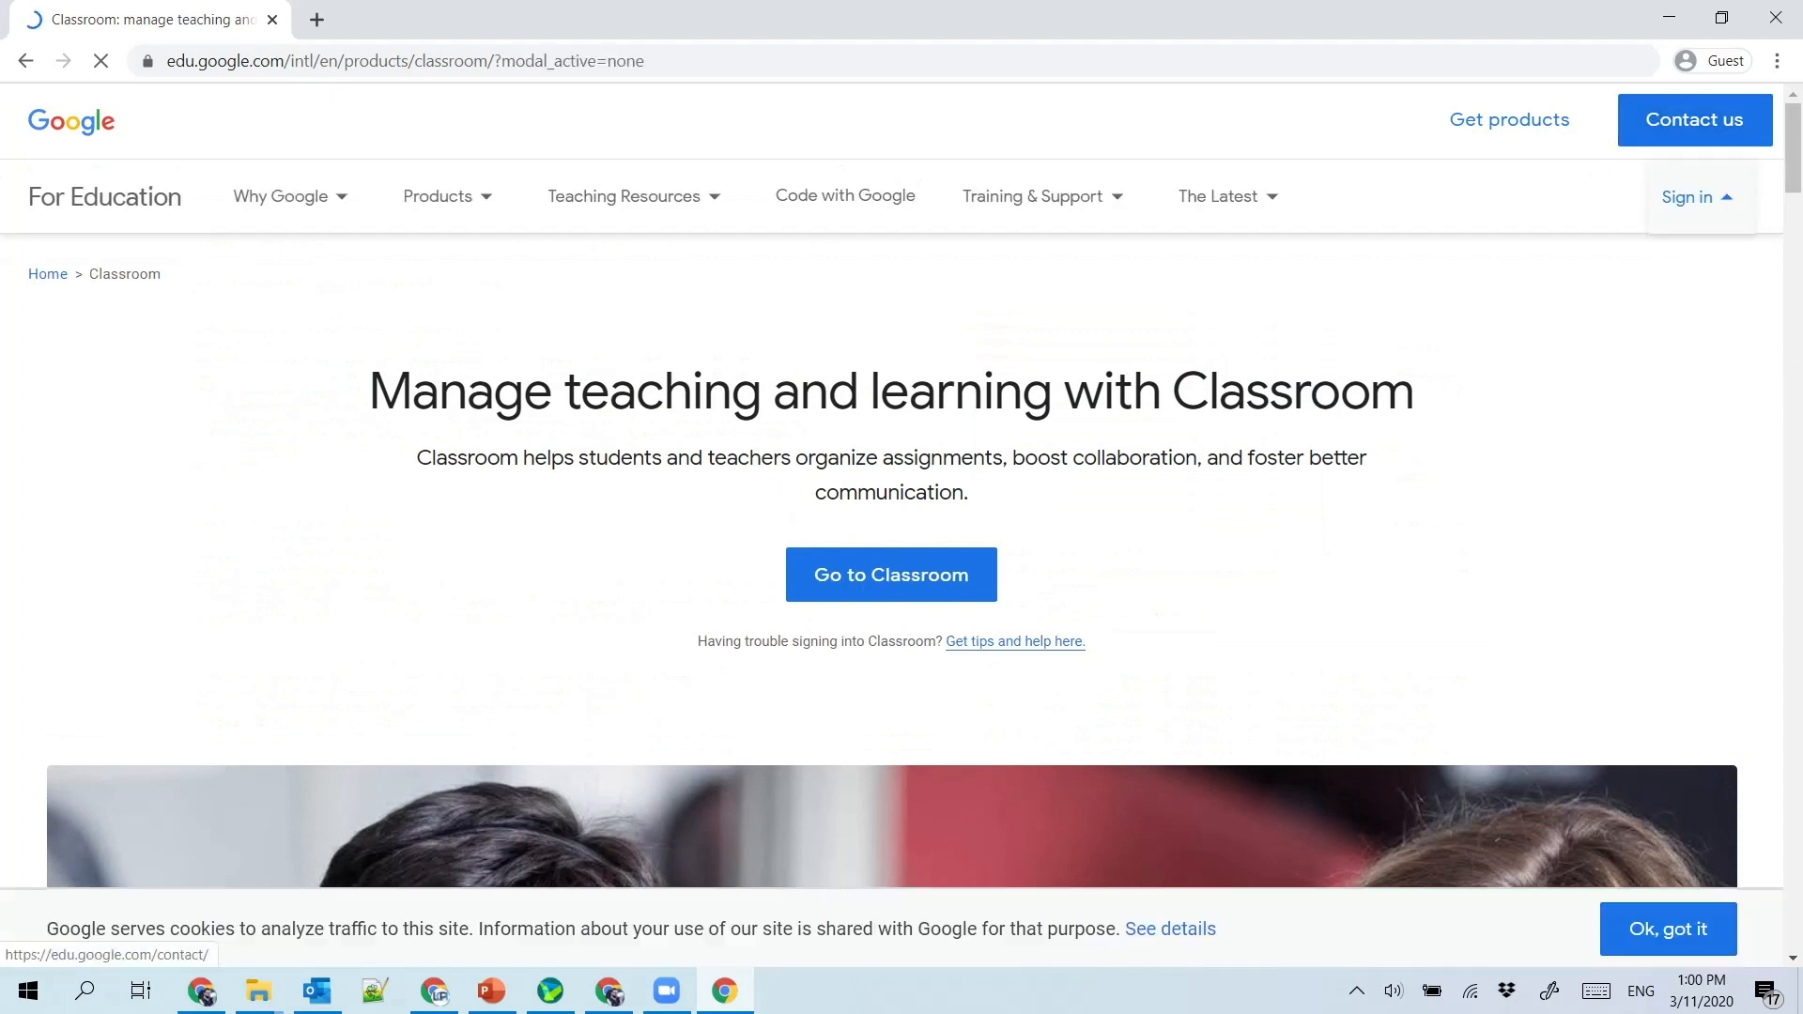
left_click(890, 575)
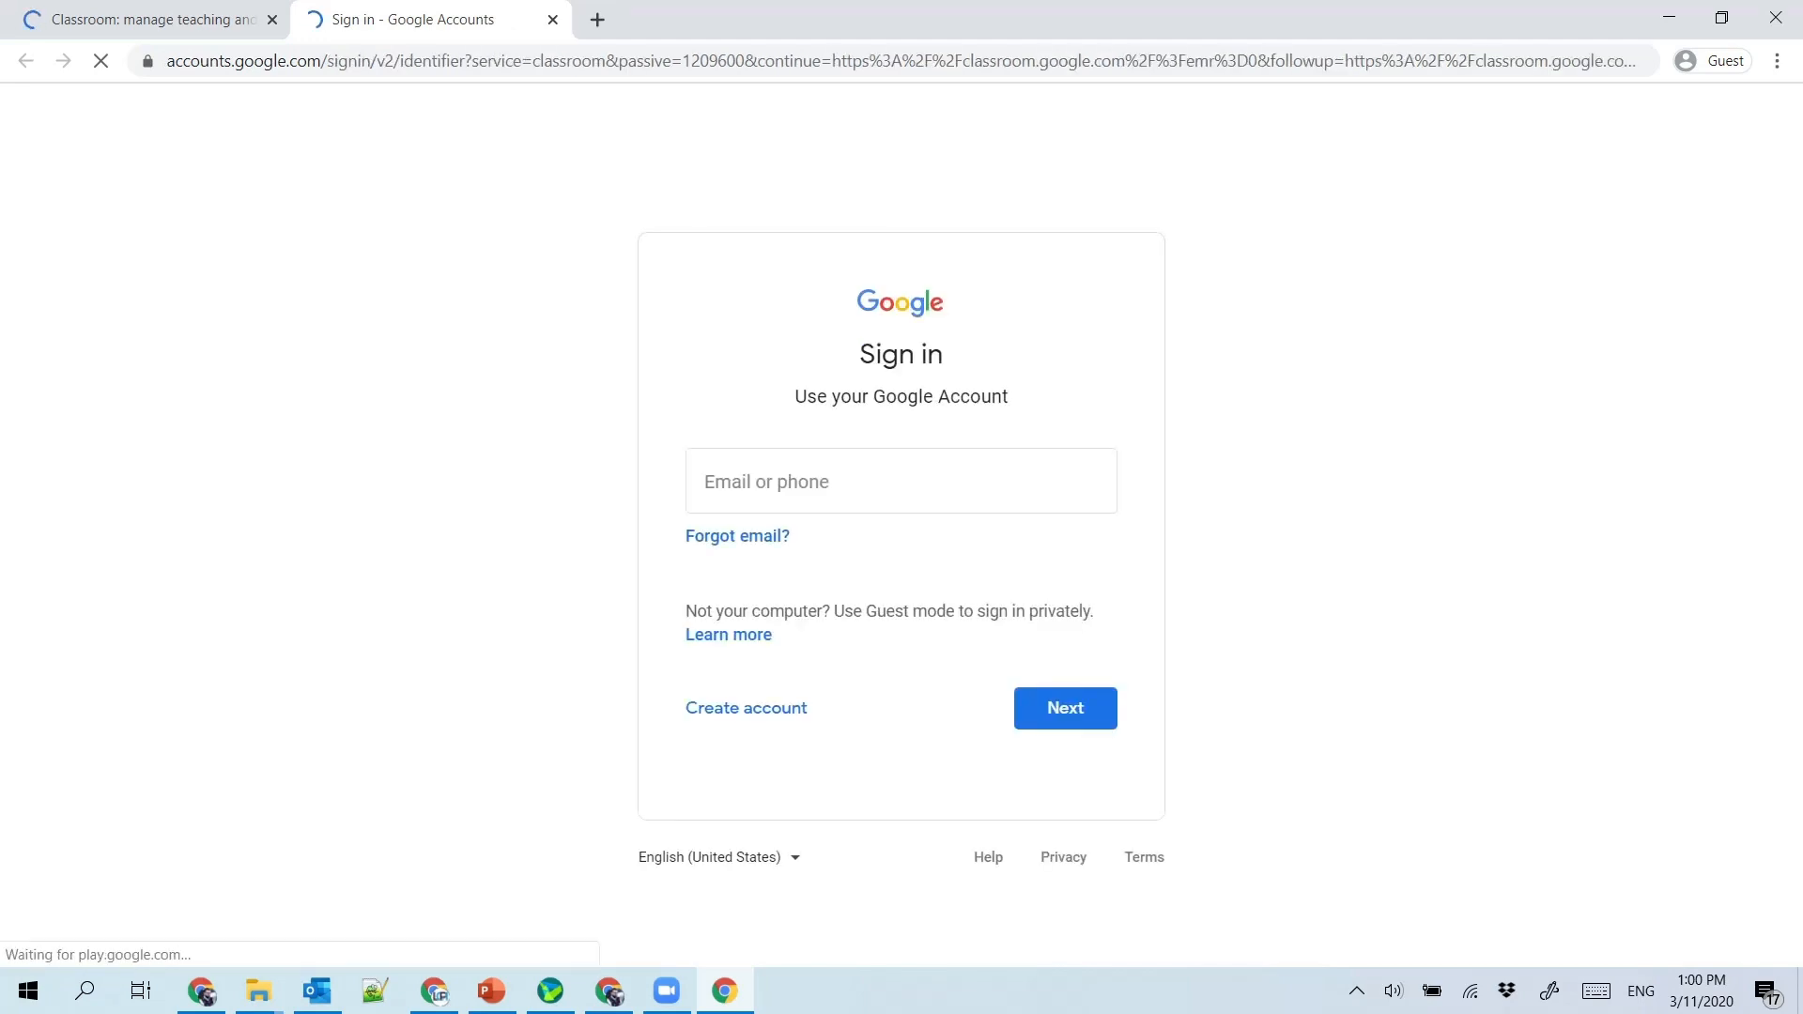
Step: Sign in with the student email 'ldcpi.stud…' and its password
type("ld")
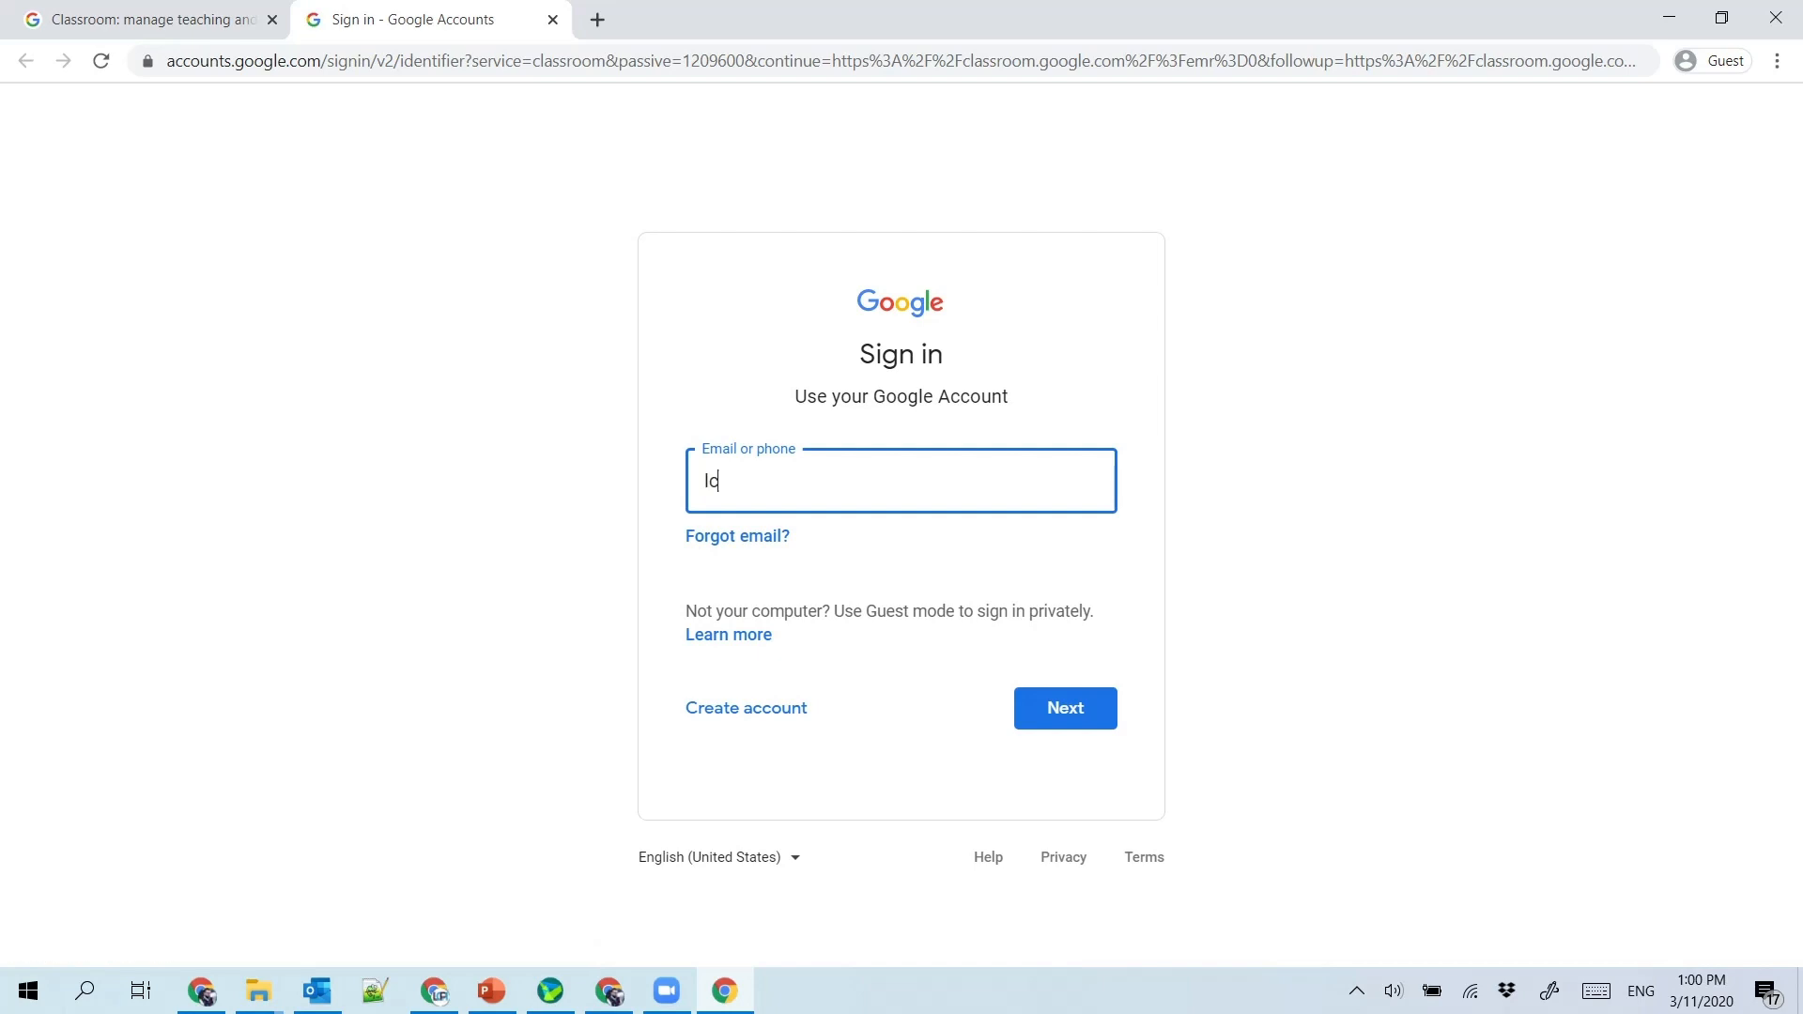
type("cpi.")
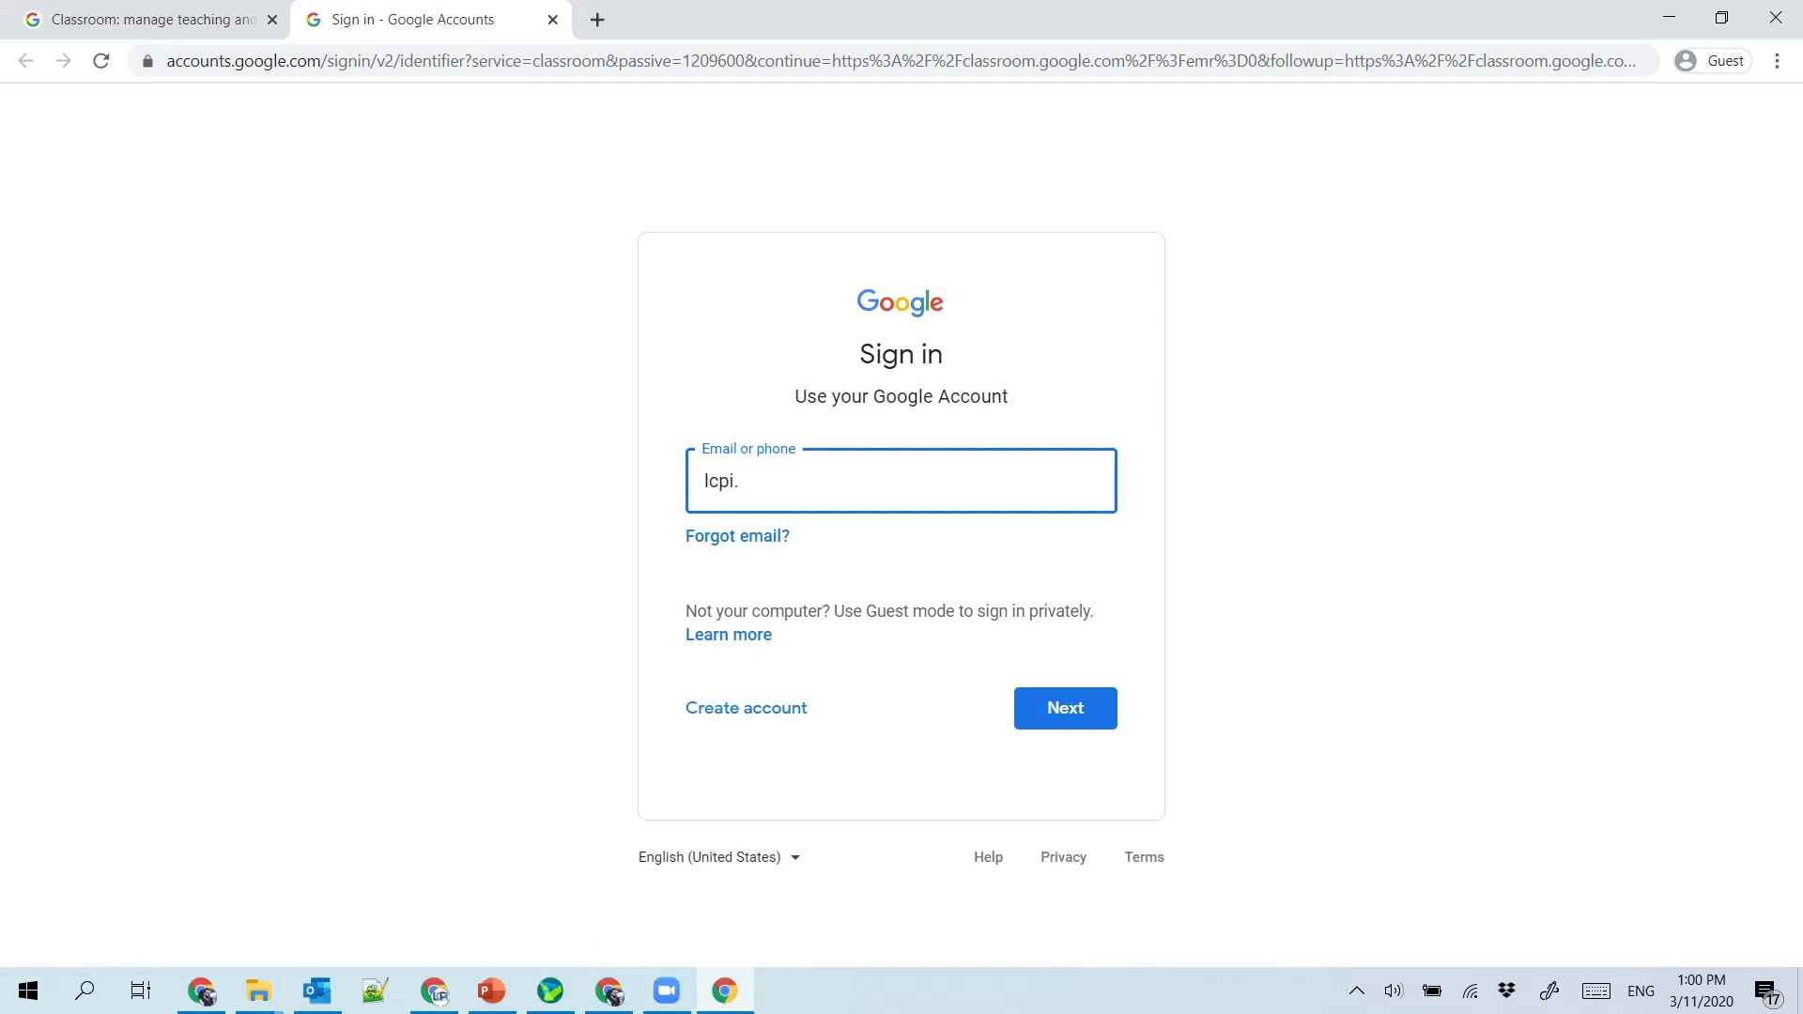
type("s")
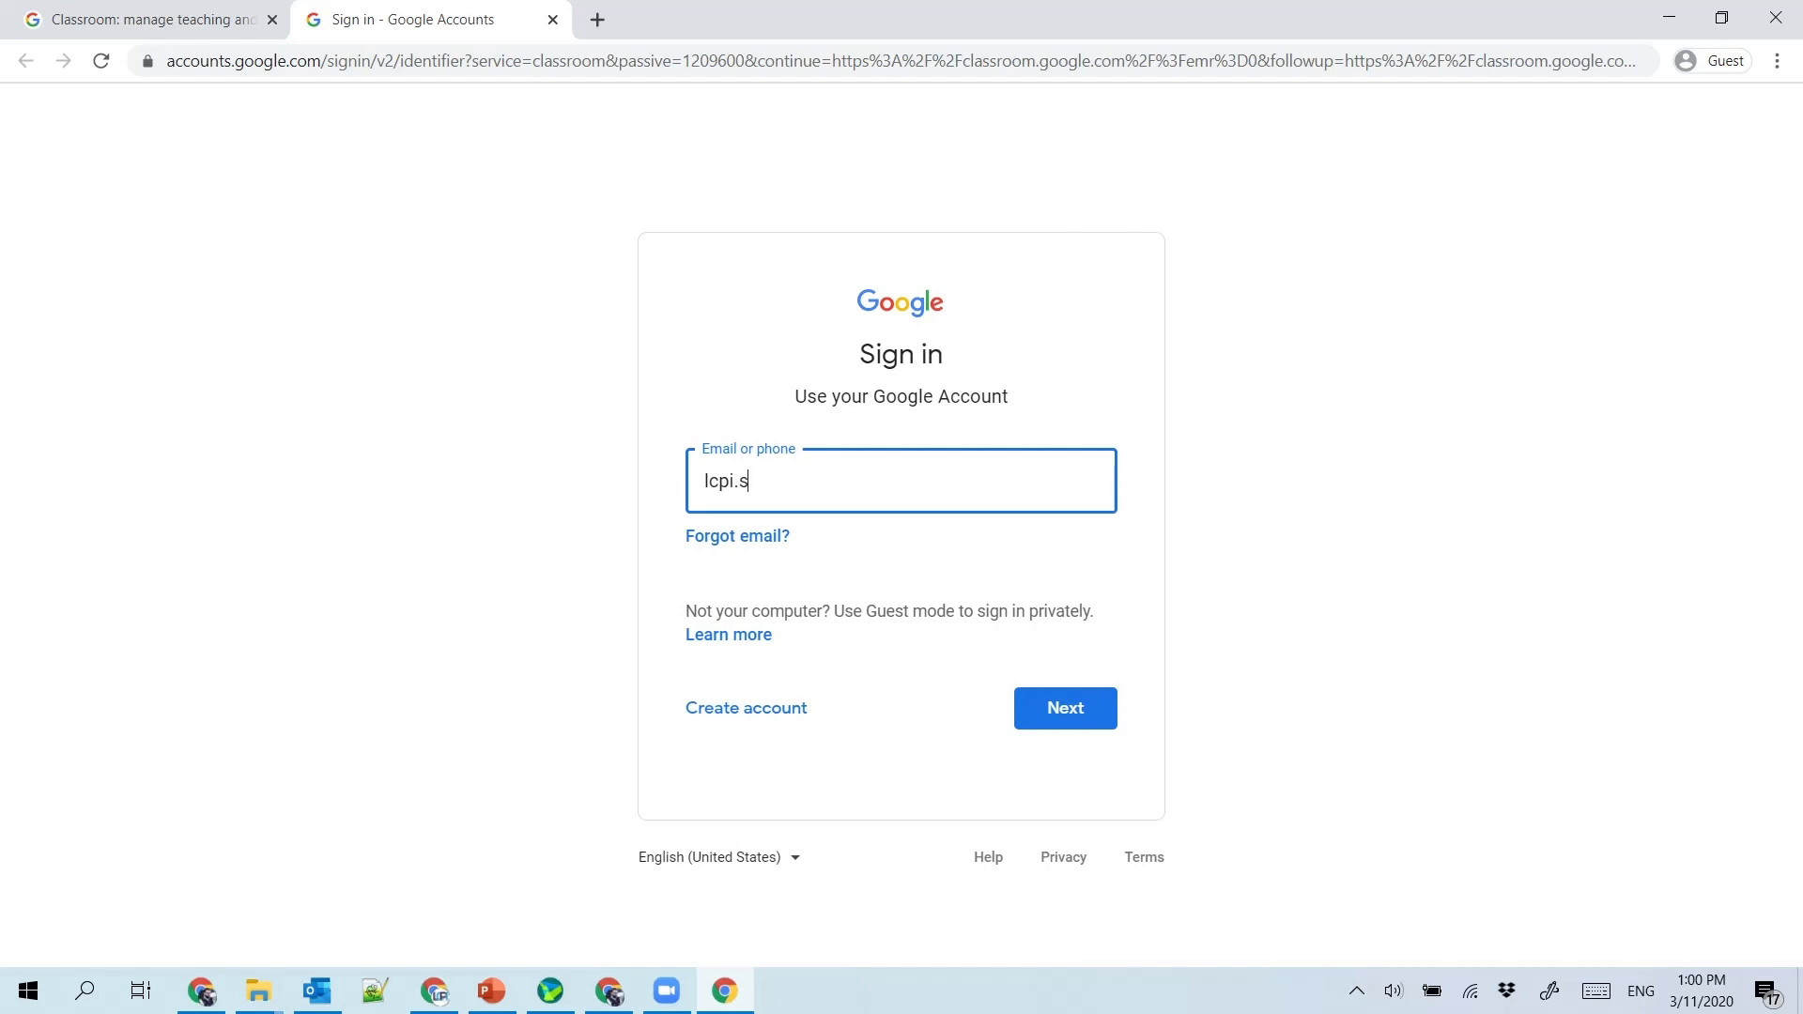
type("tudent1")
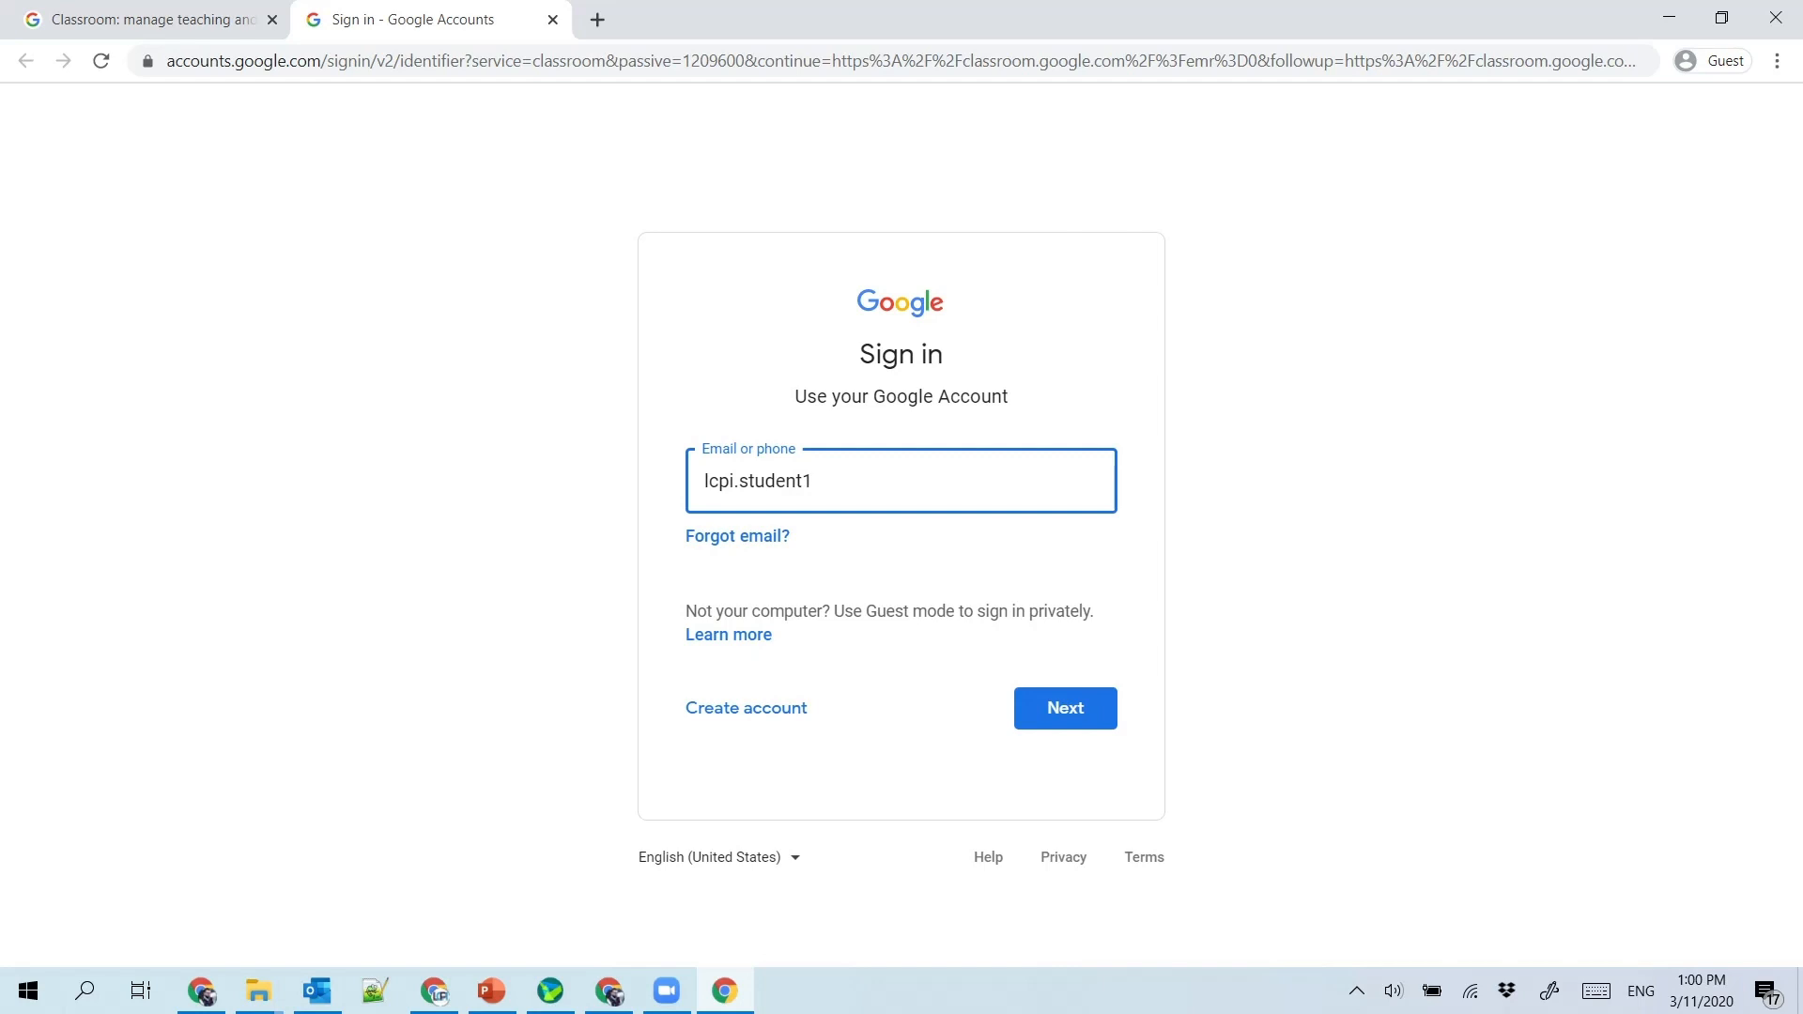
left_click(1063, 708)
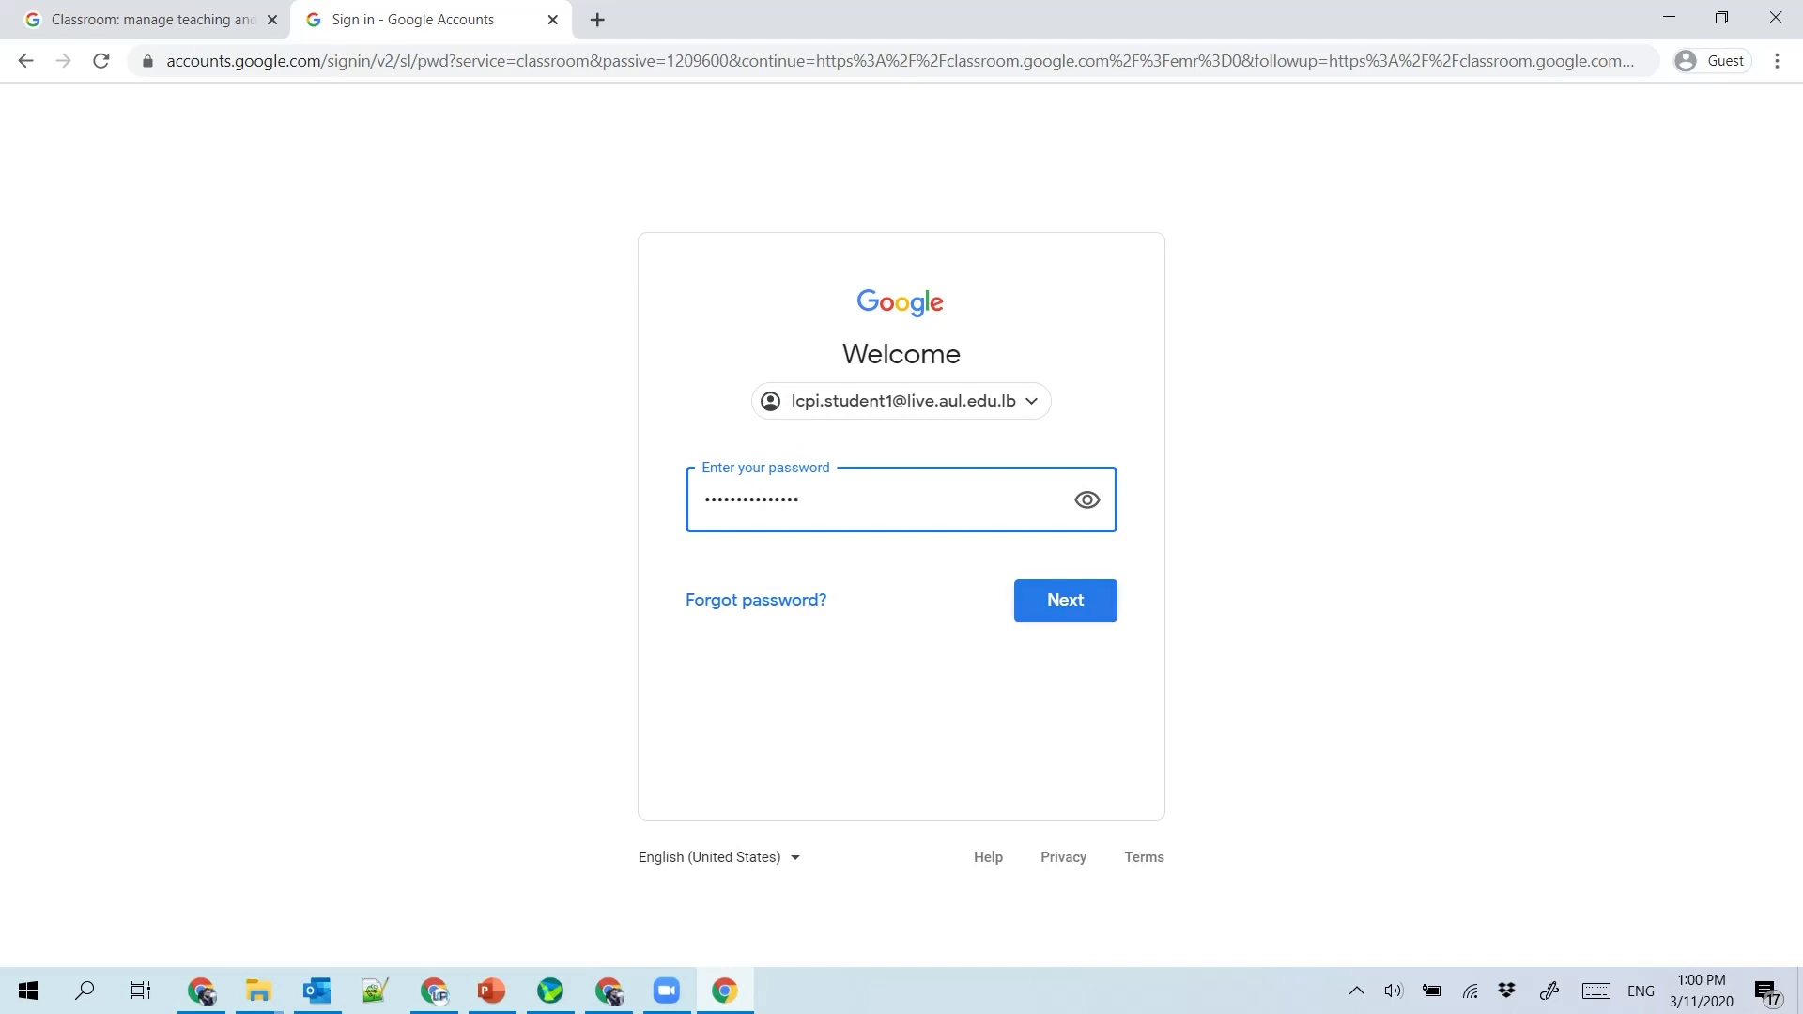
left_click(1064, 599)
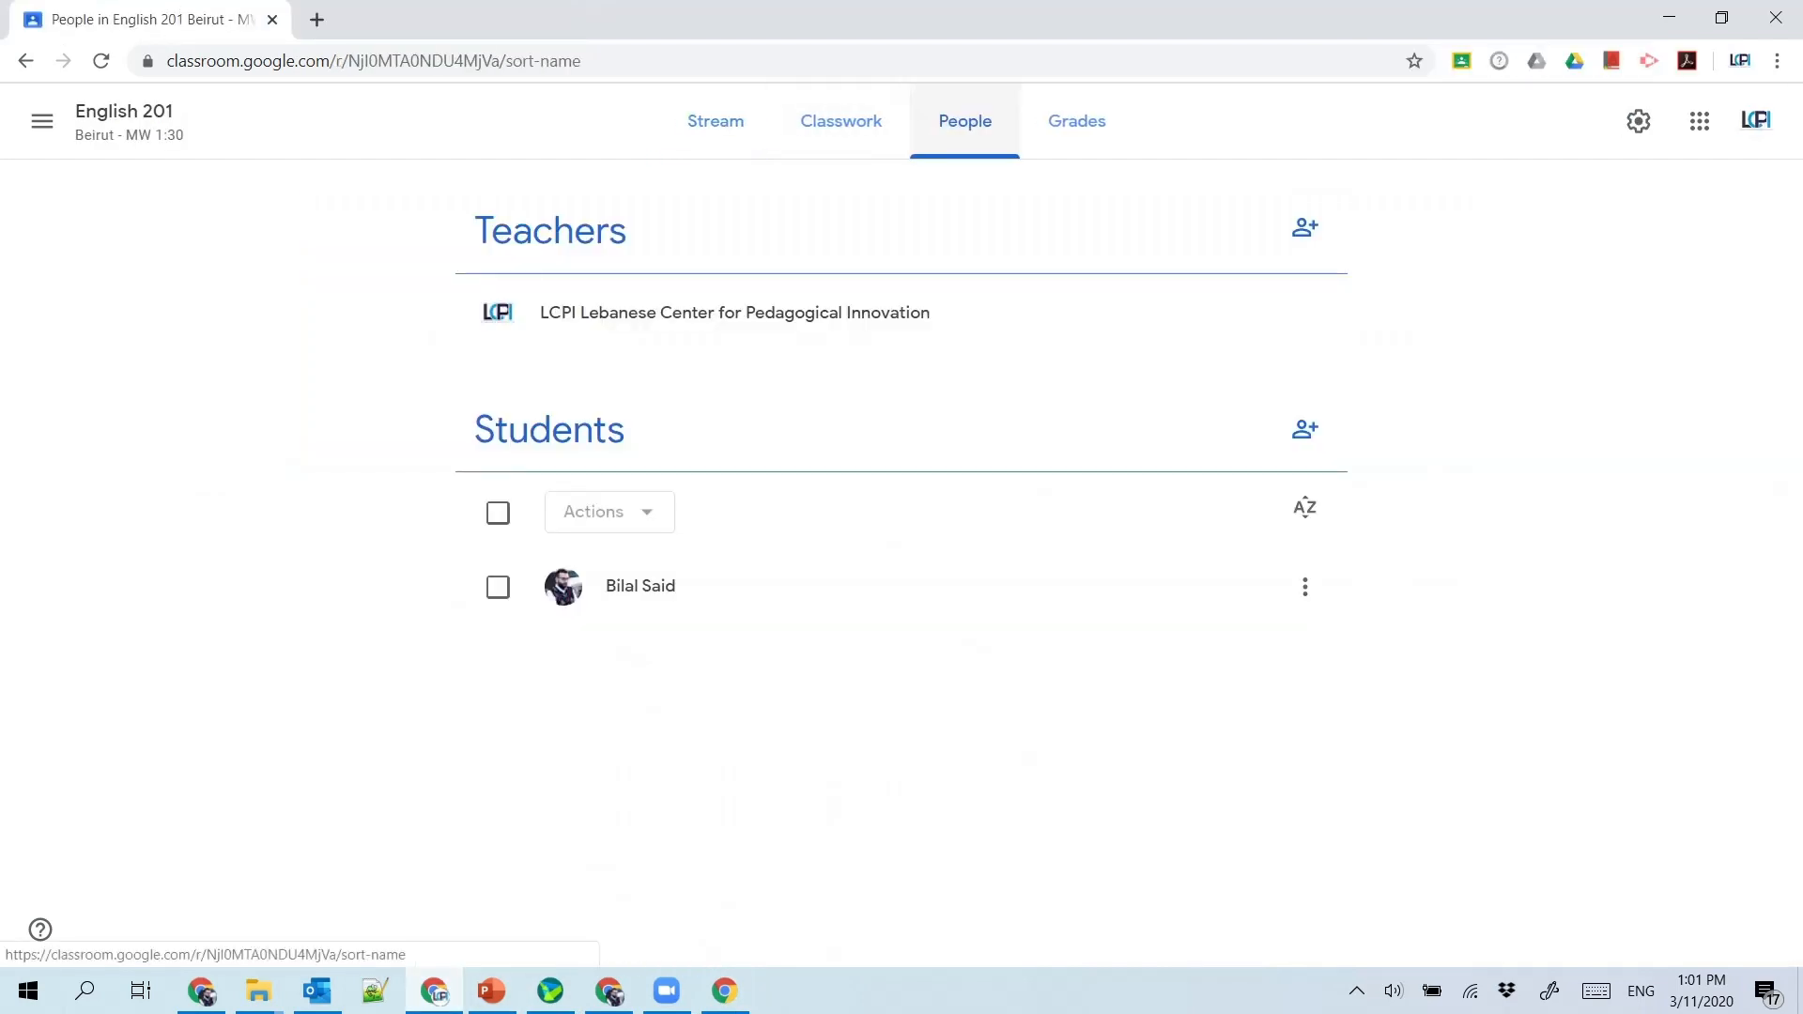
Step: Invite the suggested 'lcpi' student, Lcpi Student 1, to English 201
left_click(1304, 428)
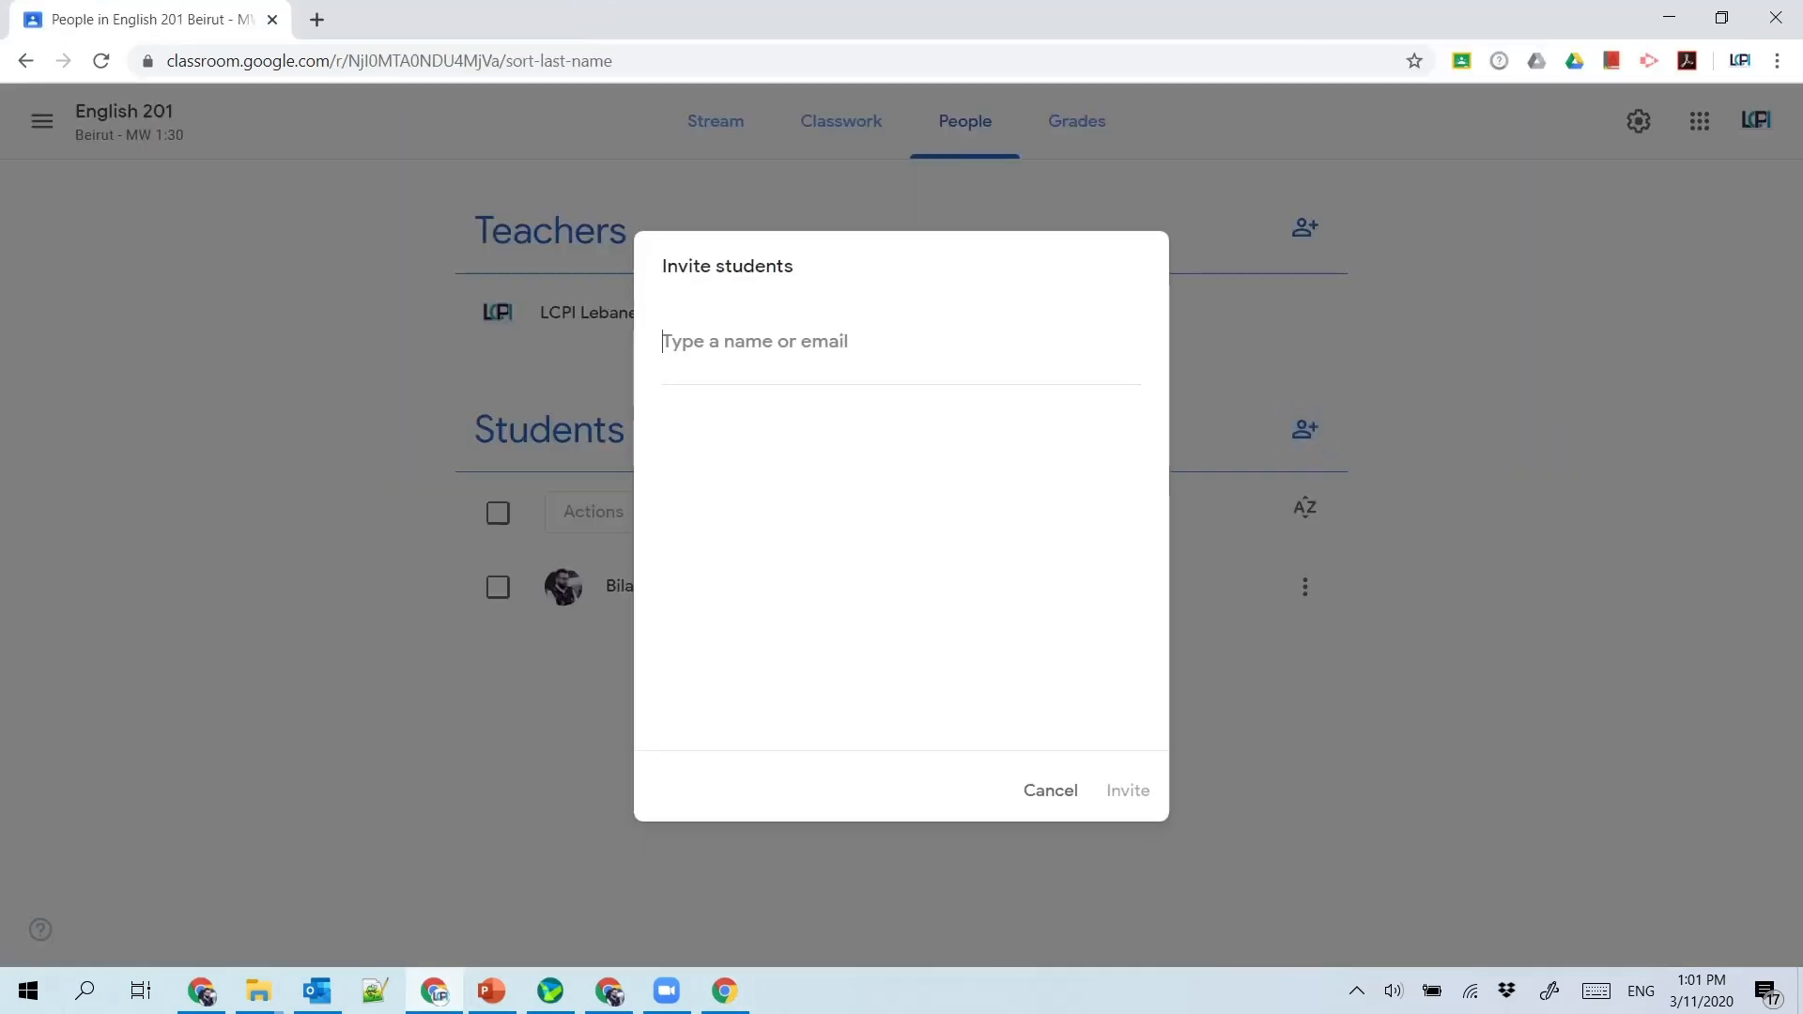
type("lcpi")
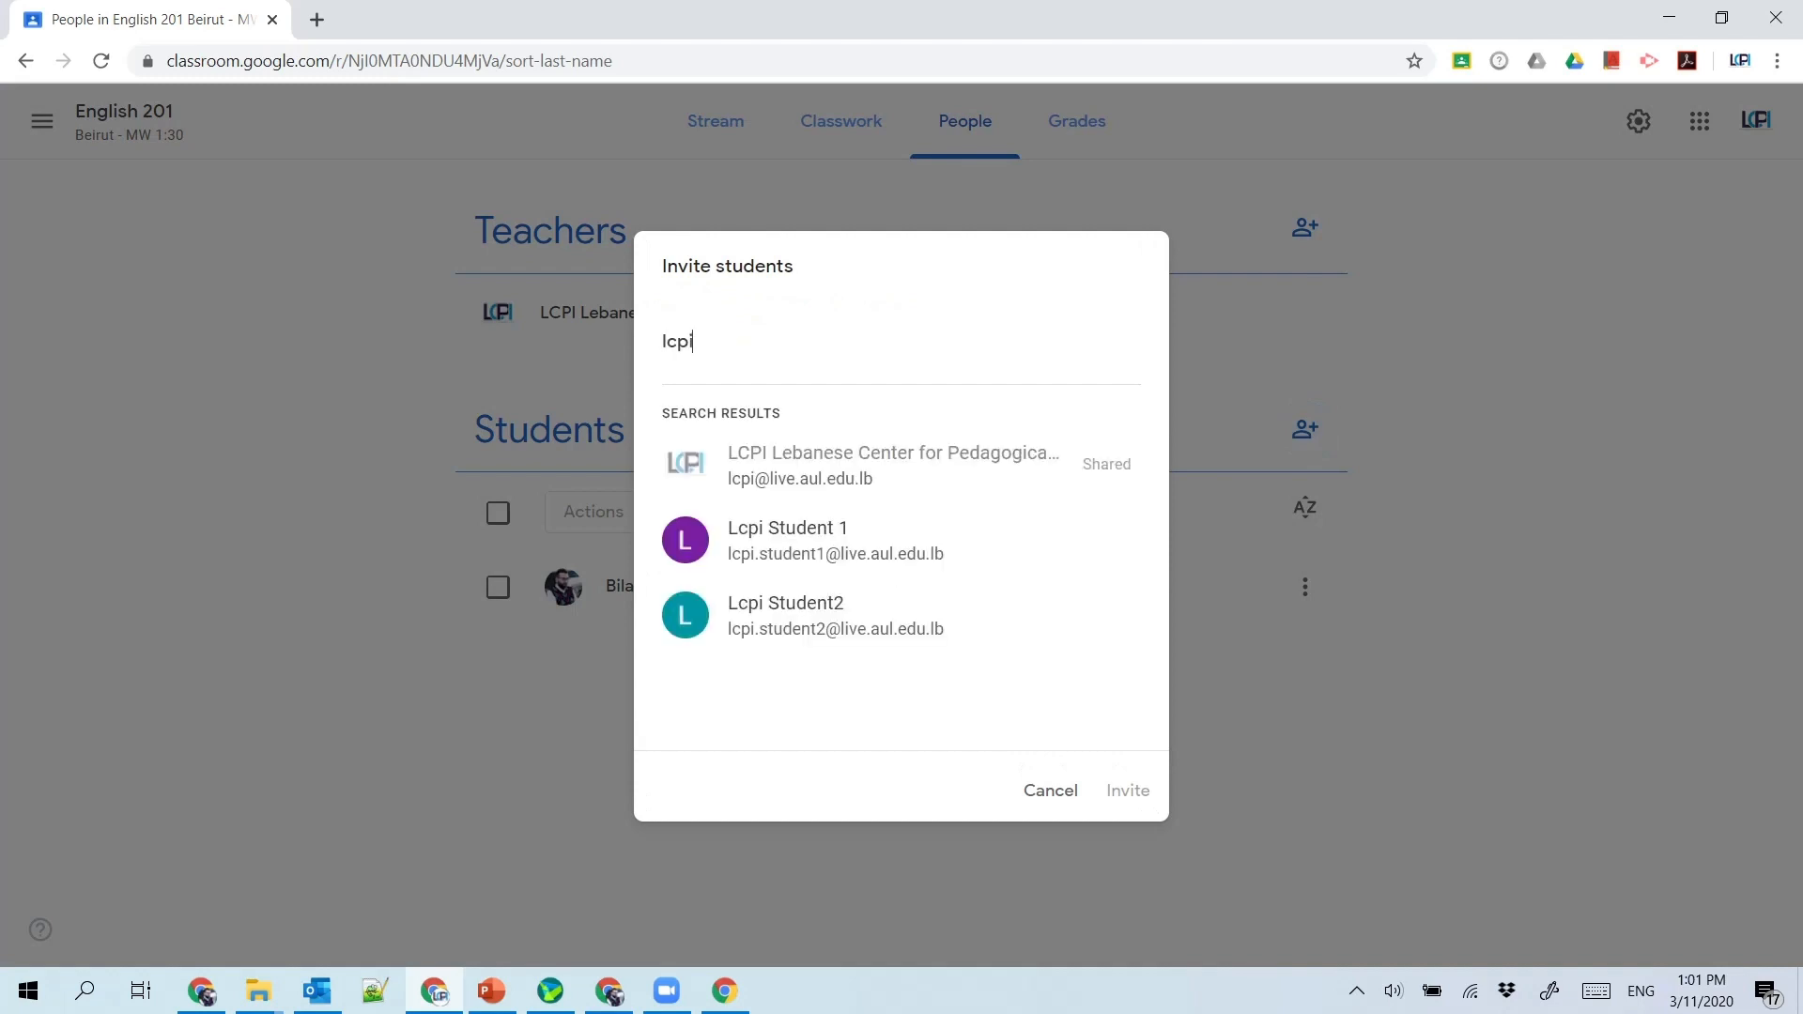
left_click(788, 540)
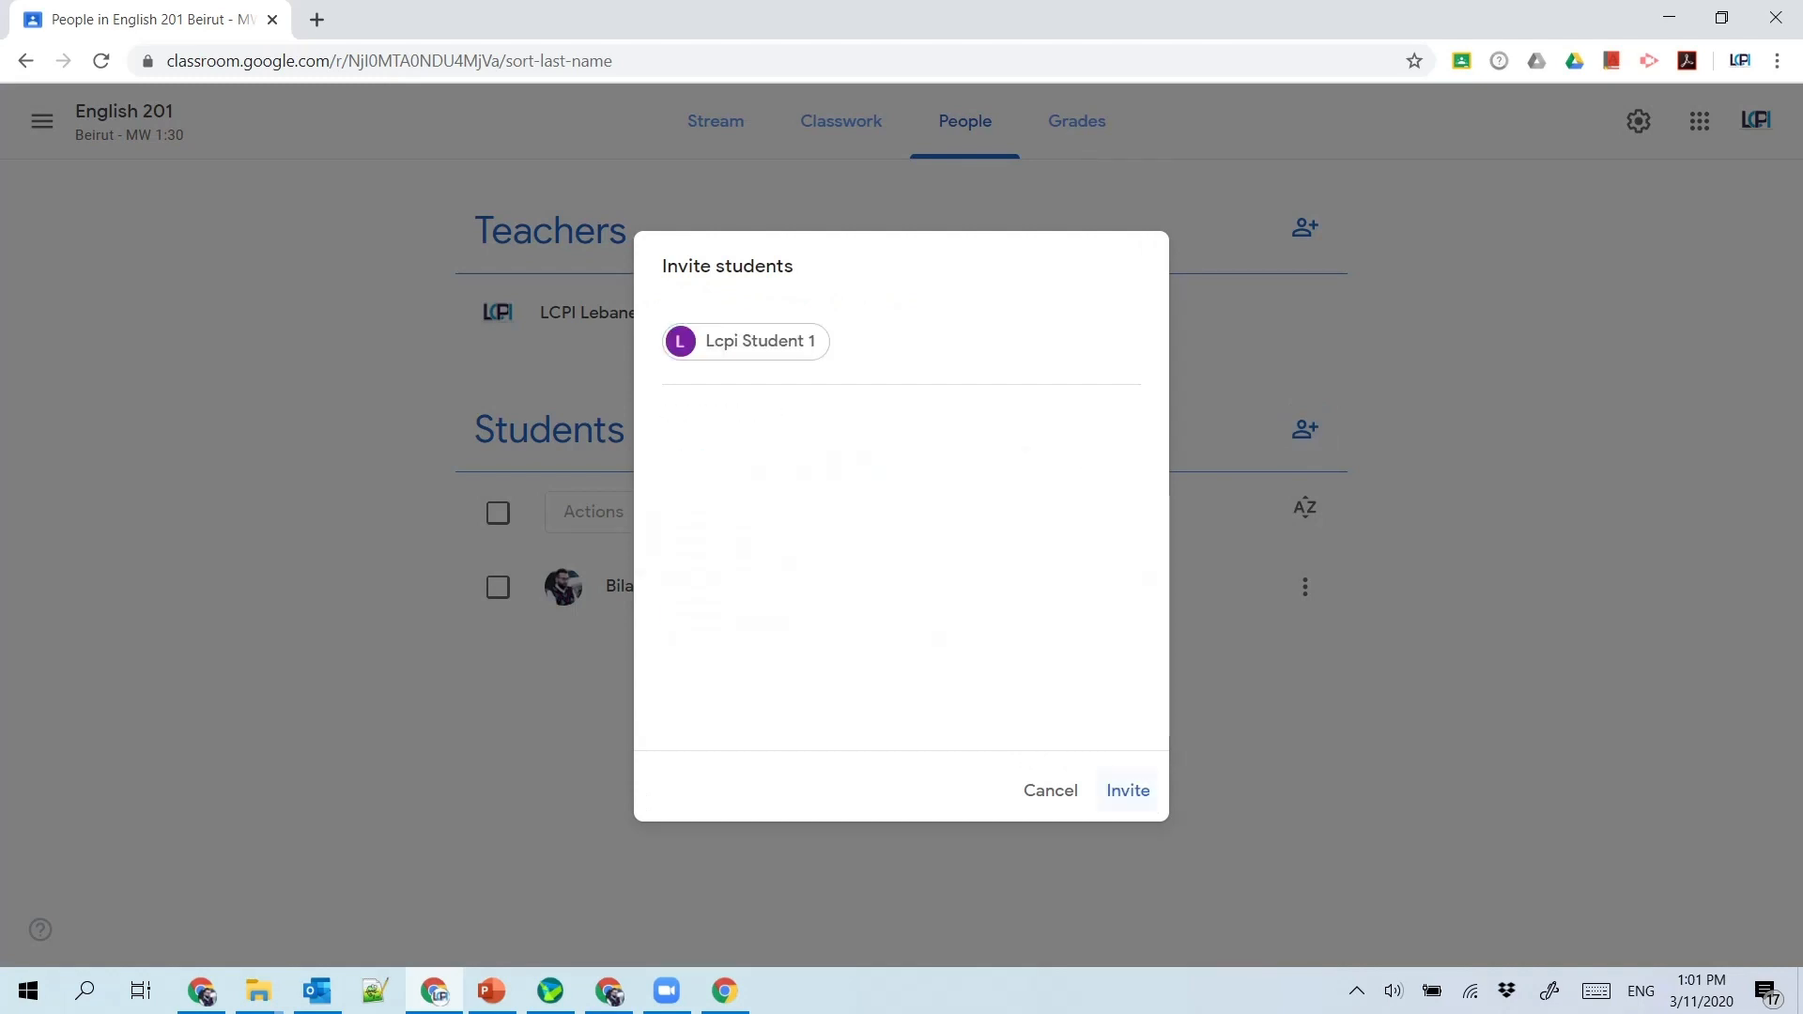
left_click(1125, 790)
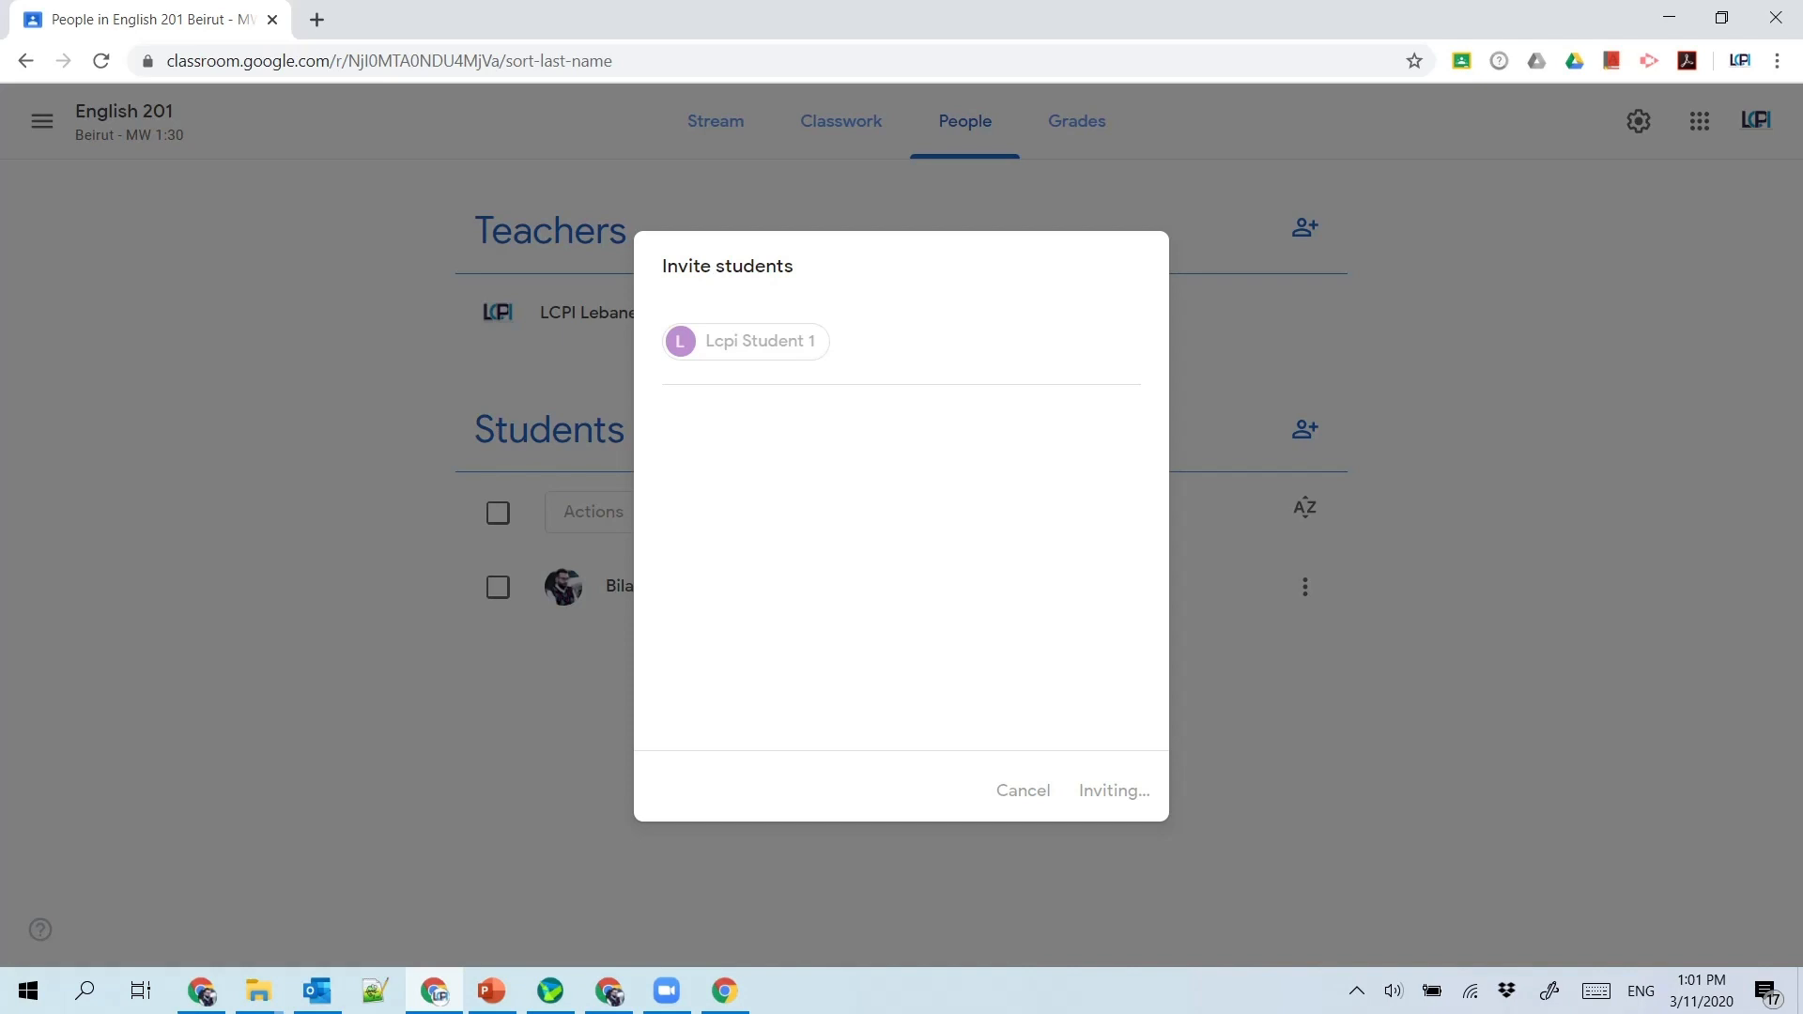
left_click(1111, 791)
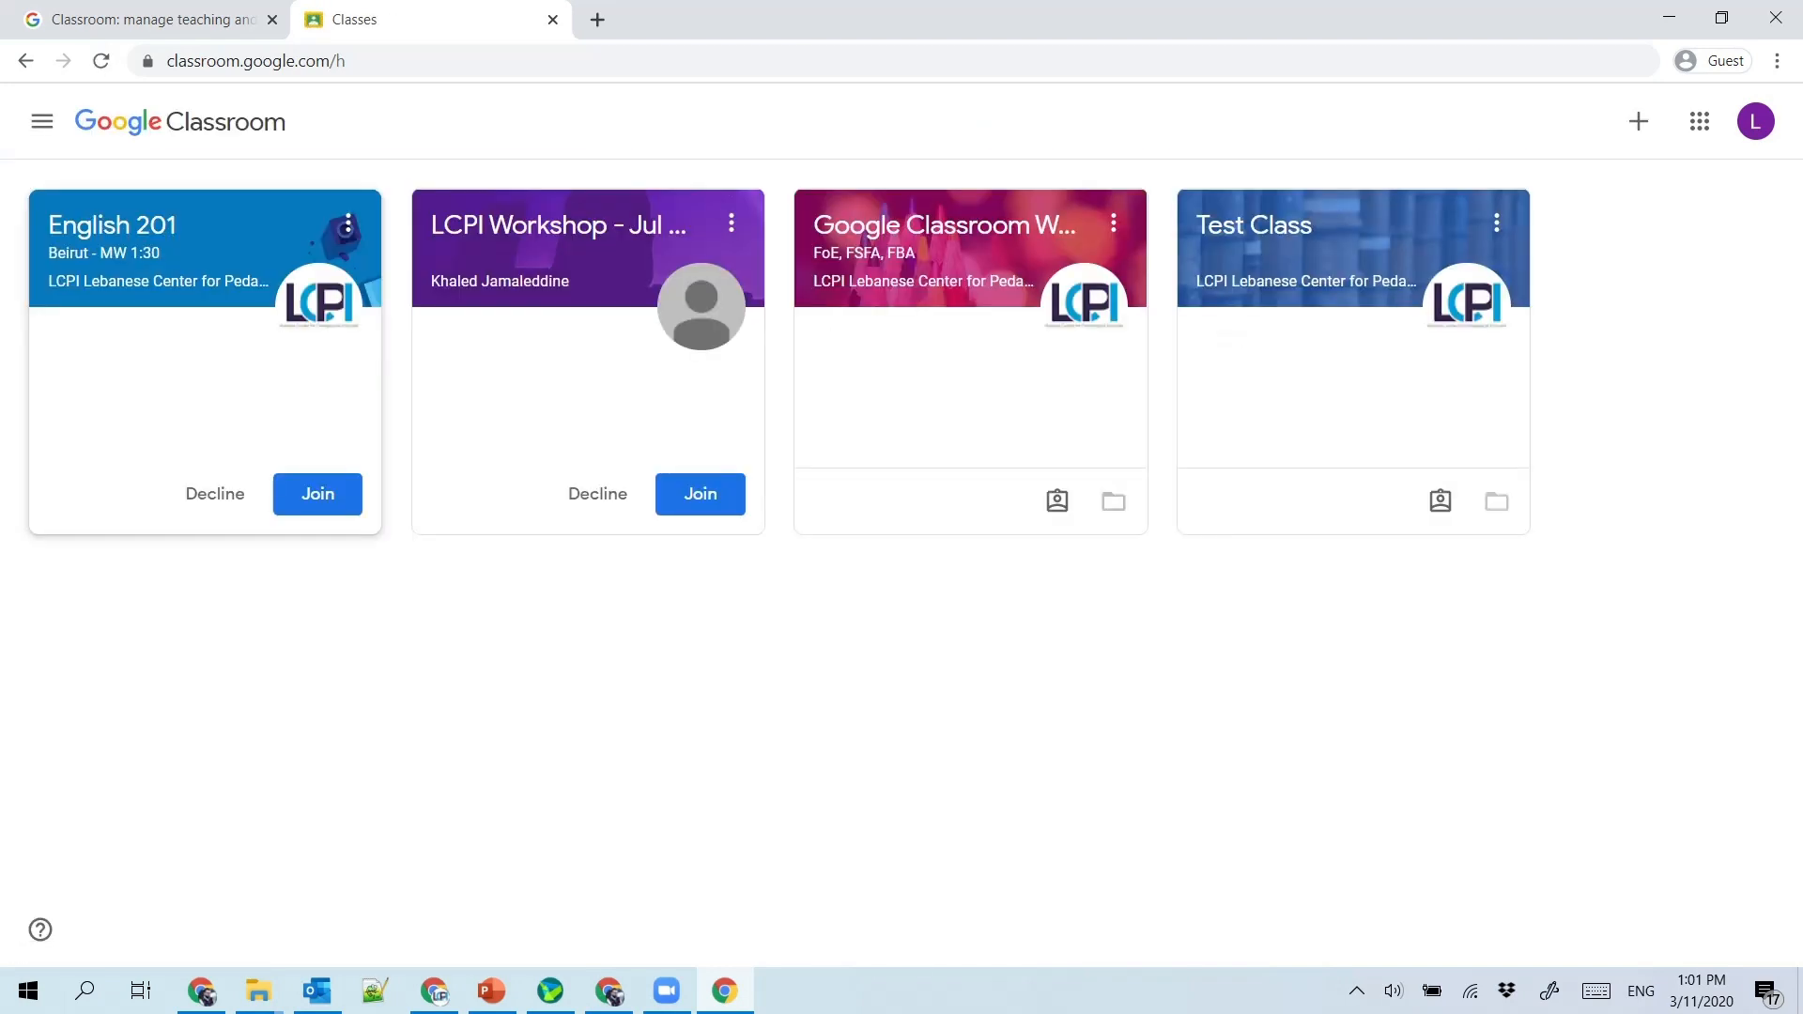
Step: Join English 201 from its class card and open the class stream
left_click(315, 494)
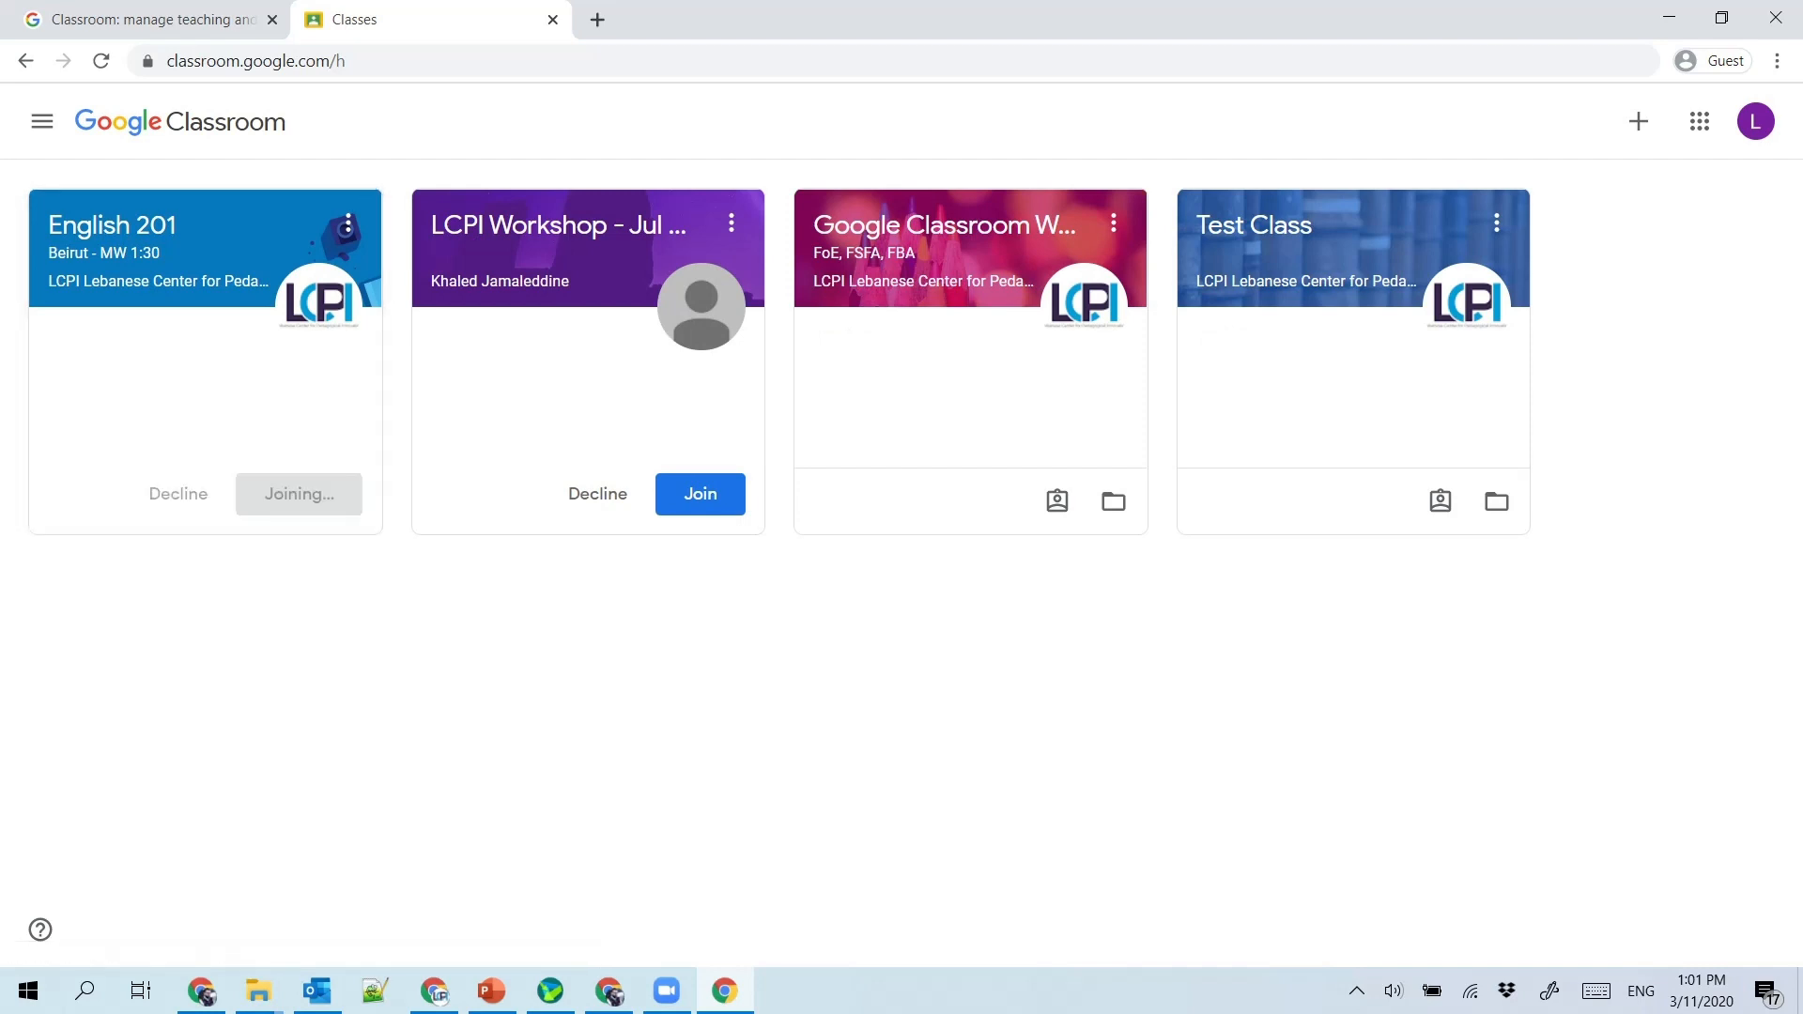
left_click(299, 494)
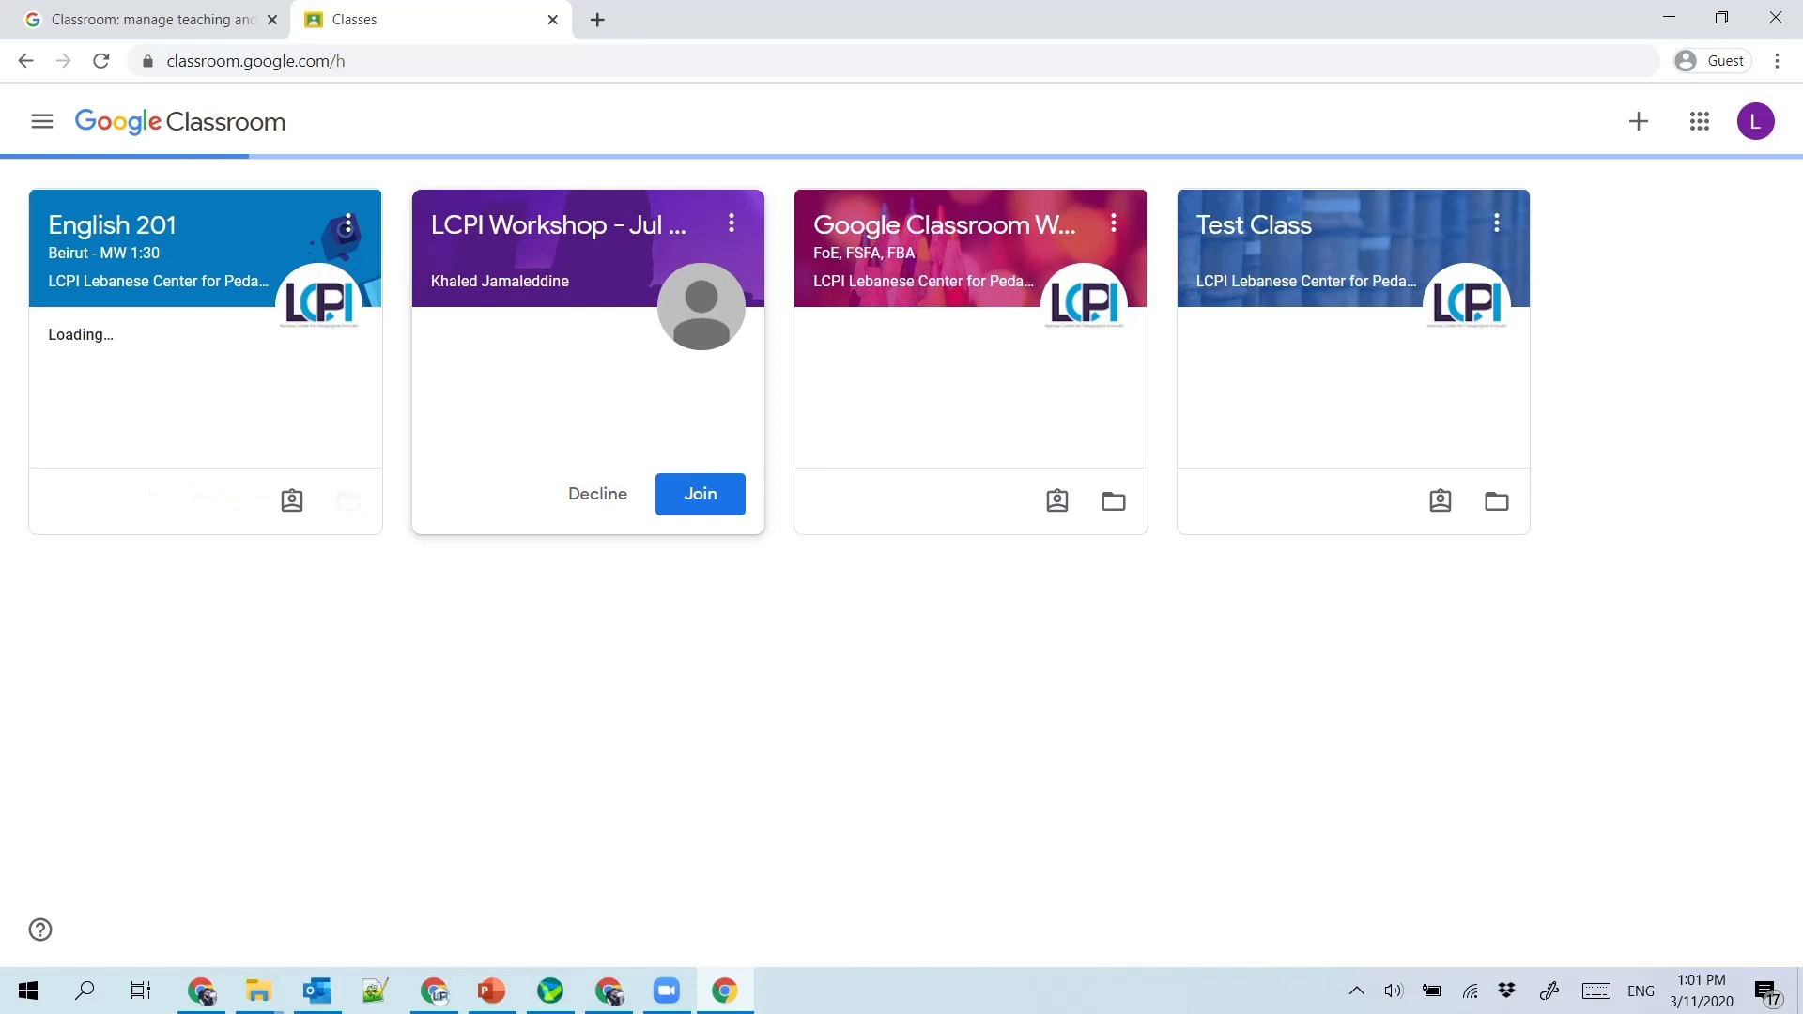
left_click(111, 225)
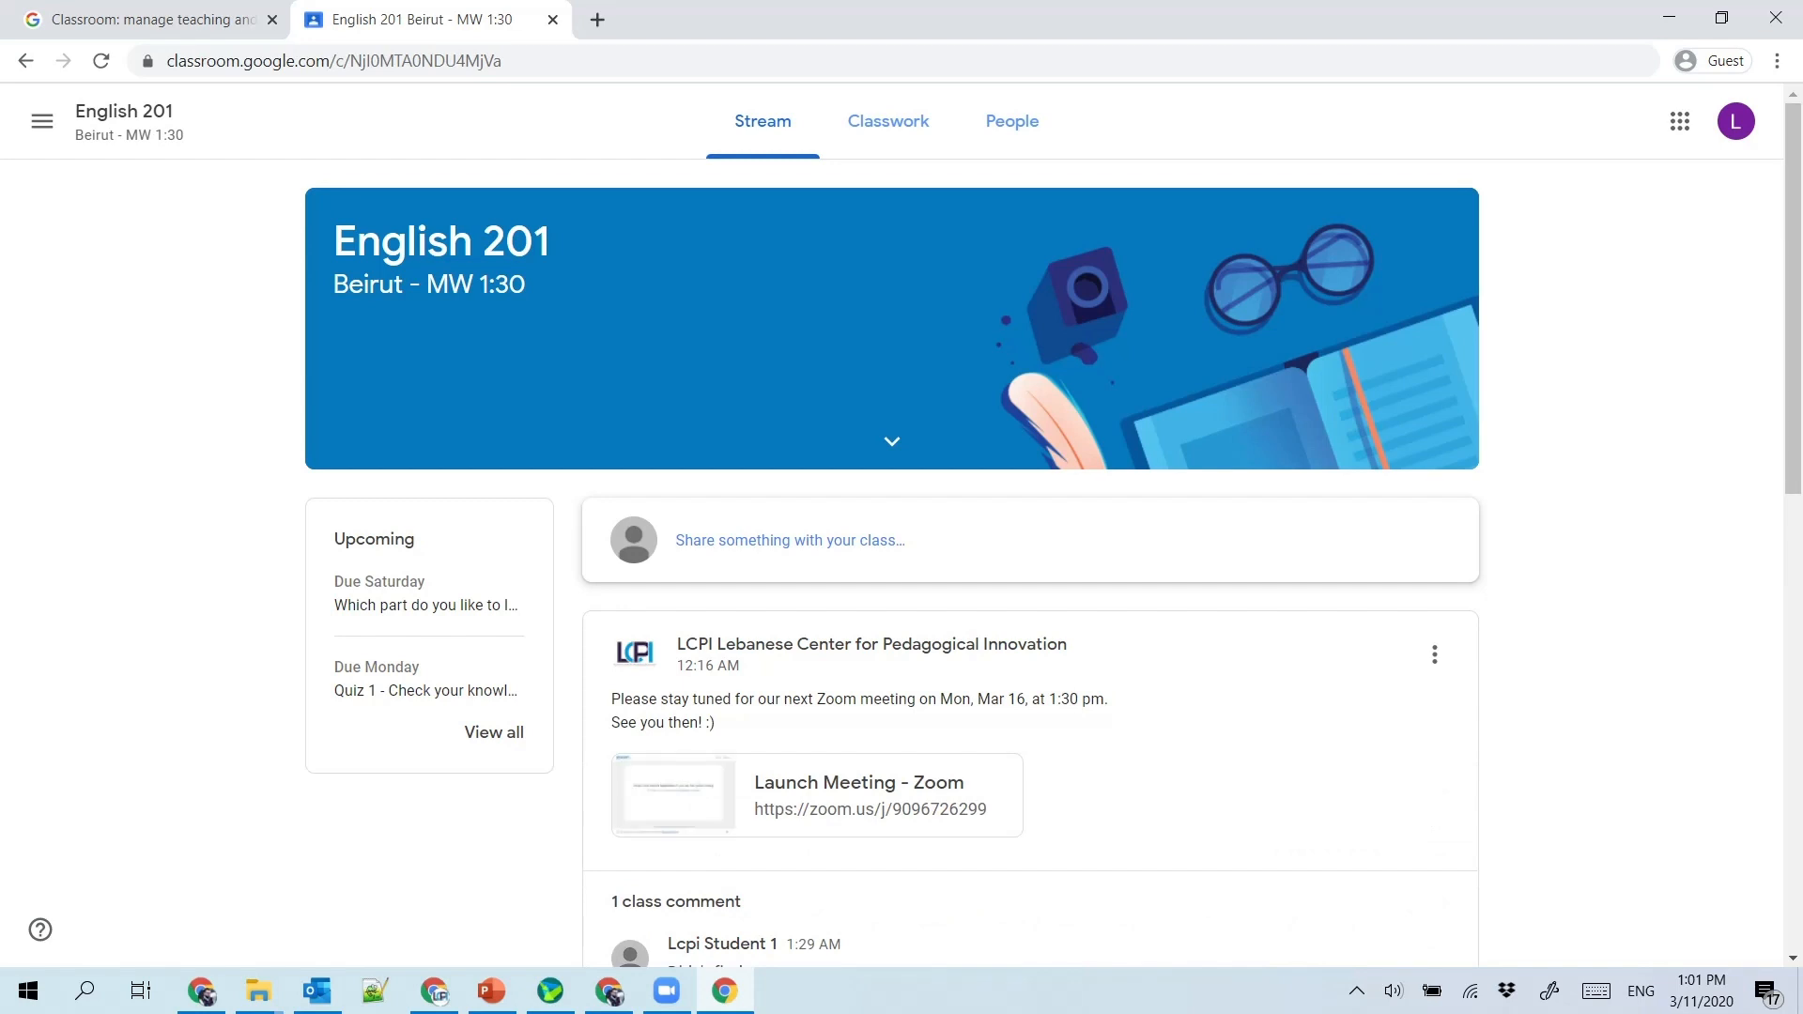
left_click(791, 539)
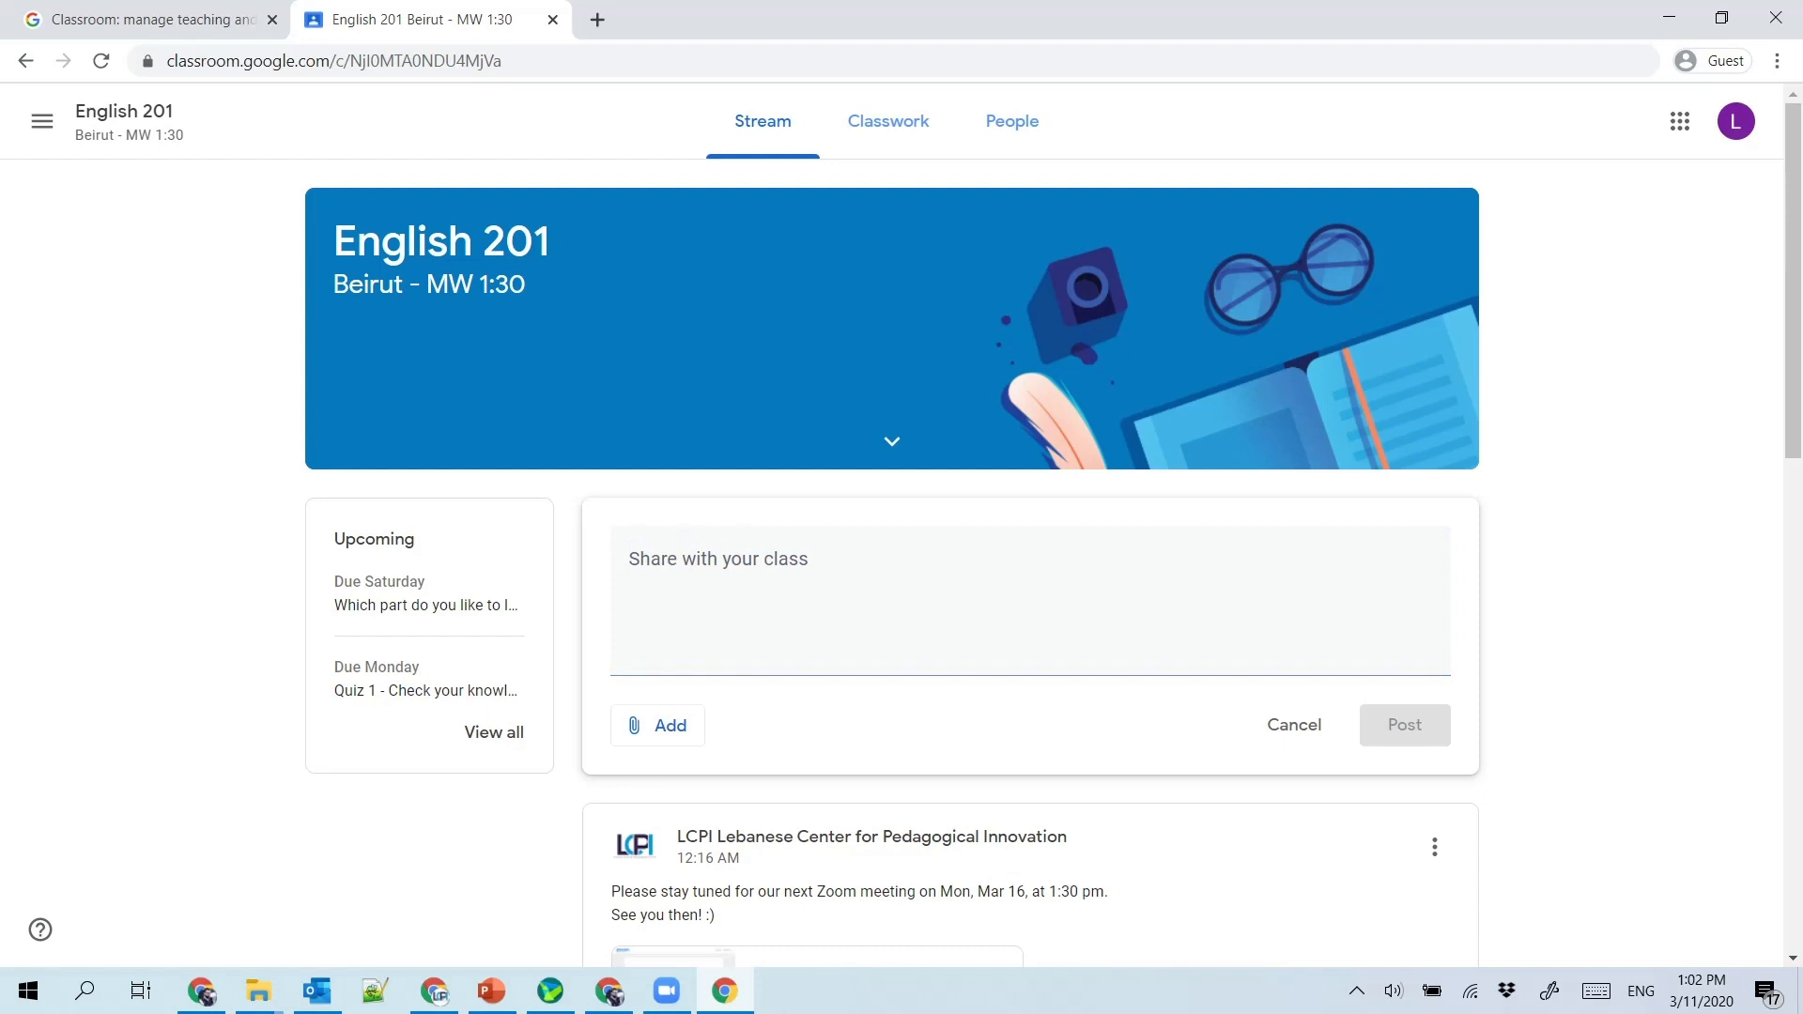
scroll("down", 3)
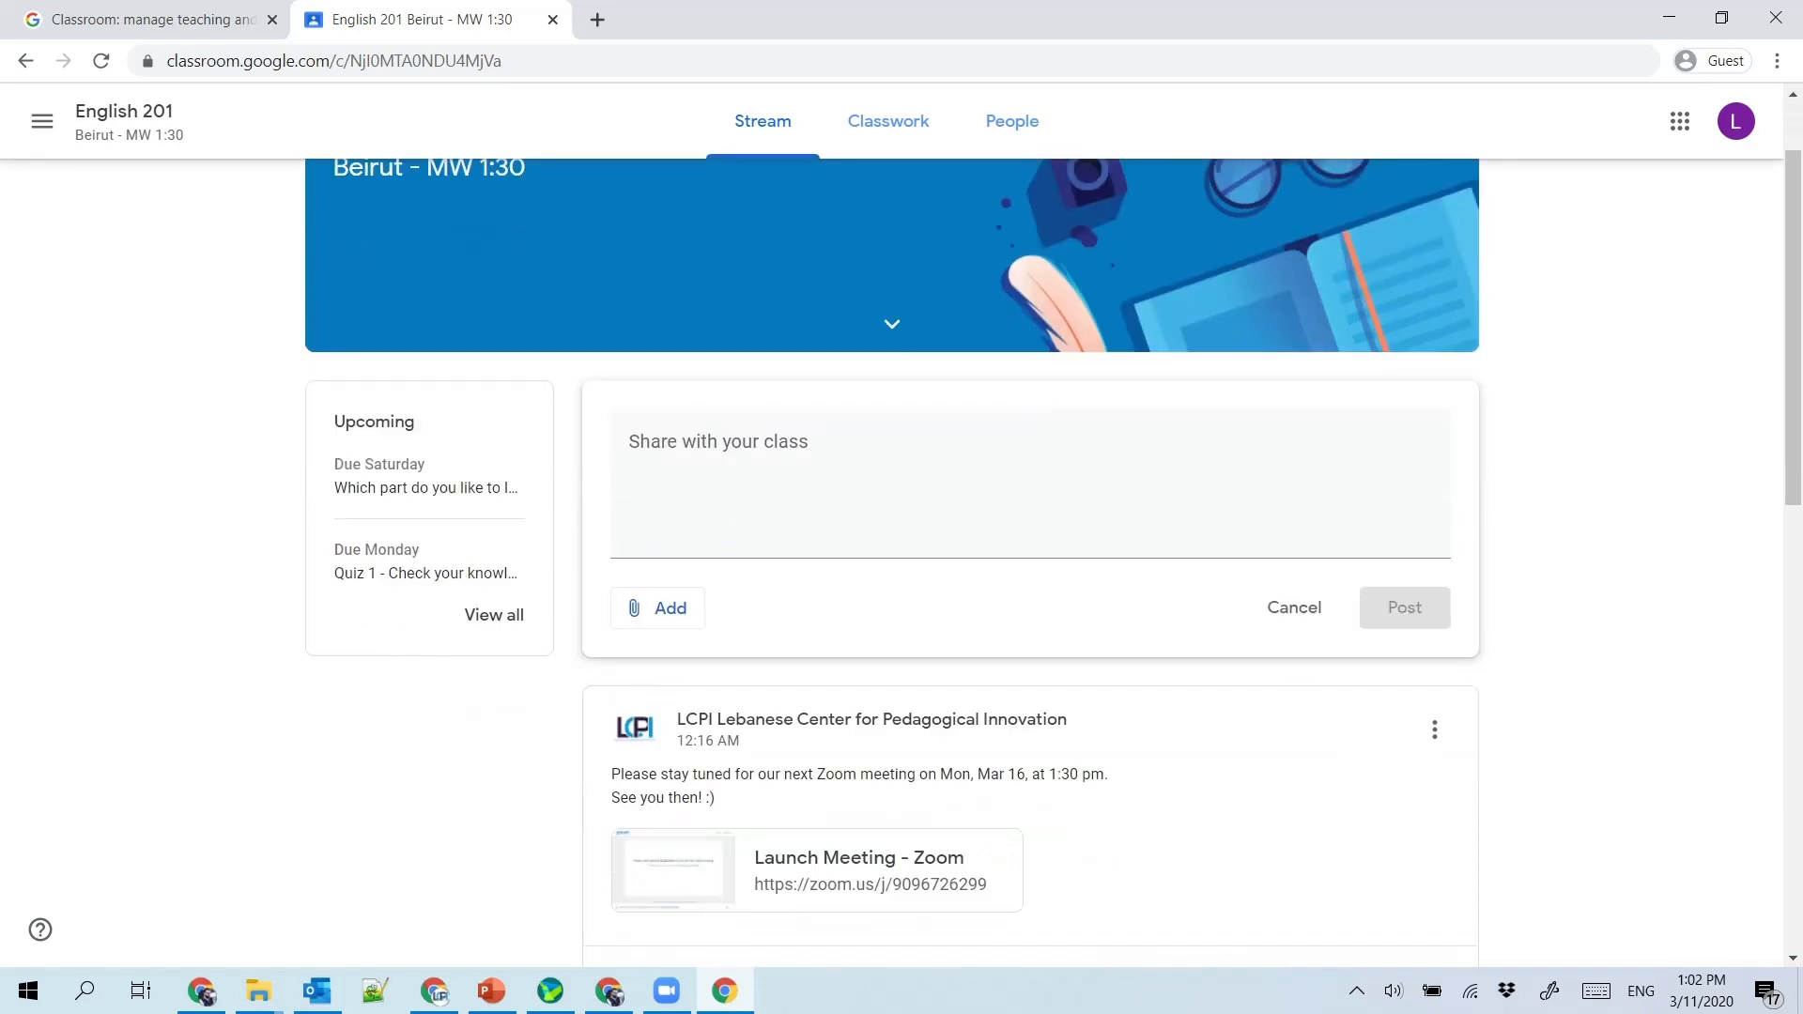
scroll("down", 3)
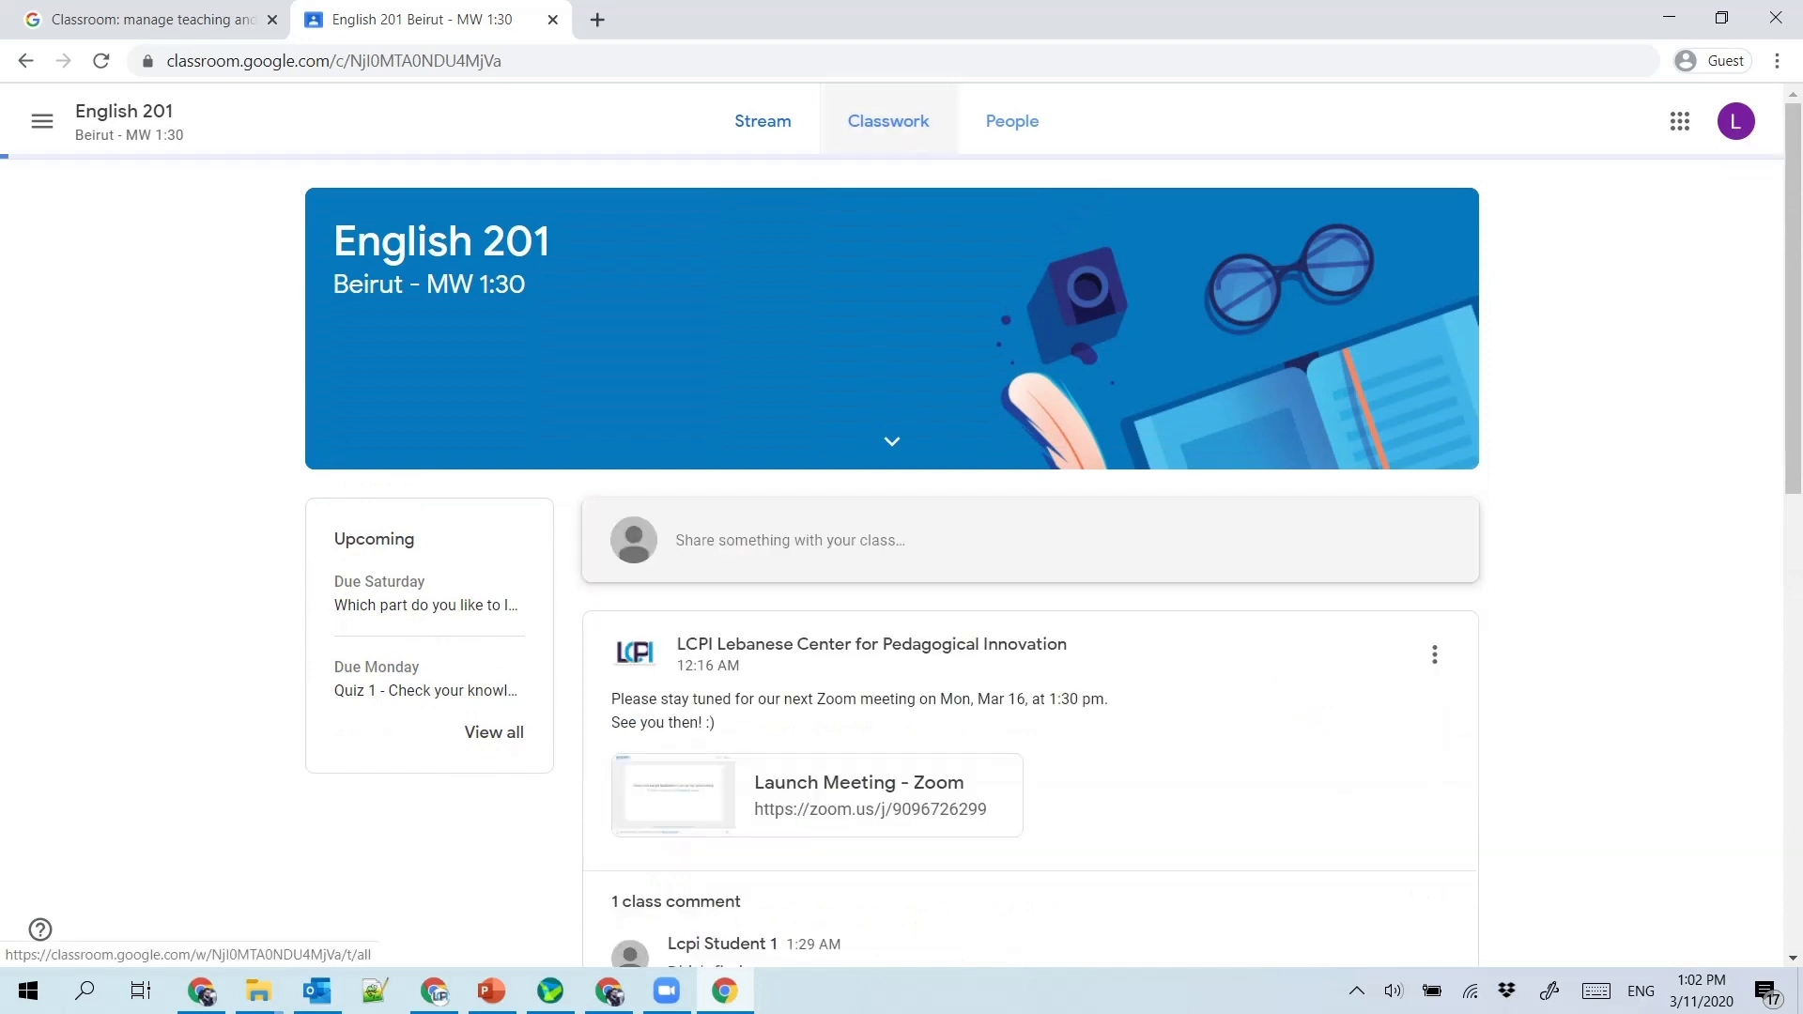
Step: Show Classwork, dismiss the progress tip, and jump to the Class Live Polls topic
left_click(898, 120)
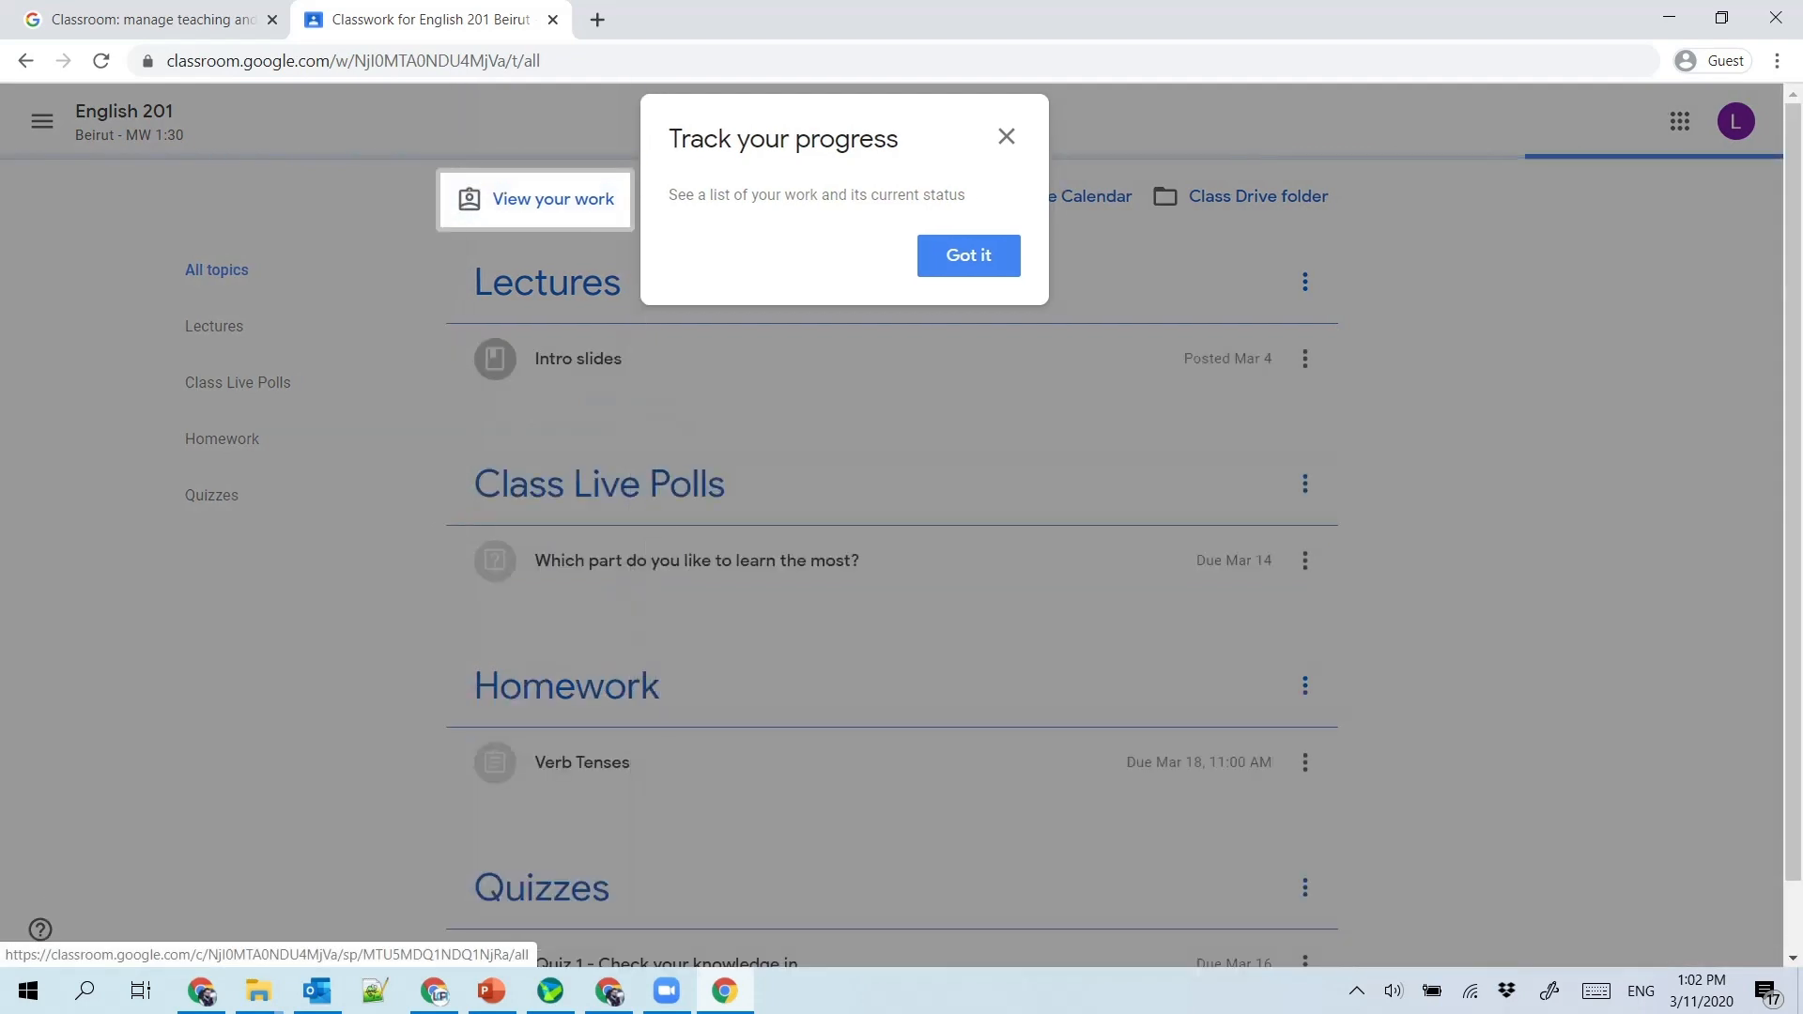
left_click(968, 255)
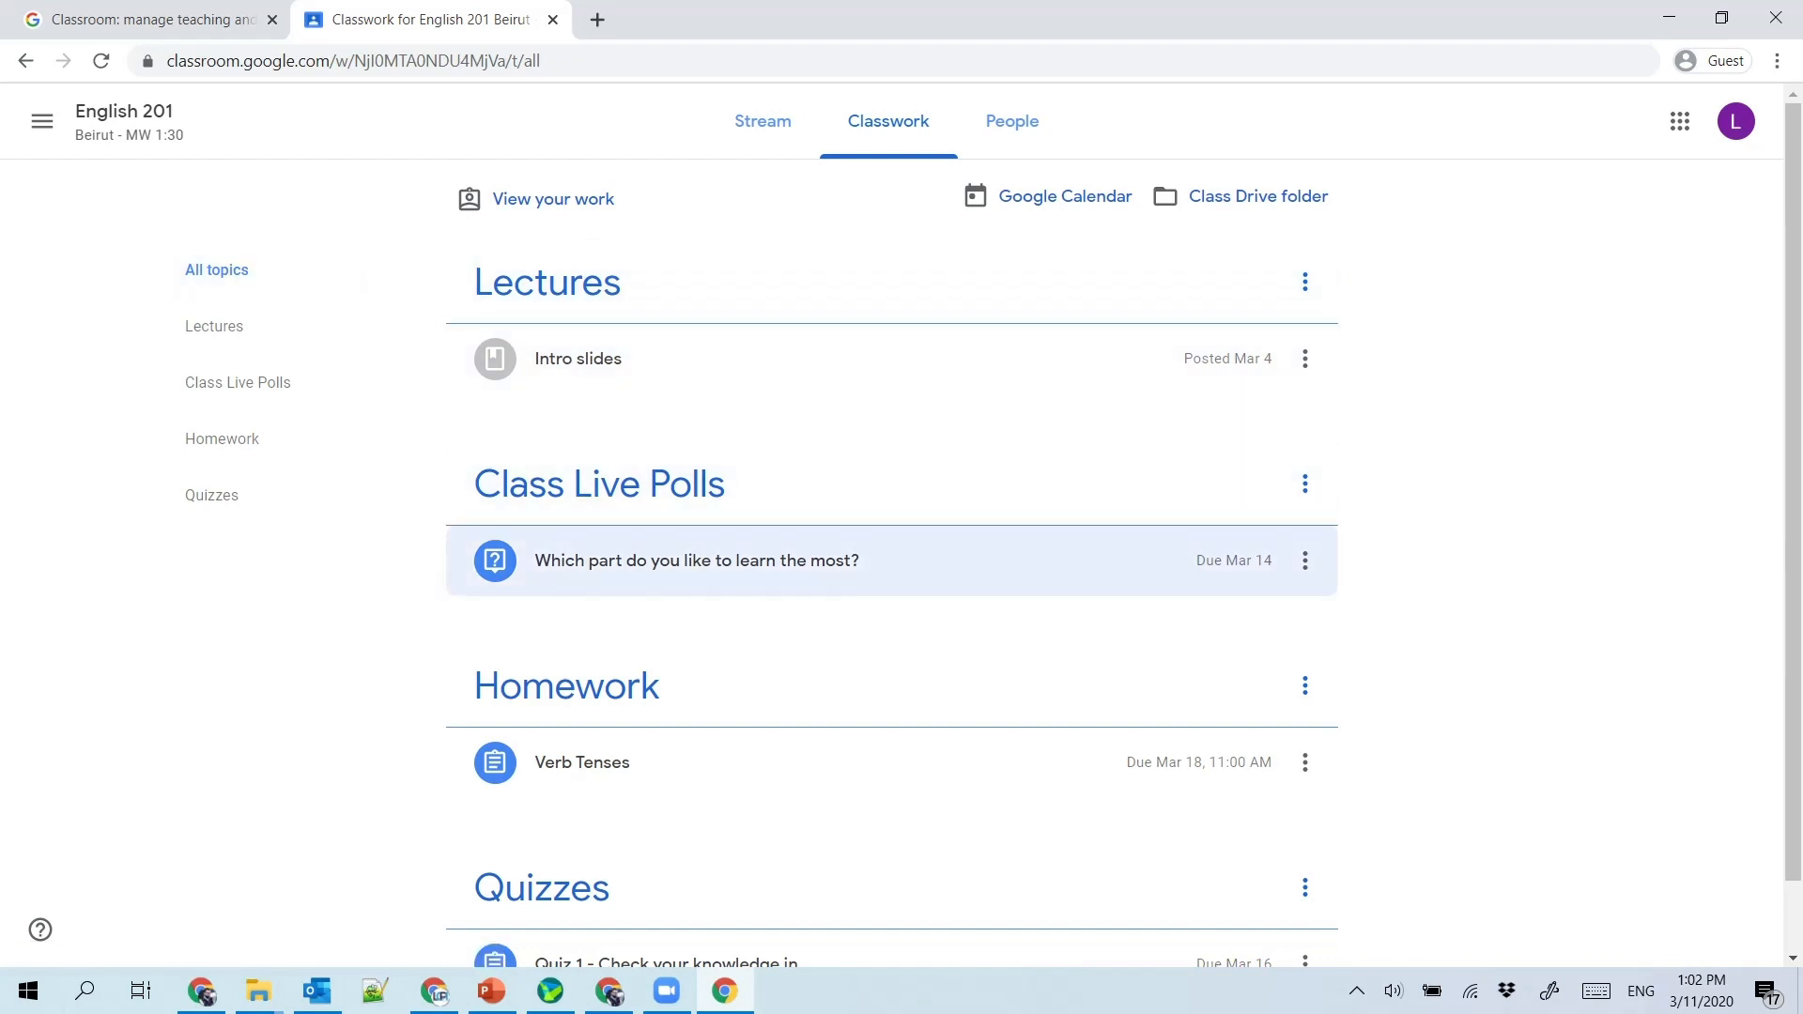
scroll("down", 3)
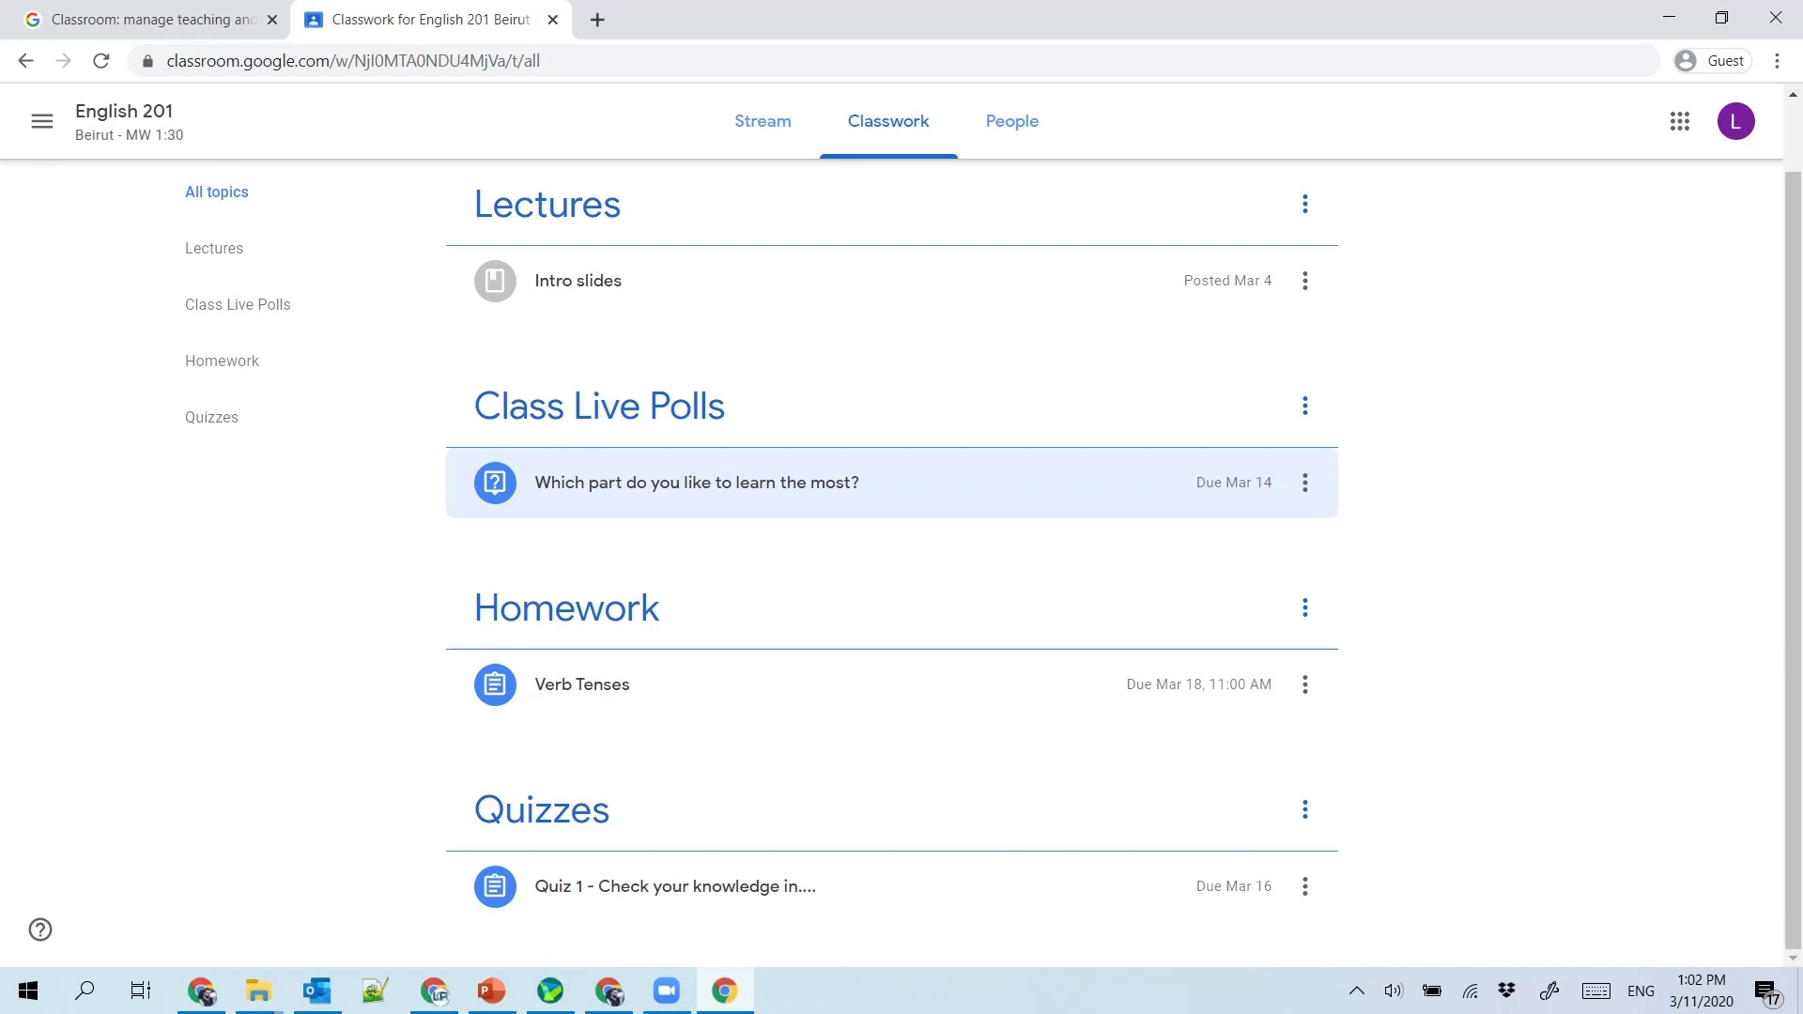
mouse_move(565, 607)
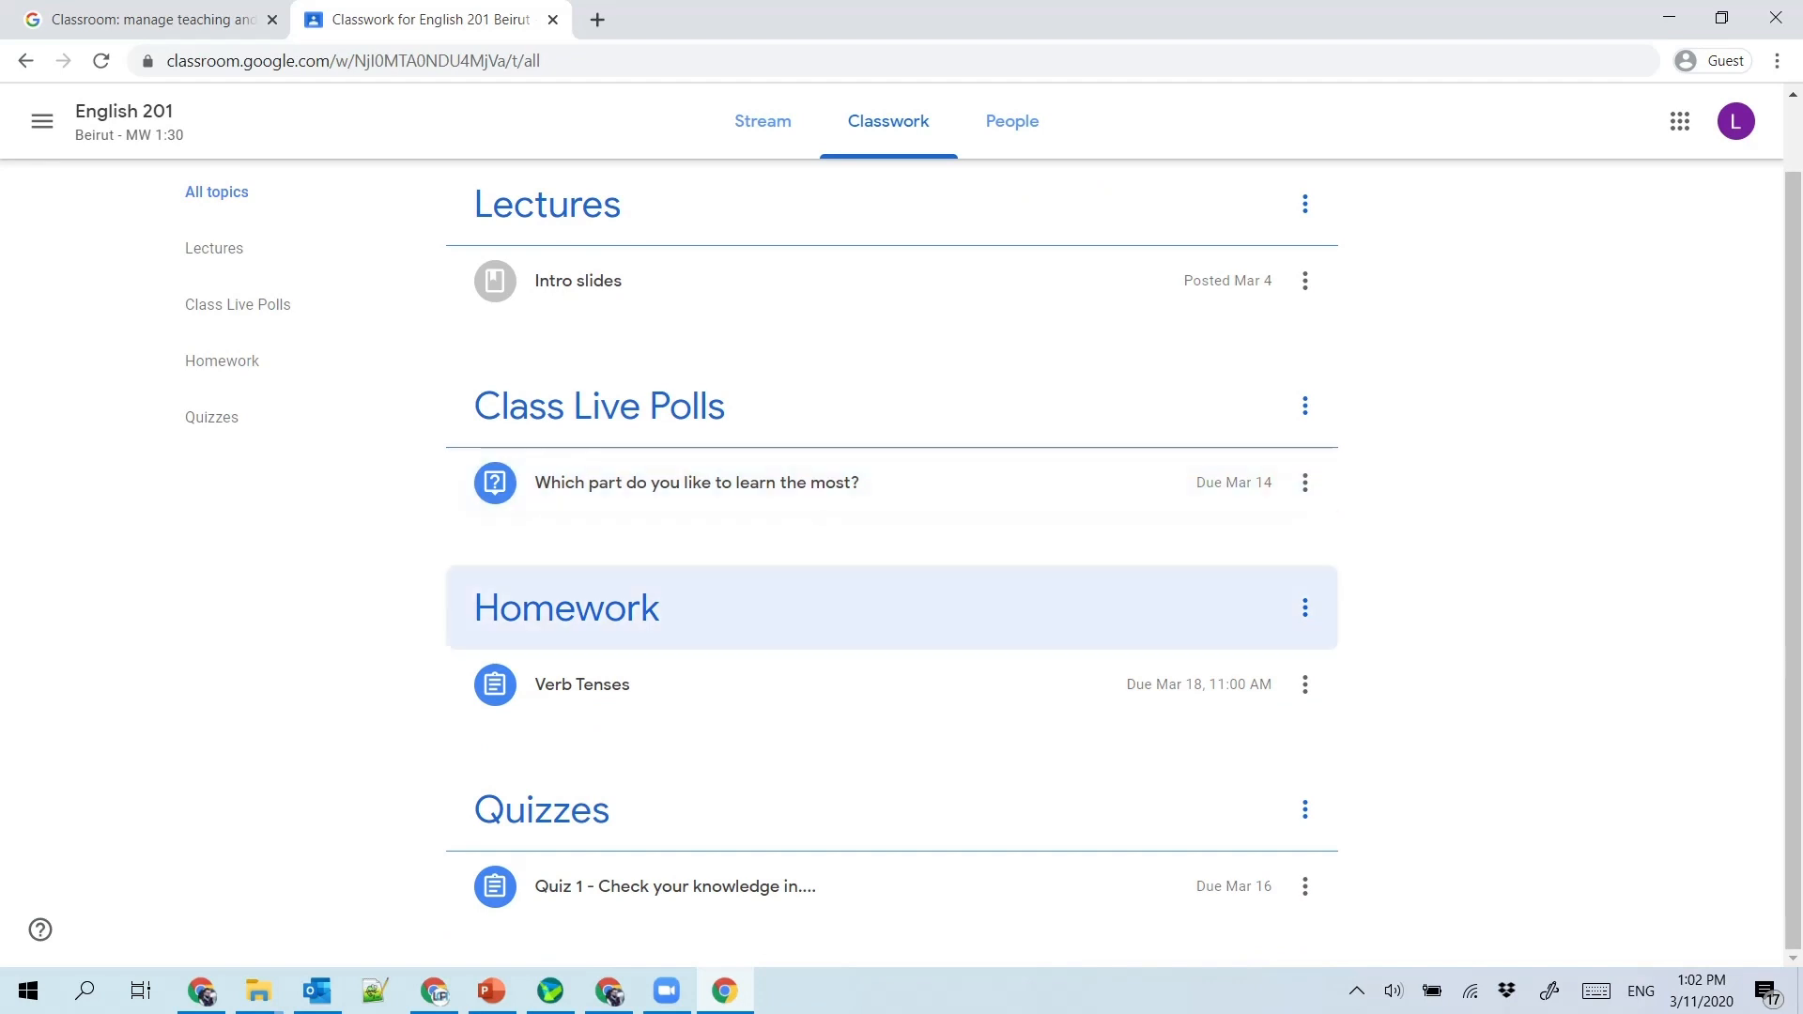
mouse_move(695, 483)
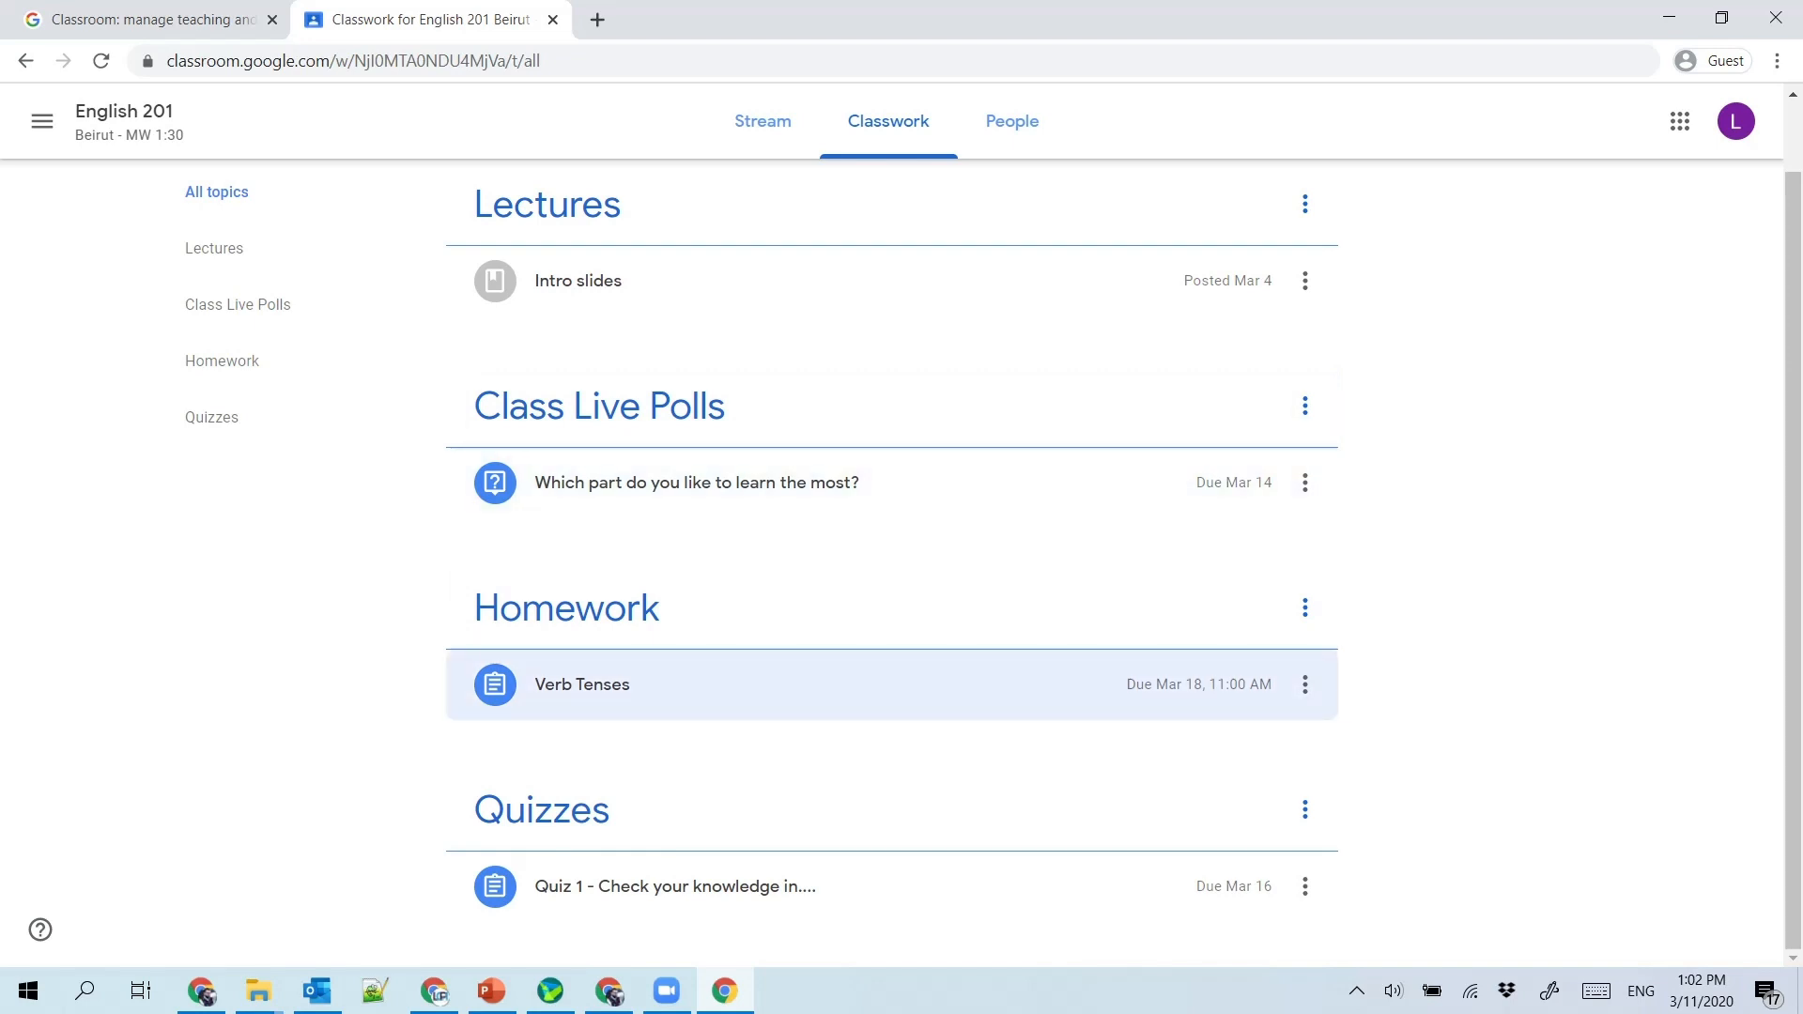
mouse_move(674, 885)
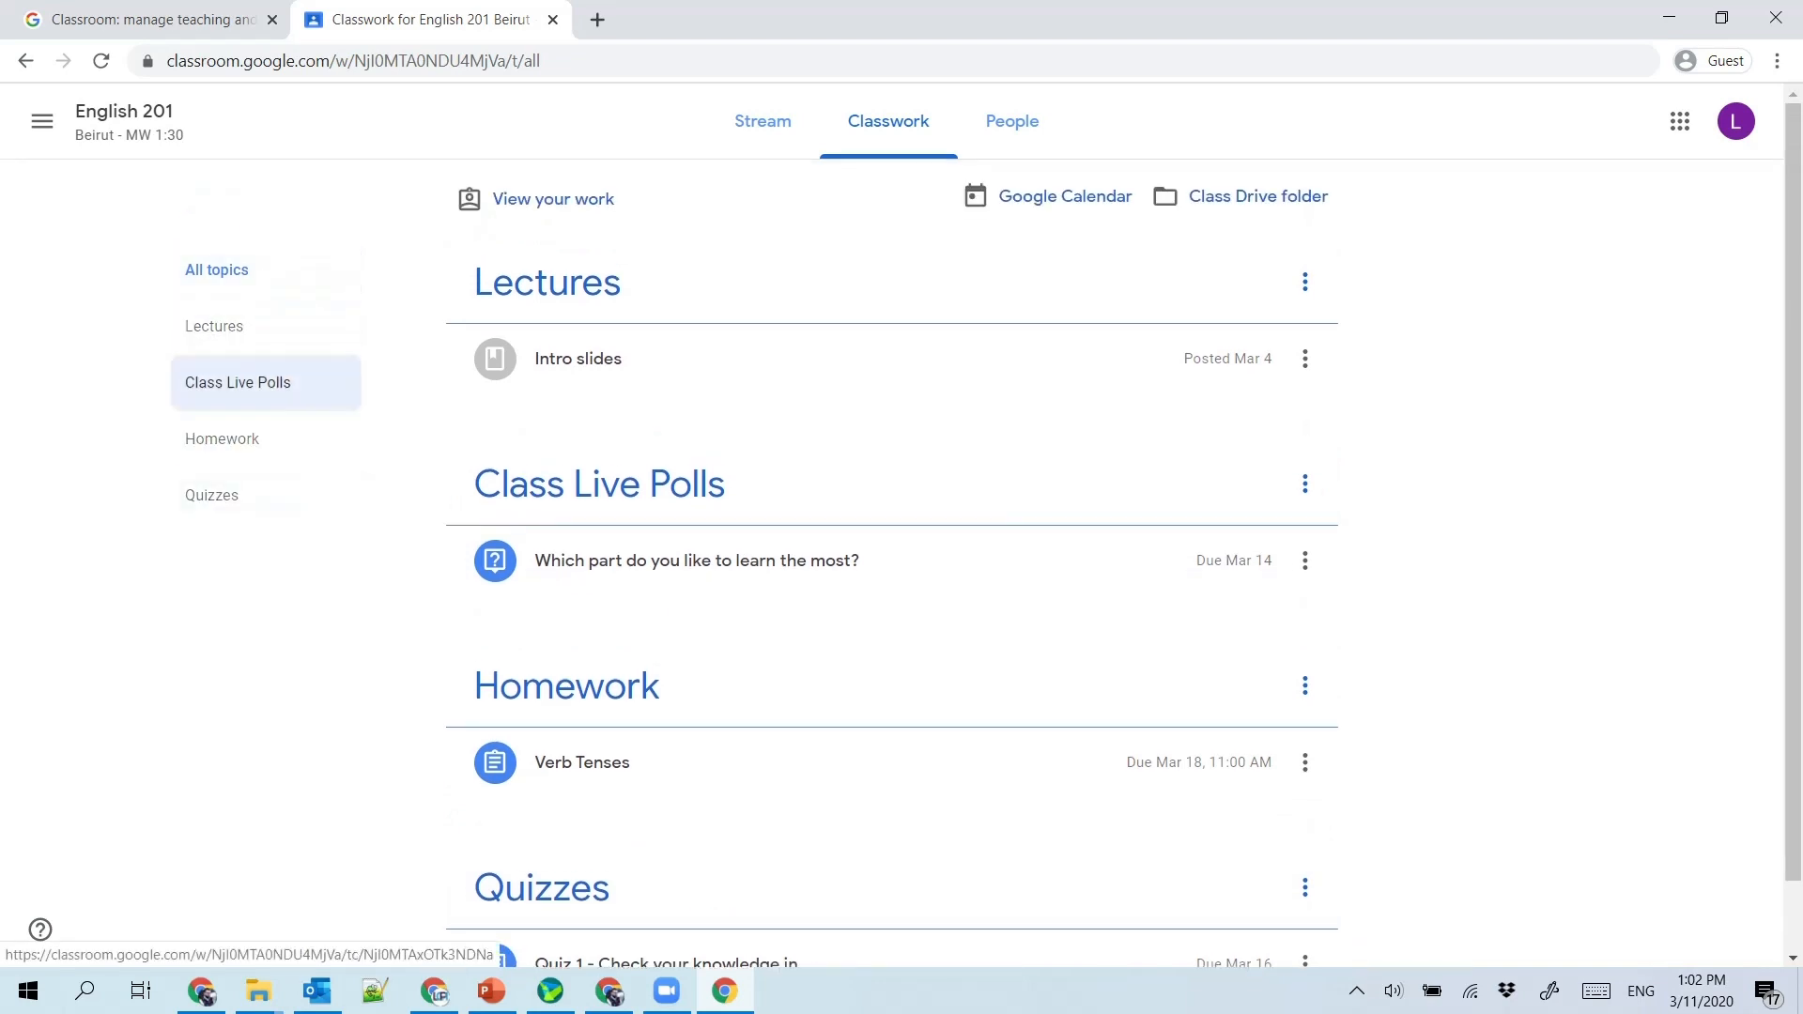
left_click(216, 269)
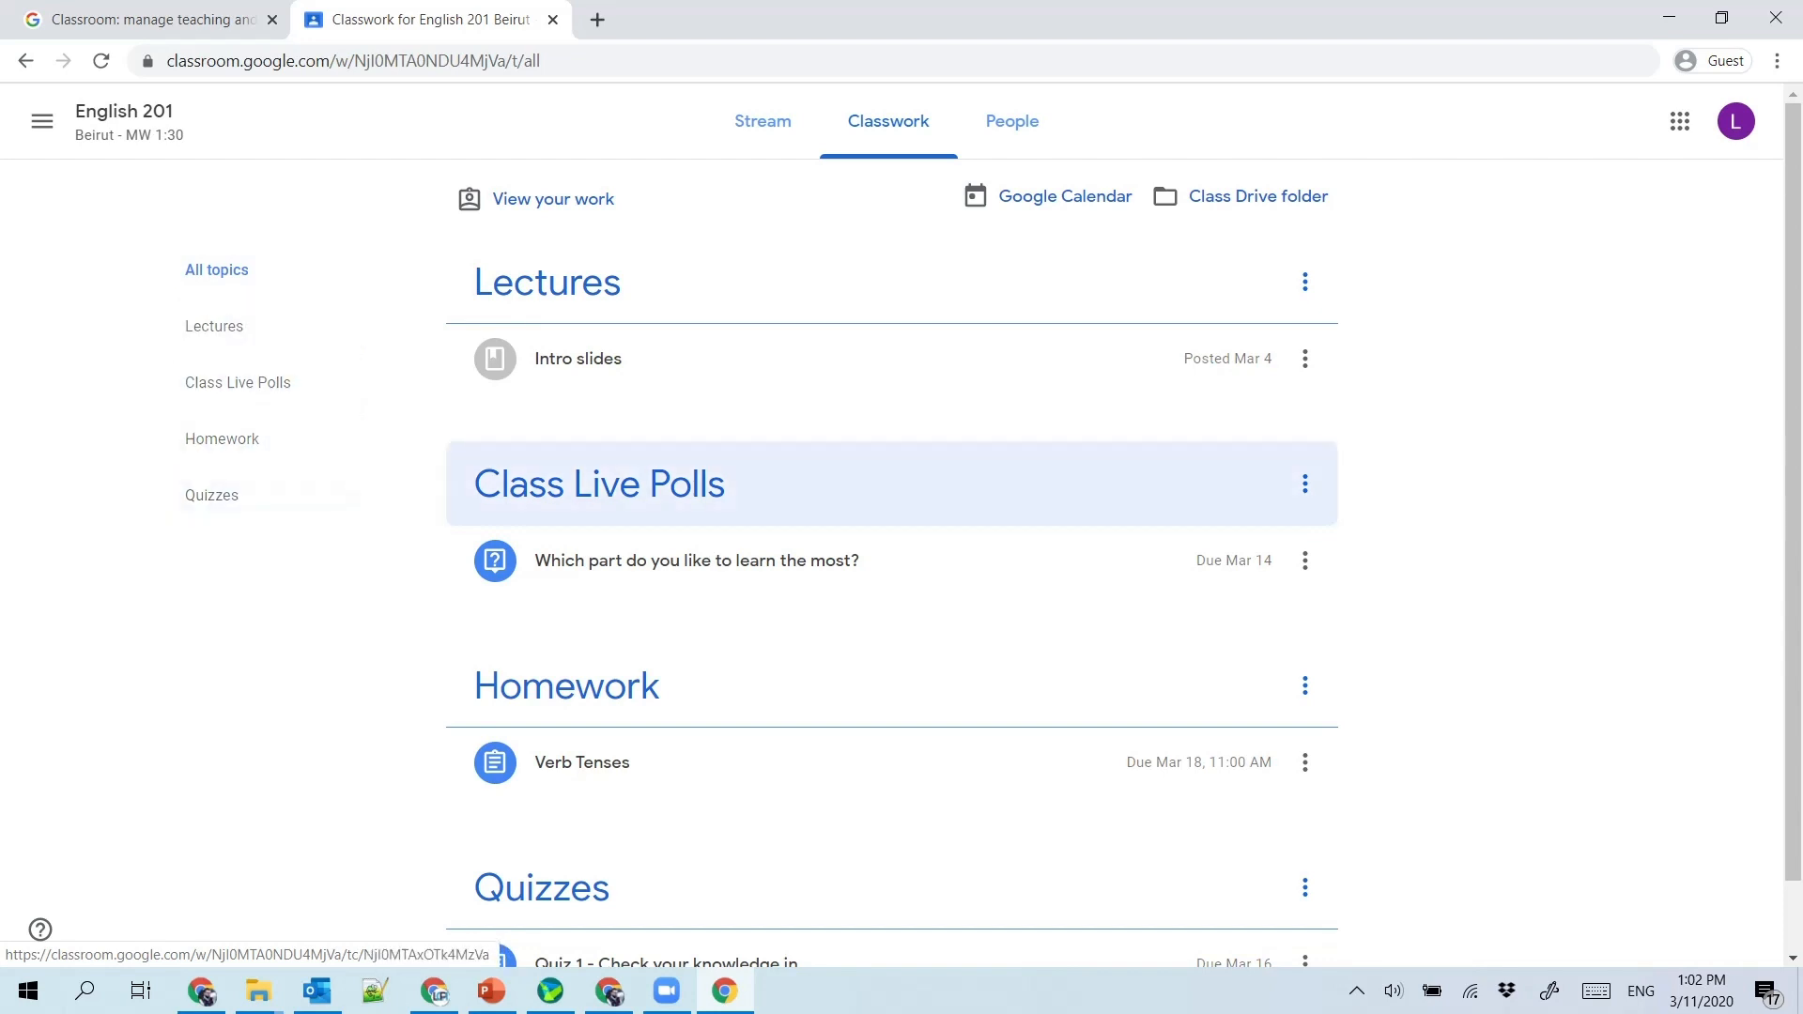
mouse_move(1046, 195)
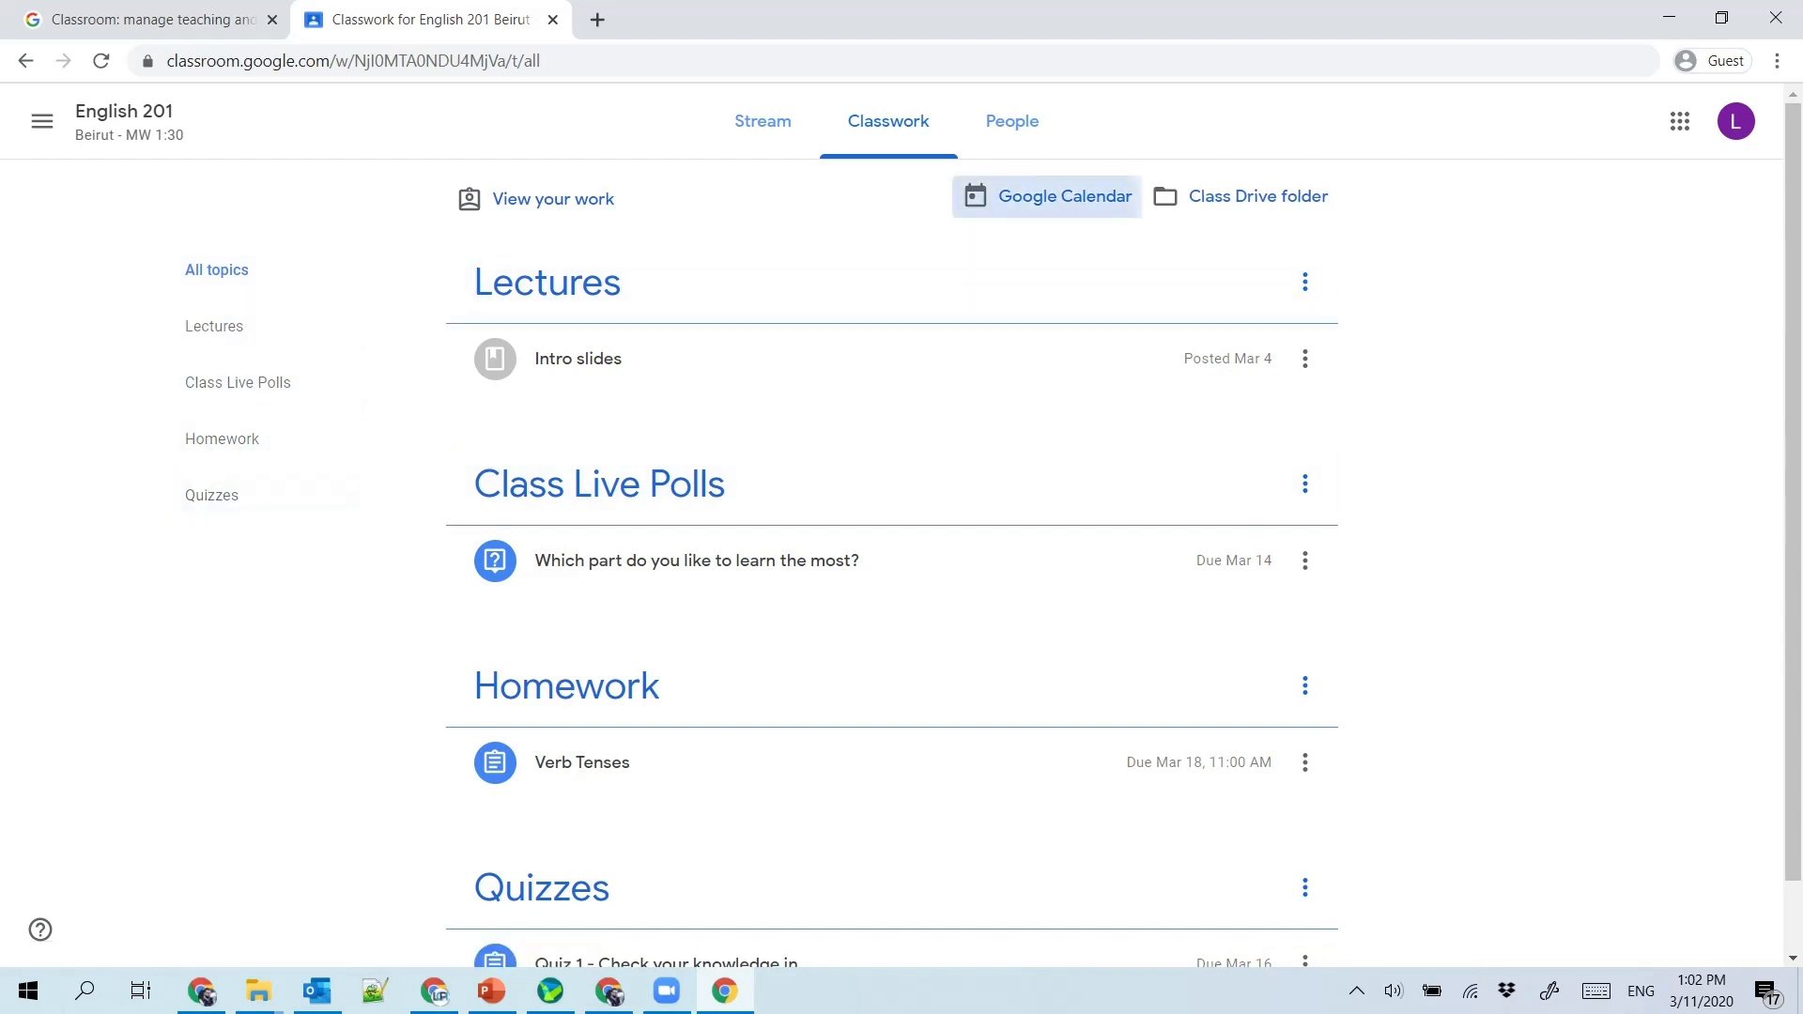
Step: Open the class Google Calendar at the week of March 18, then return to Classwork
left_click(1046, 196)
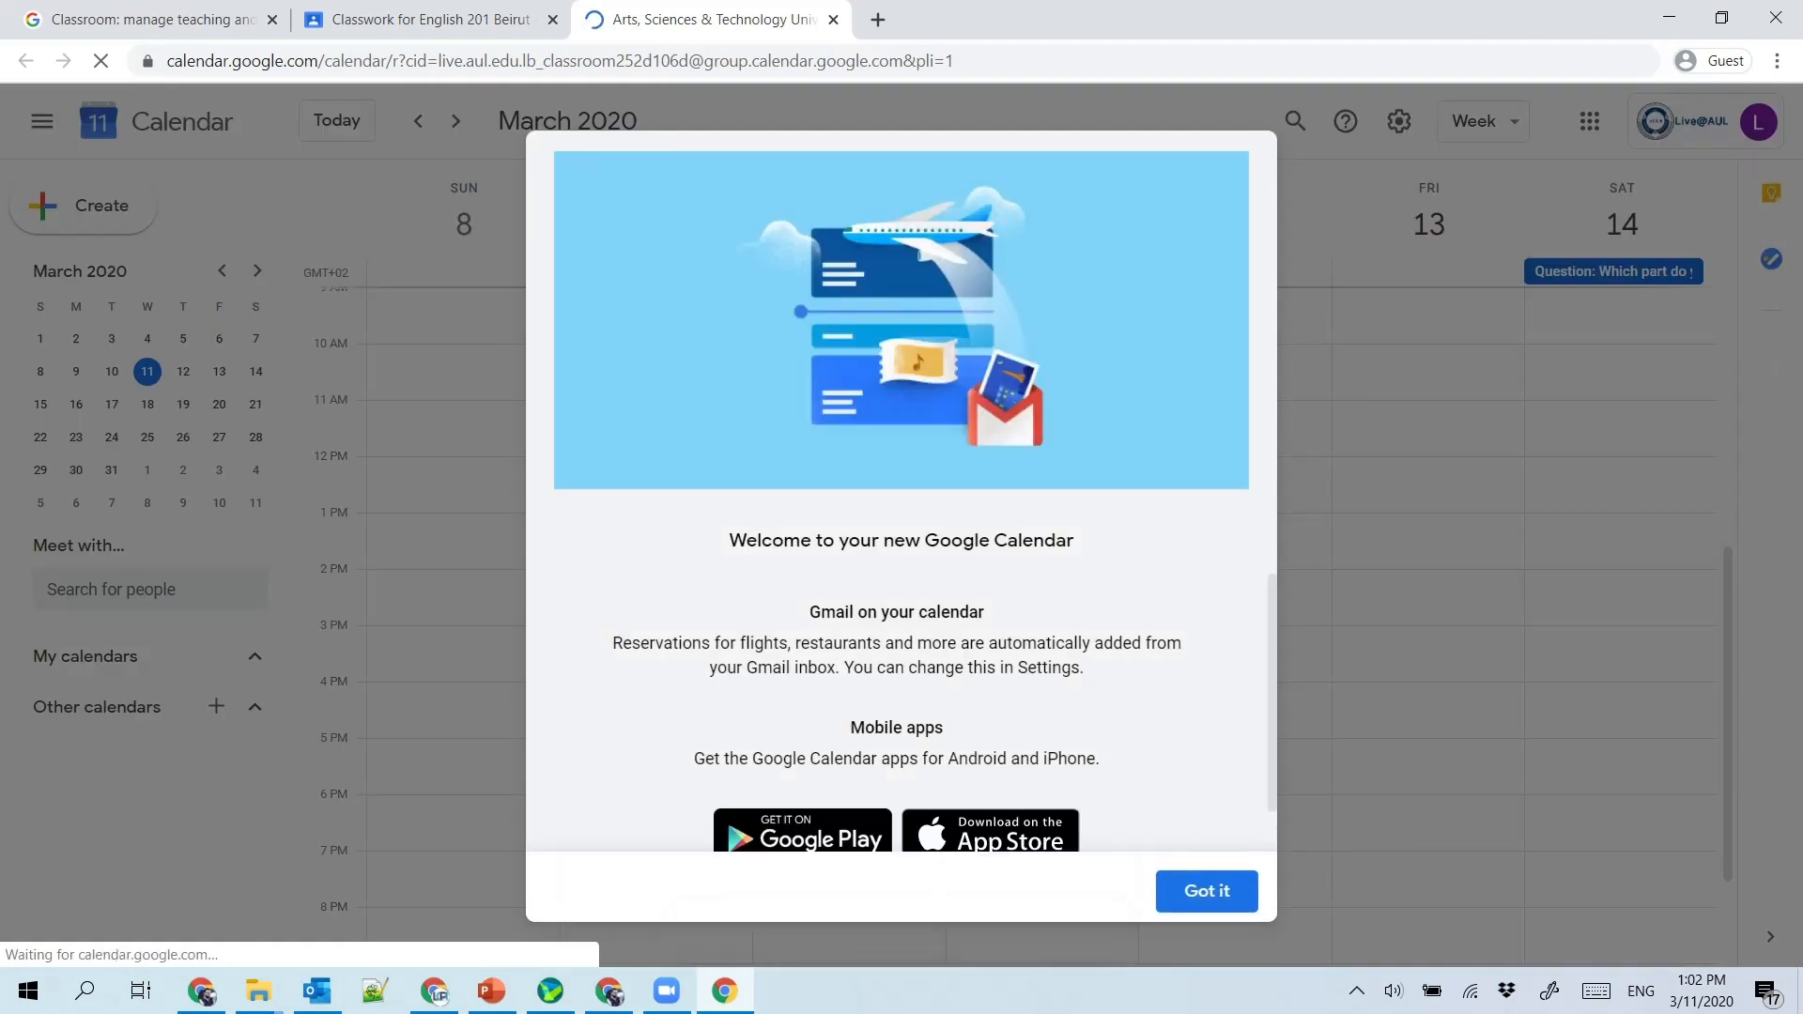
left_click(1206, 891)
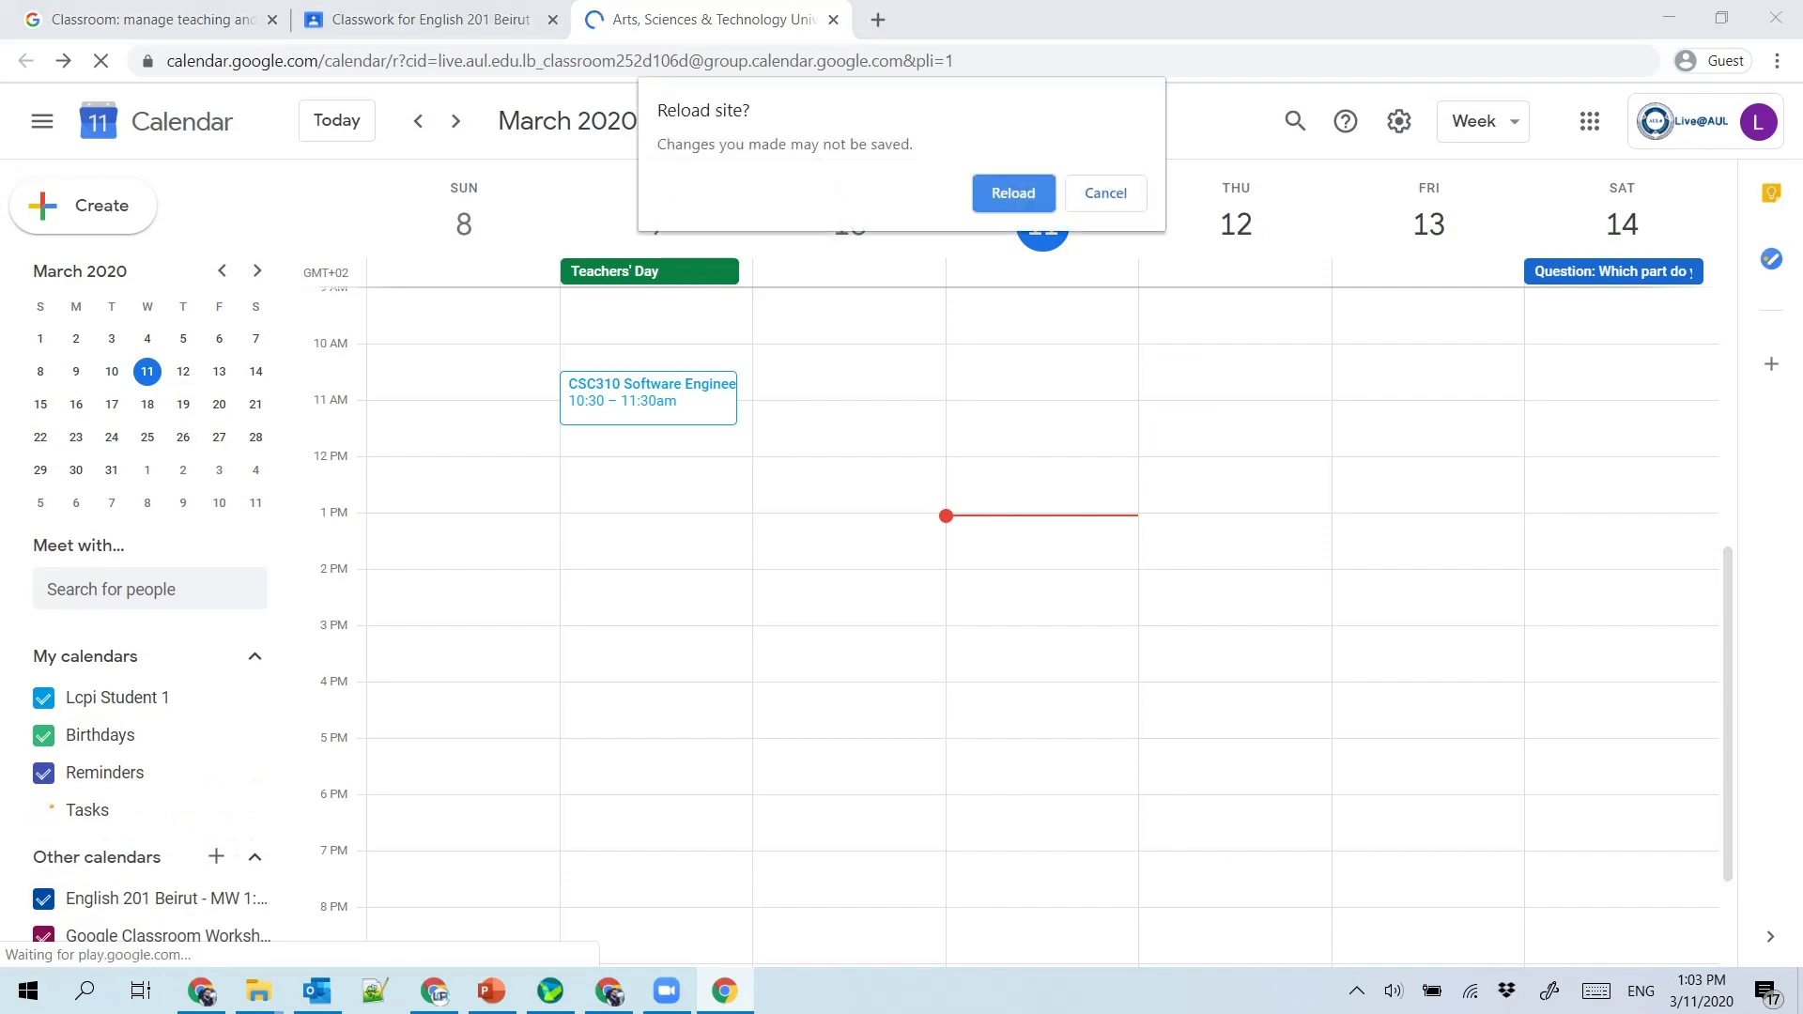
left_click(1011, 192)
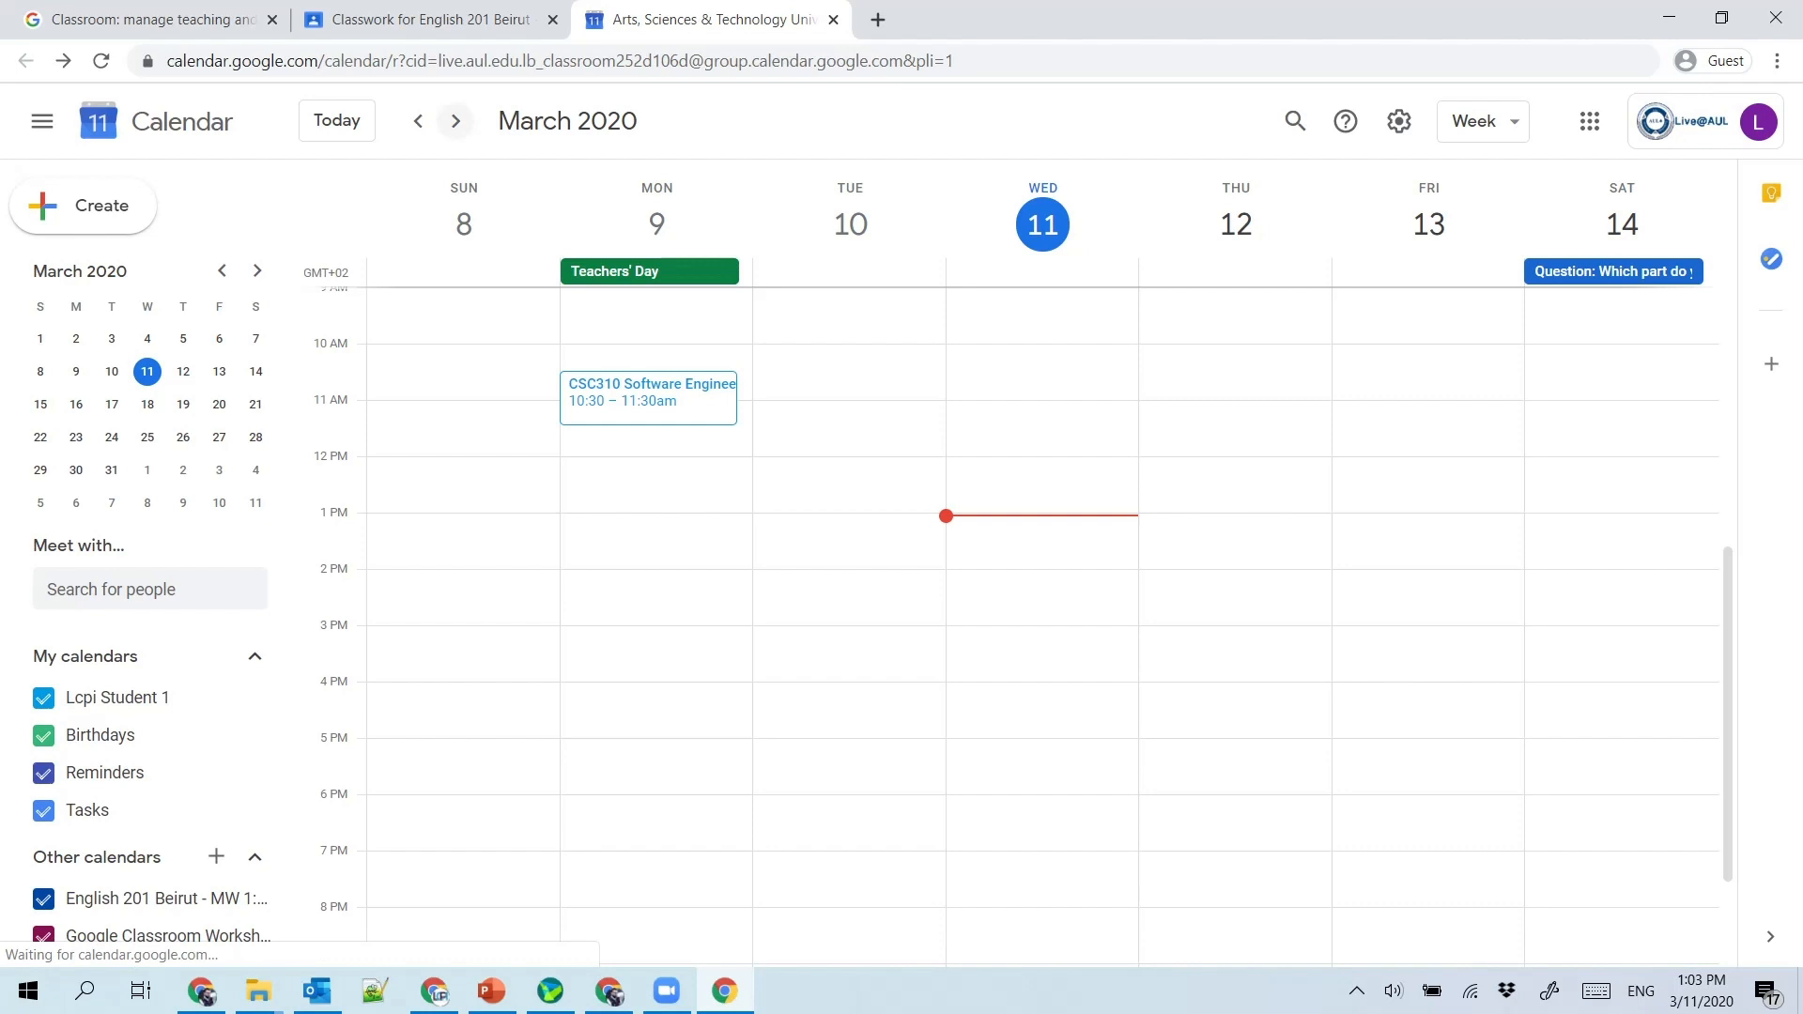
left_click(454, 120)
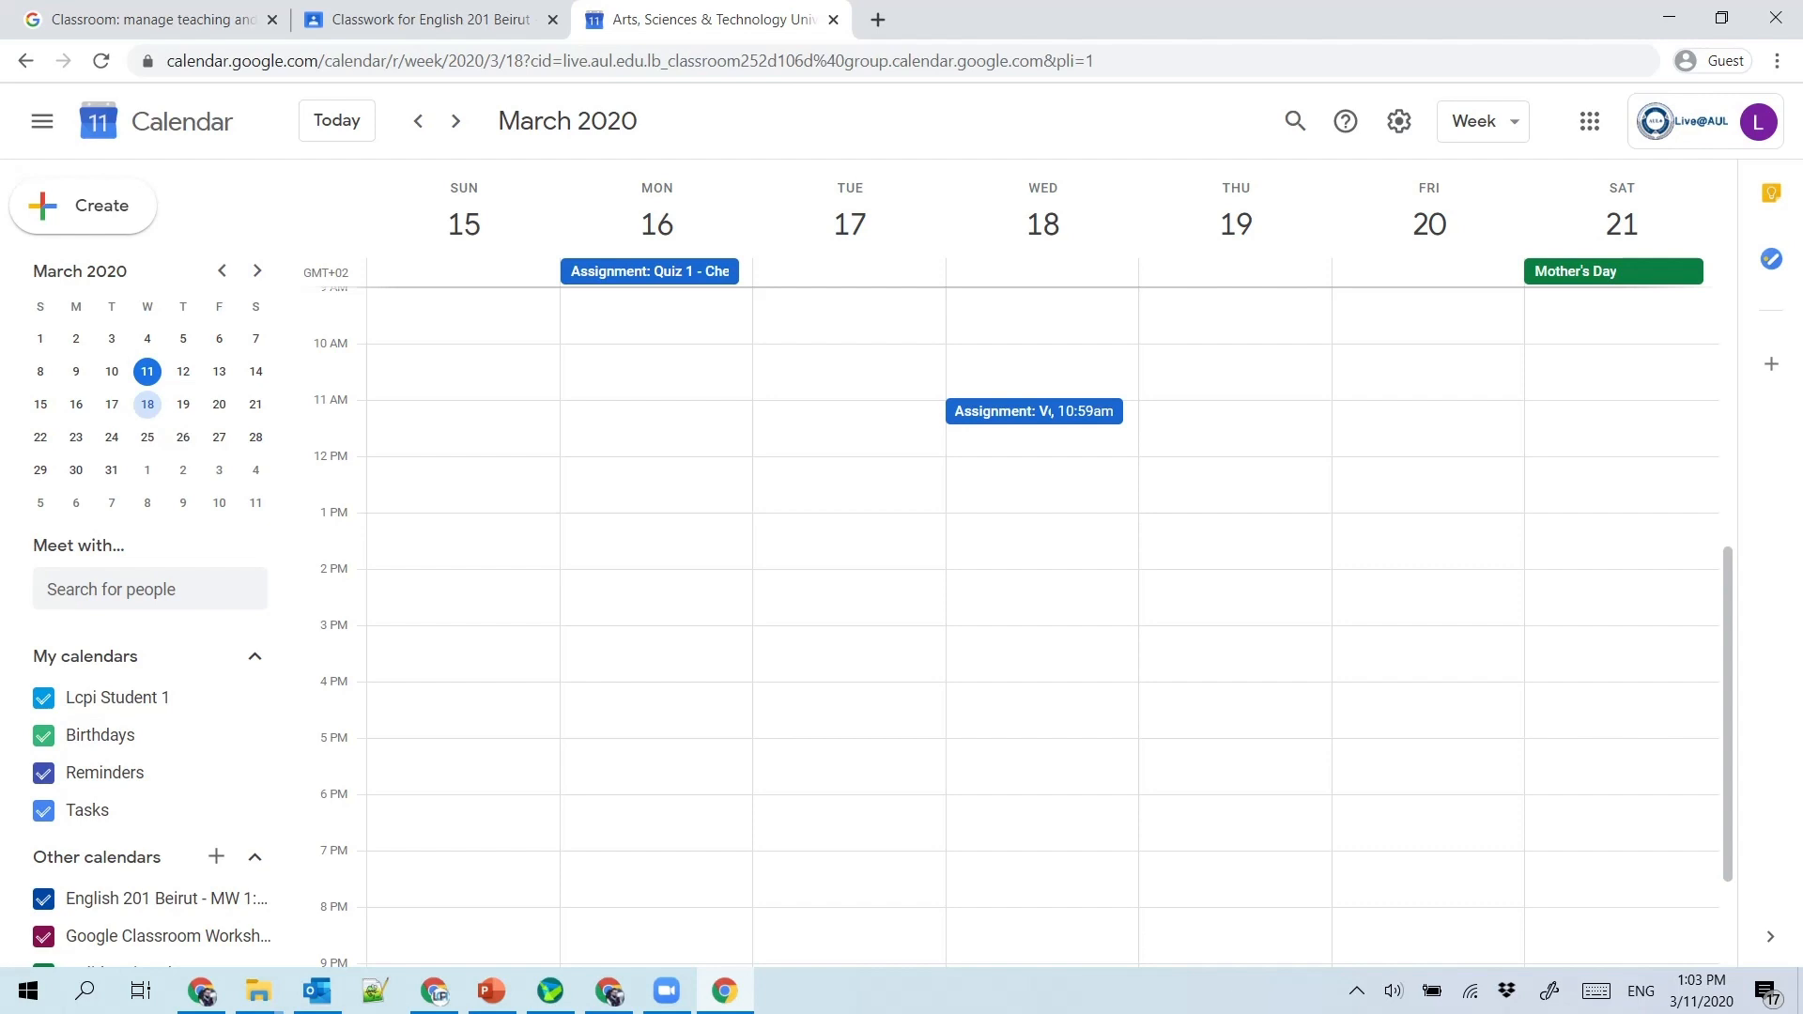
left_click(419, 19)
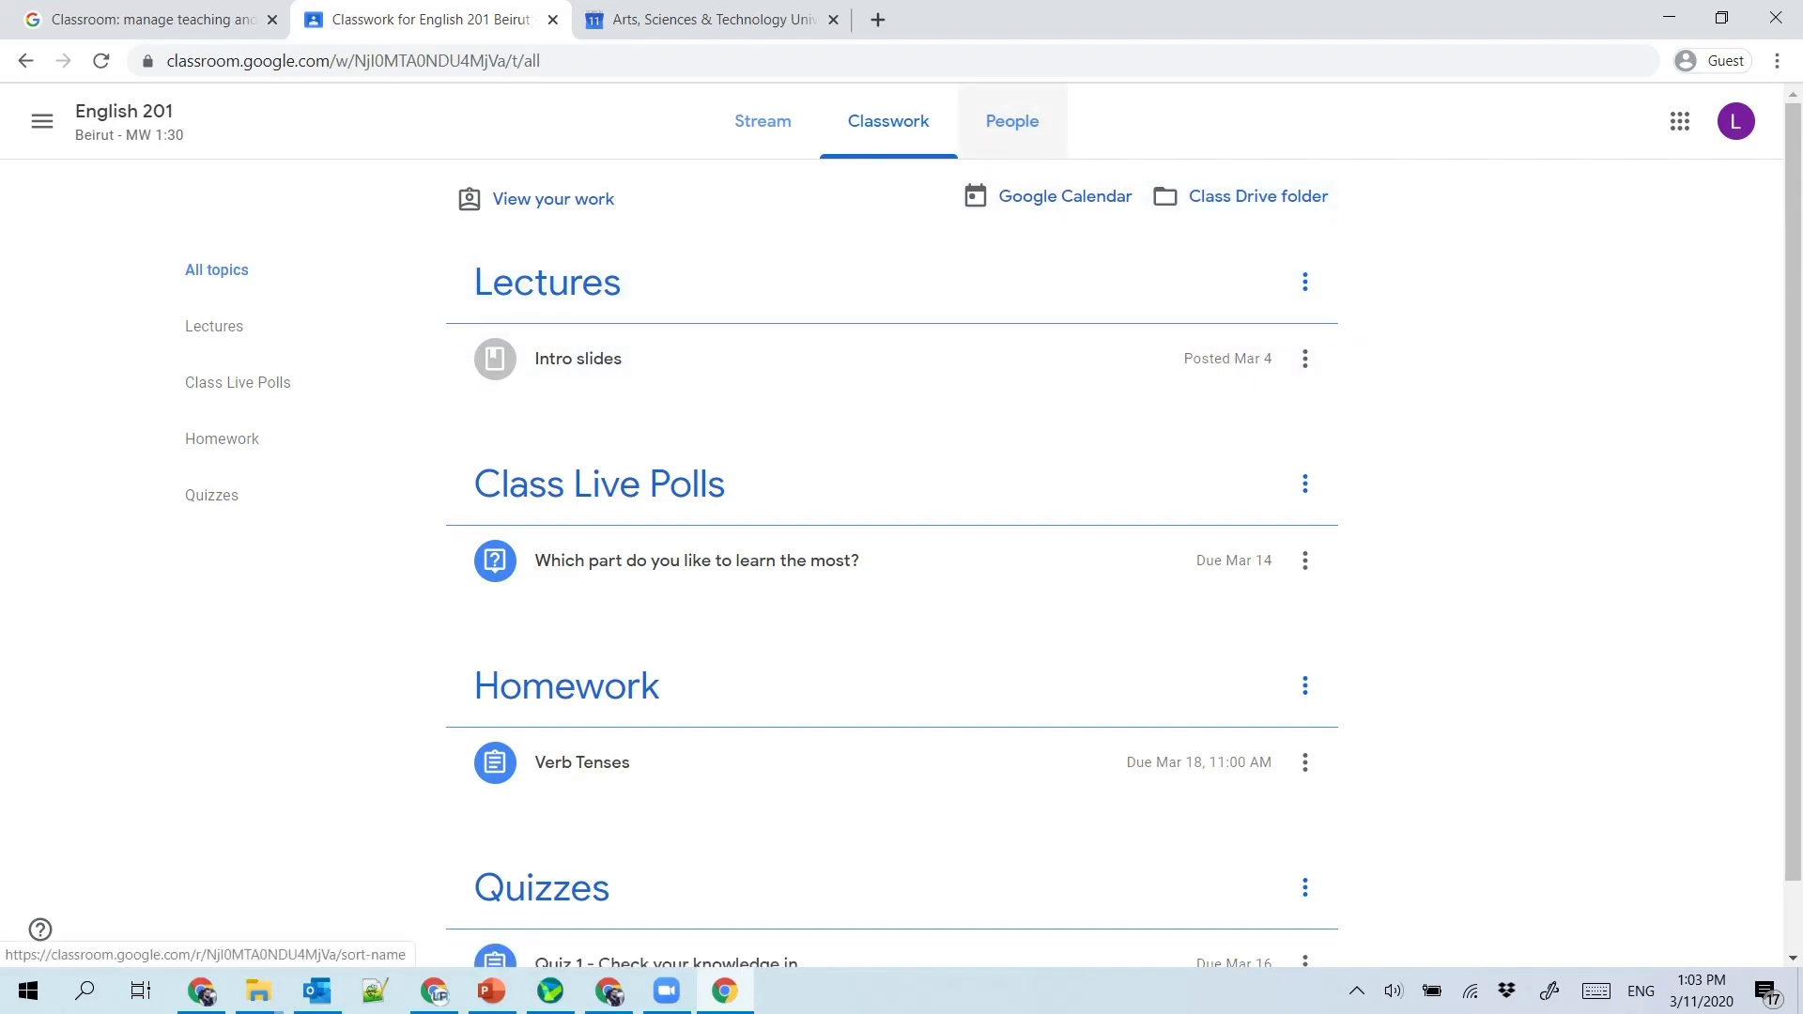
left_click(1020, 120)
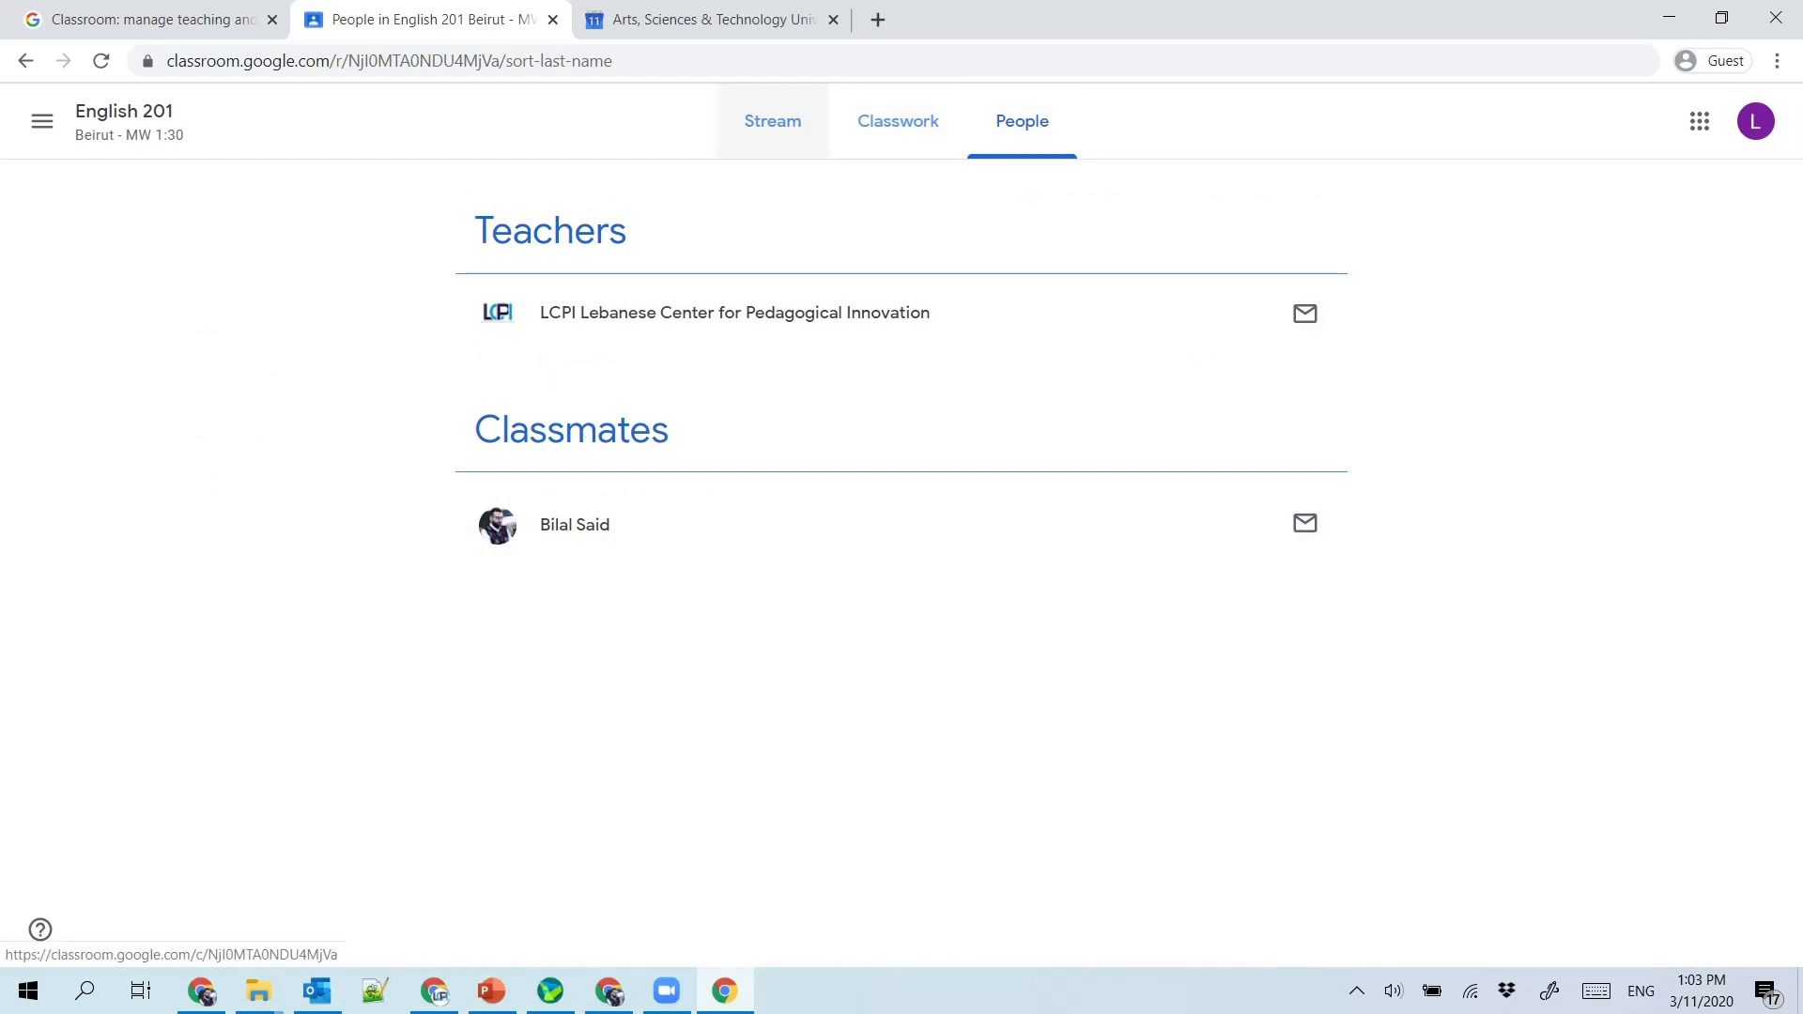
left_click(887, 120)
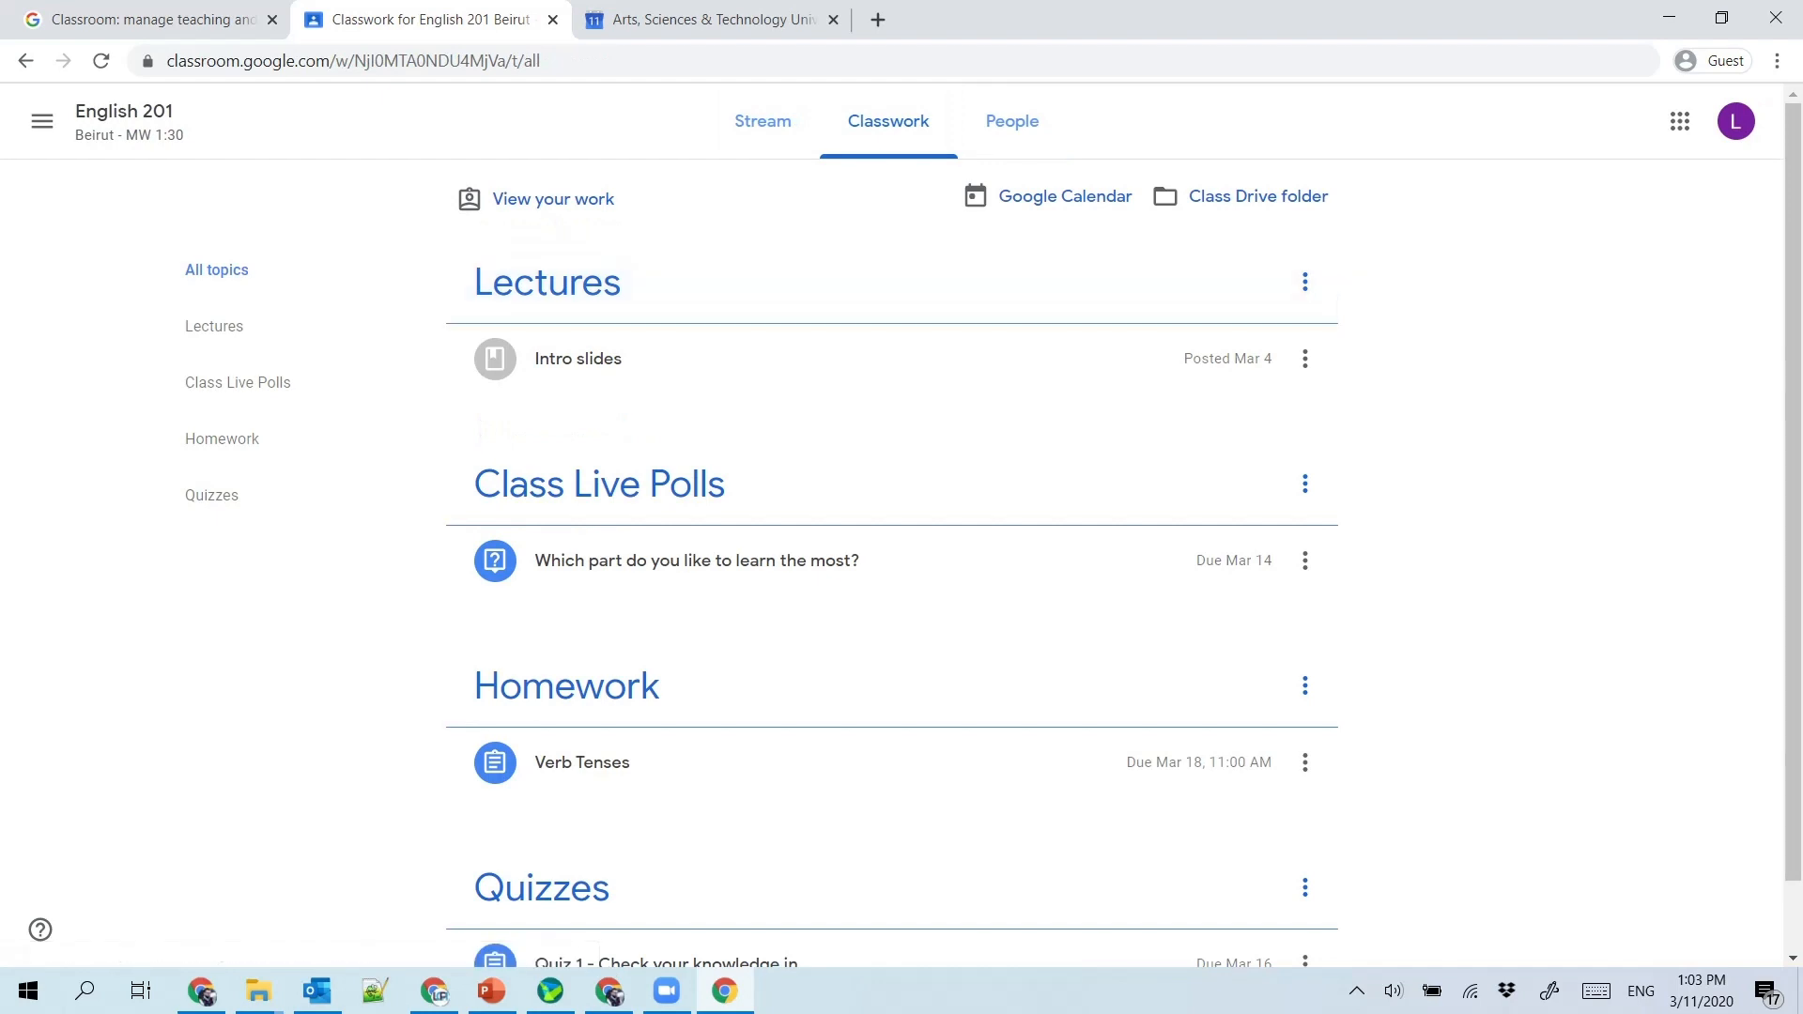